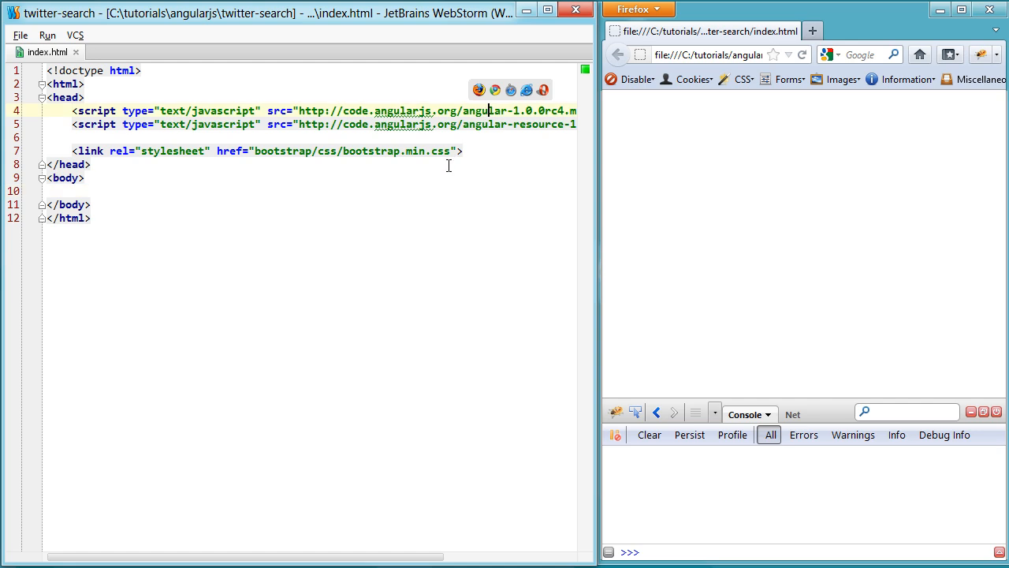
# Insert blank lines between the Angular script includes and the Bootstrap stylesheet link
pyautogui.doubleClick(539, 124)
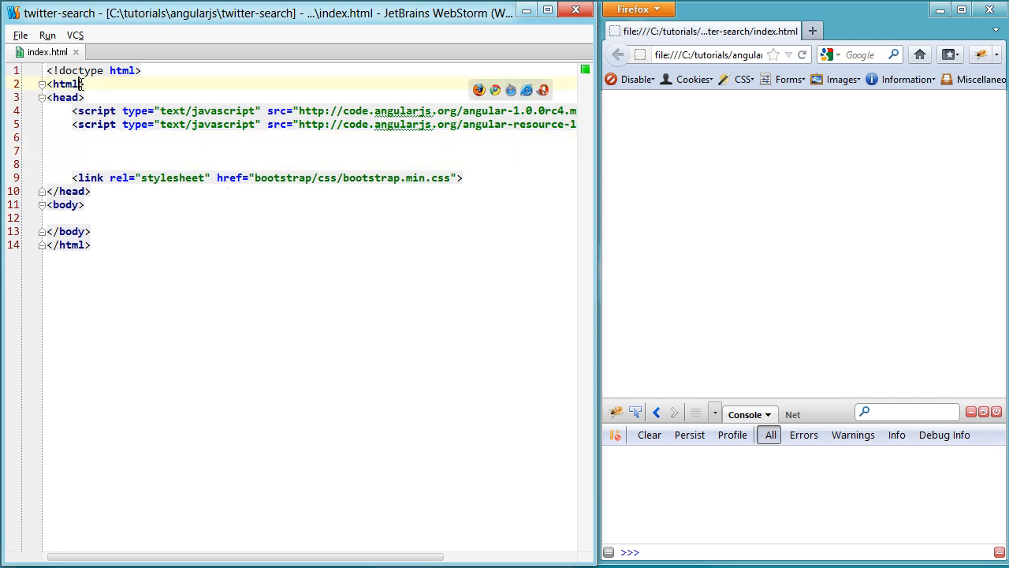
# Add ng-app to html, a div with ng-controller="TwitterCtrl", and an empty script tag
pyautogui.write('ng-app')
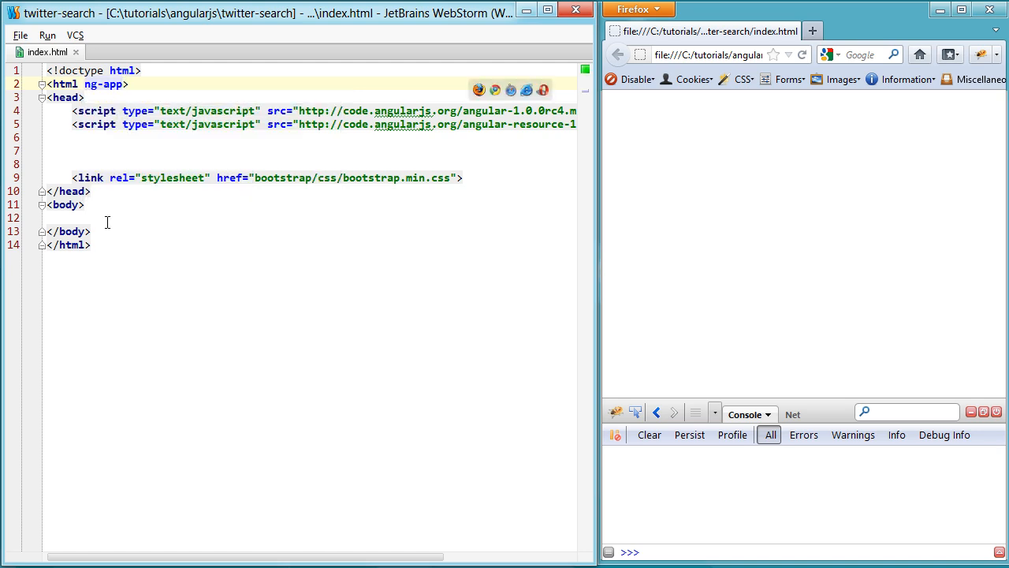
pyautogui.write('<div></div>')
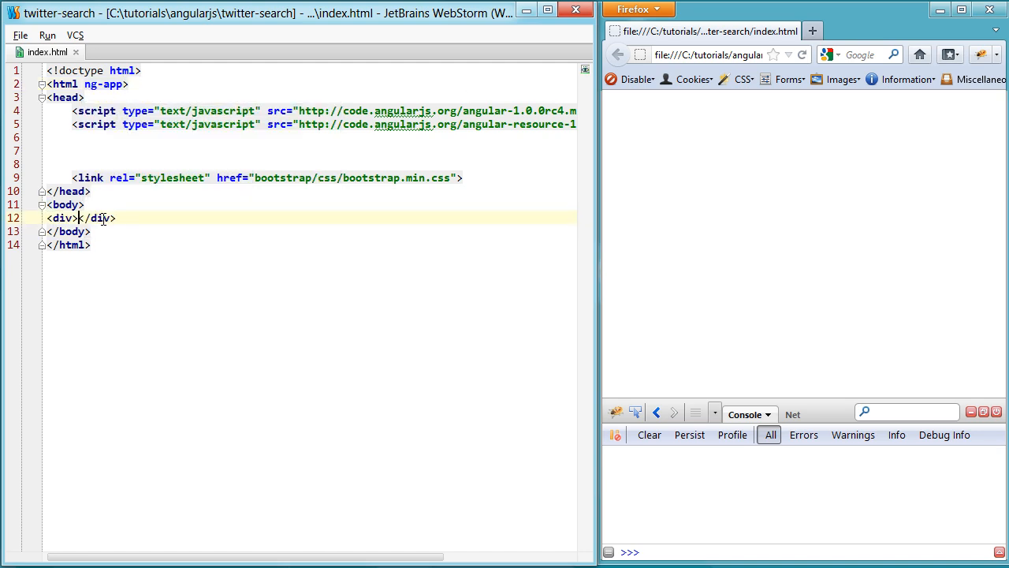
pyautogui.write('ng-controller="')
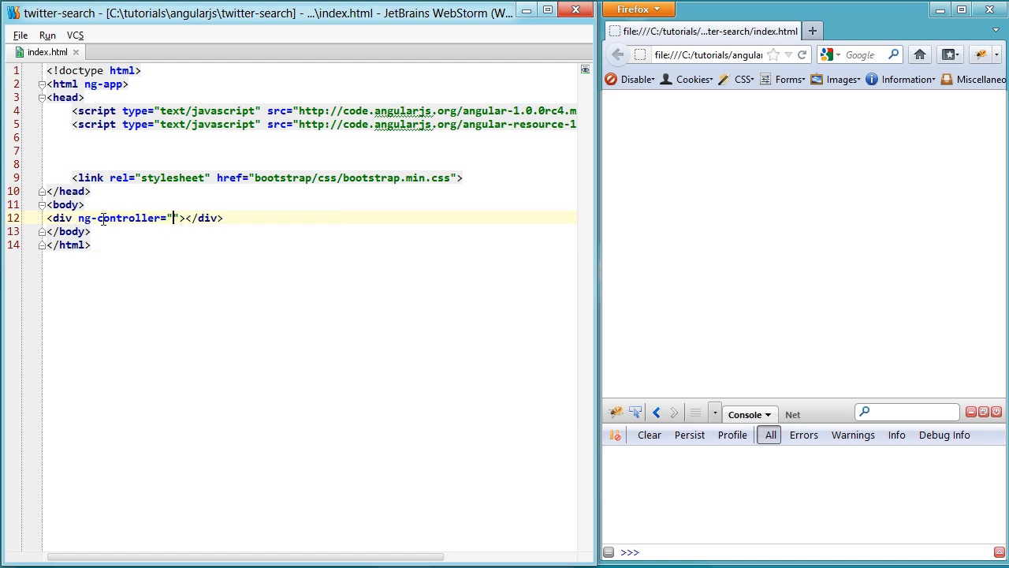
pyautogui.write('Twitter')
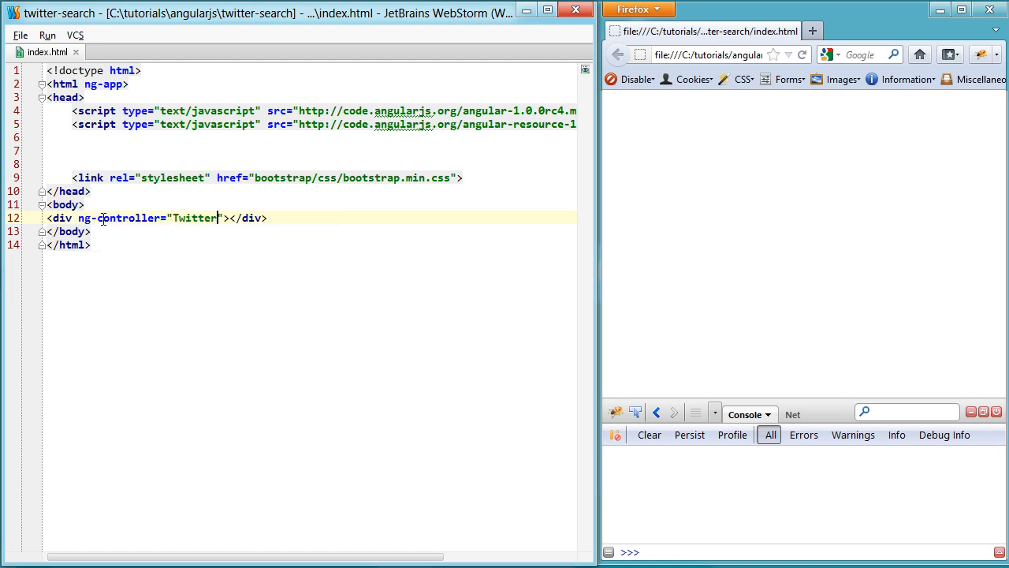
pyautogui.write('Ctrl')
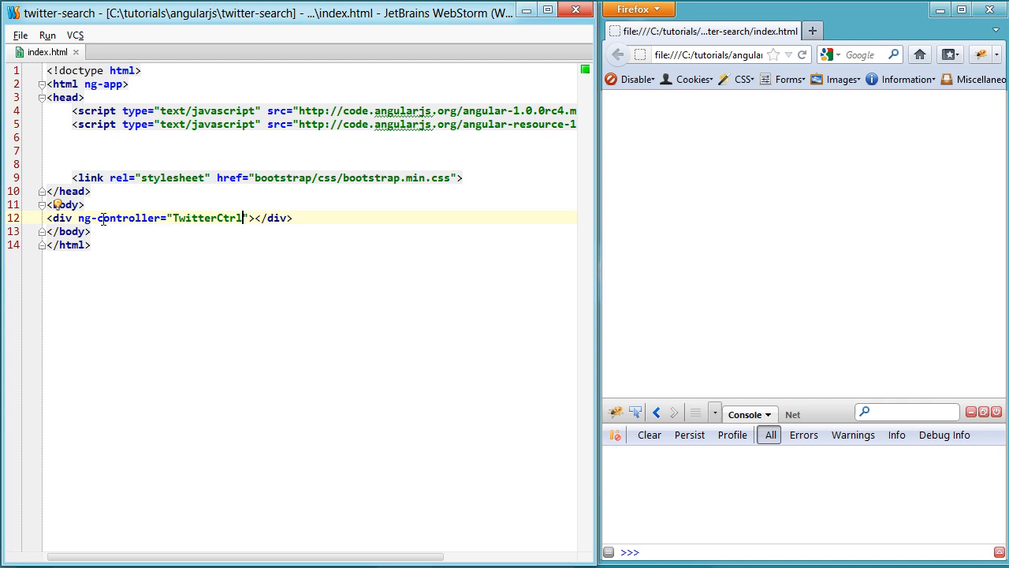
pyautogui.write('script type="text/javascript" src=""></script>')
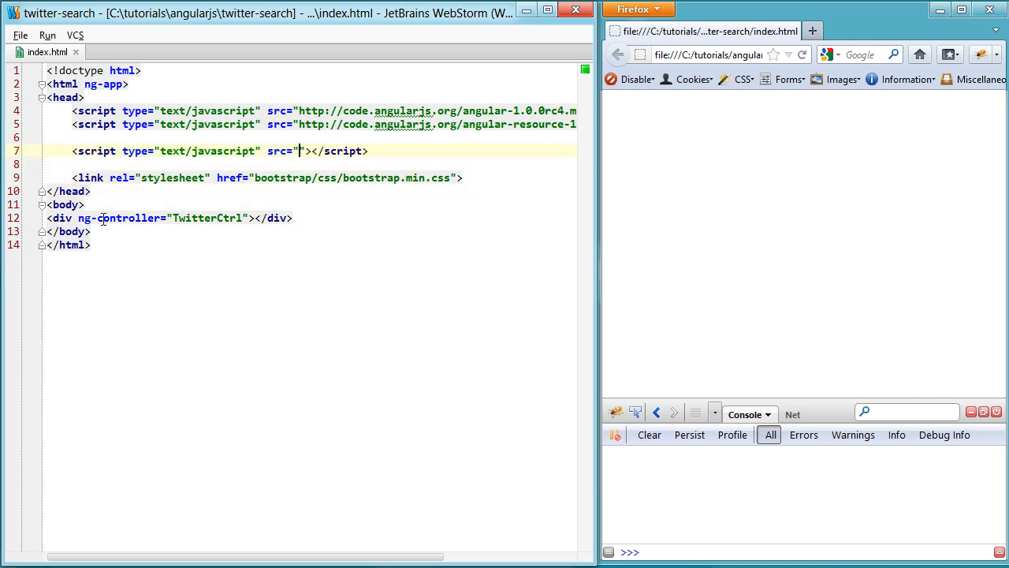
# Point the script at a new twitter.js file holding an empty TwitterCtrl($scope) function
pyautogui.write('twitter.js')
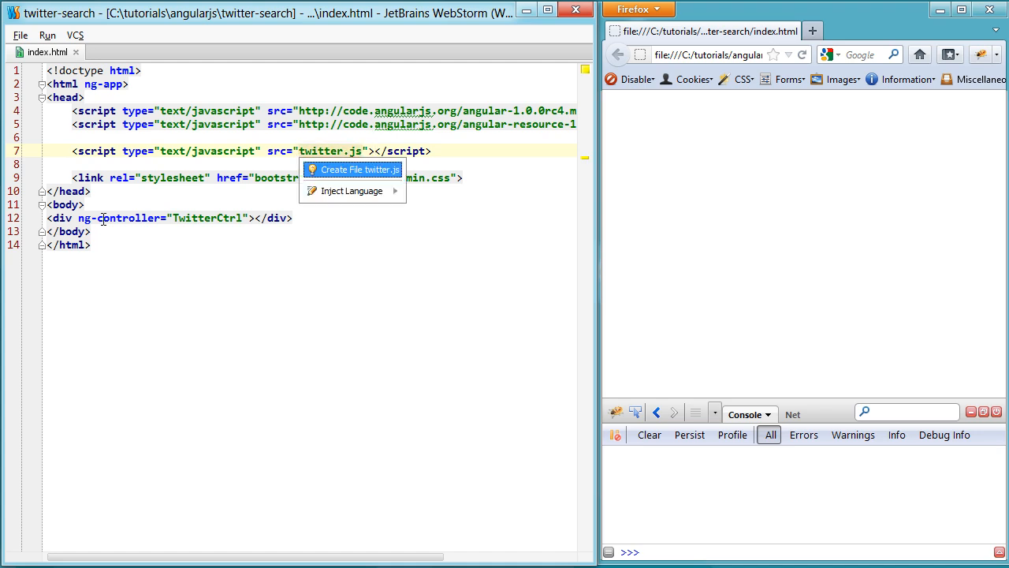
pyautogui.click(360, 170)
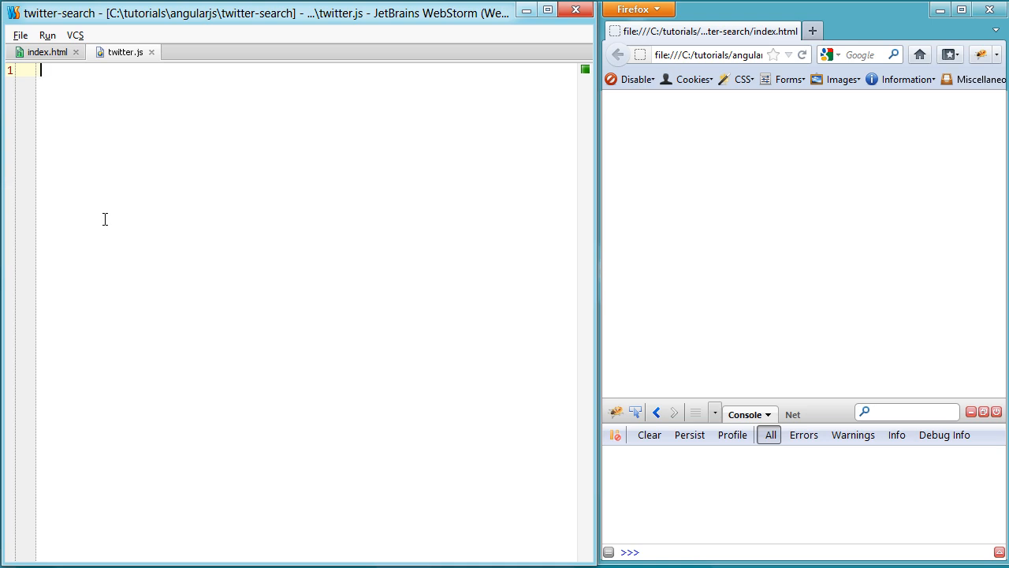
pyautogui.write('function Ctrl($scope) {')
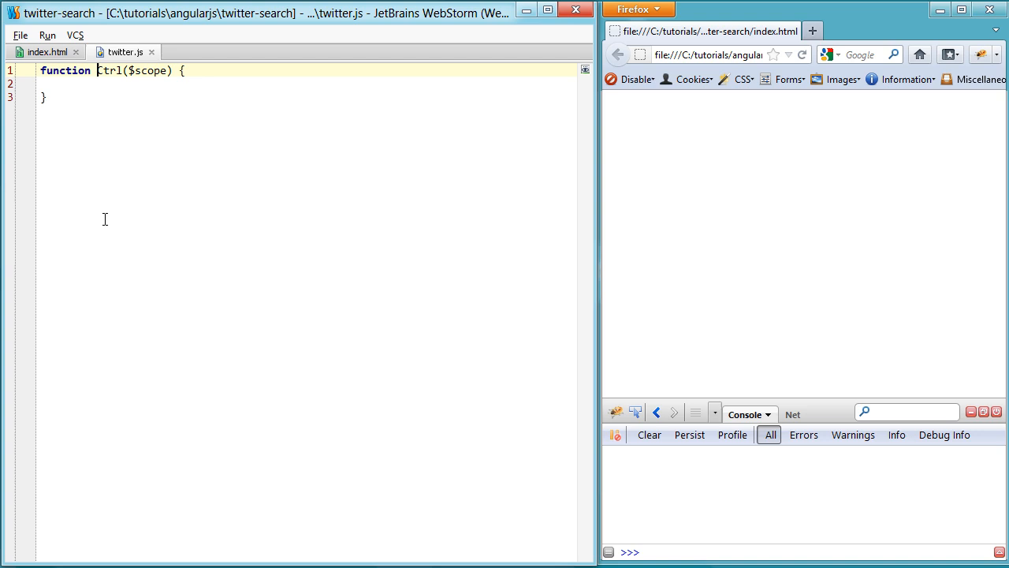
pyautogui.write('TwitterCtrl')
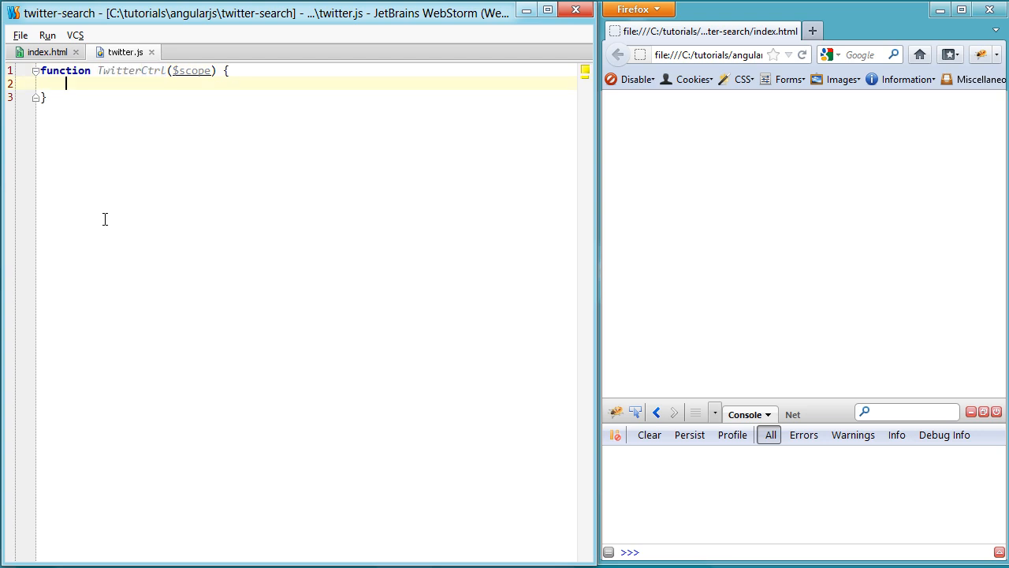
# Add $resource as TwitterCtrl's second parameter in twitter.js
pyautogui.click(44, 52)
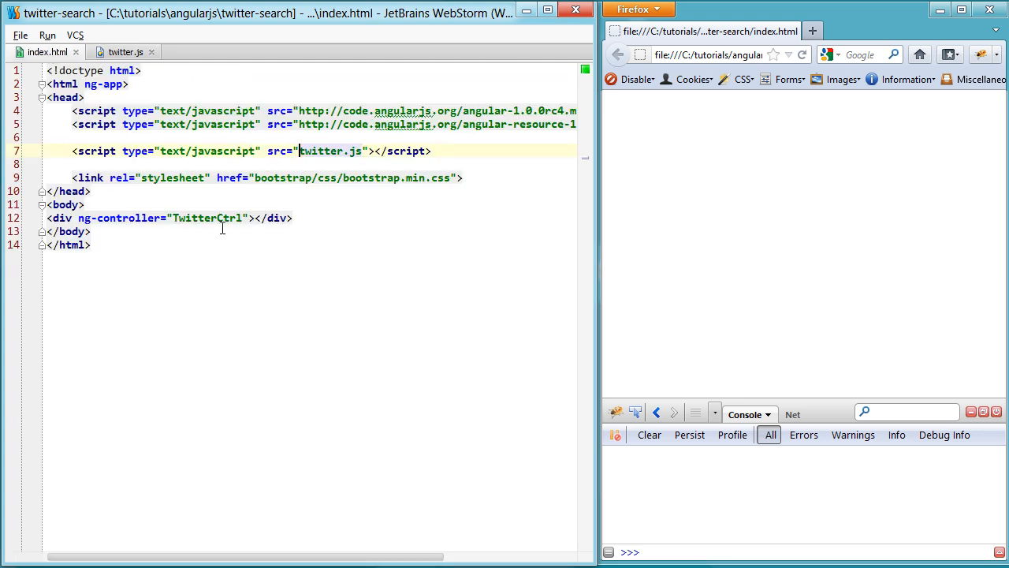
pyautogui.click(124, 51)
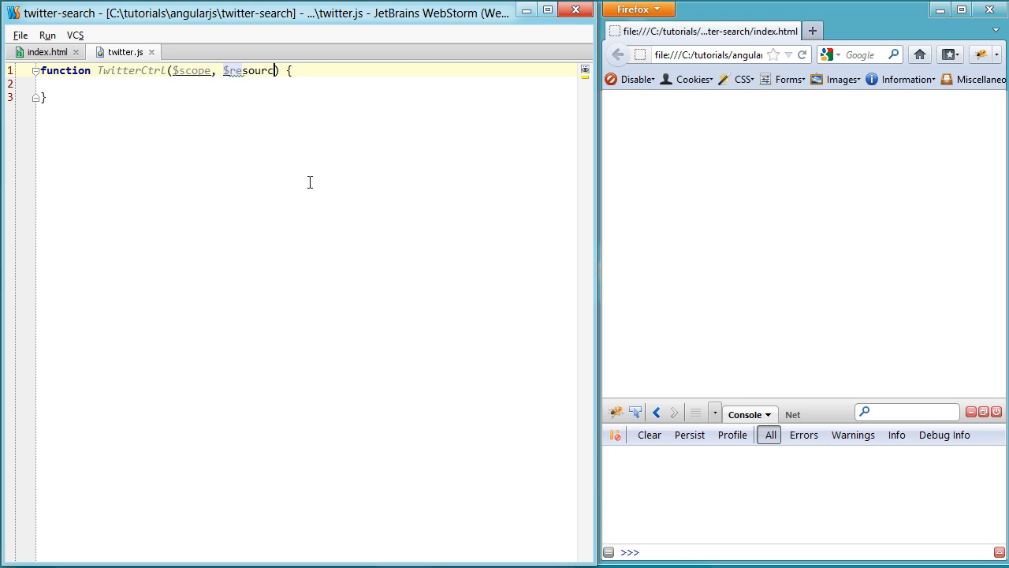
pyautogui.write('e')
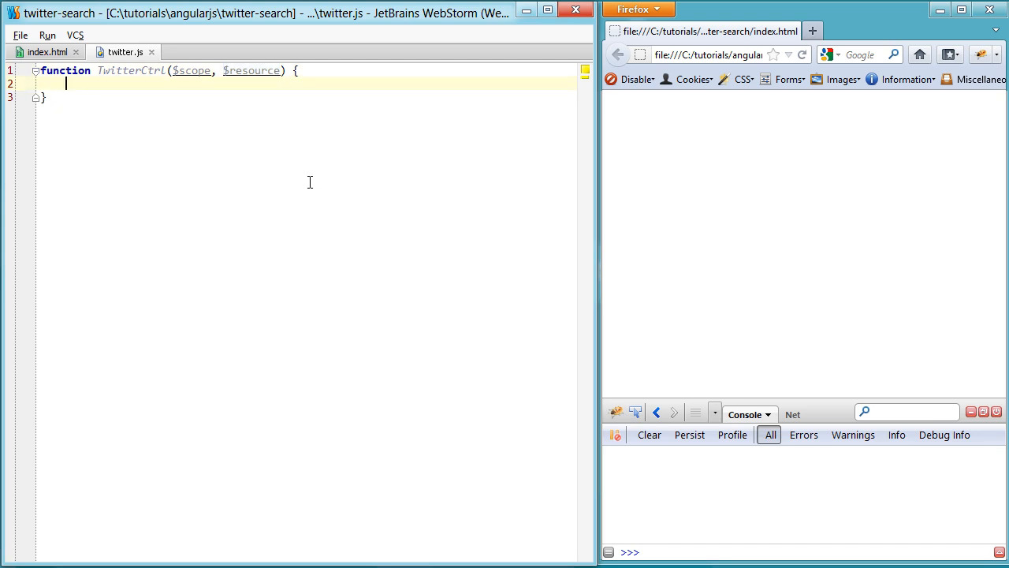
# Reload index.html in Firefox and view the 'Unknown provider: $resourceProvider' console error
pyautogui.click(45, 51)
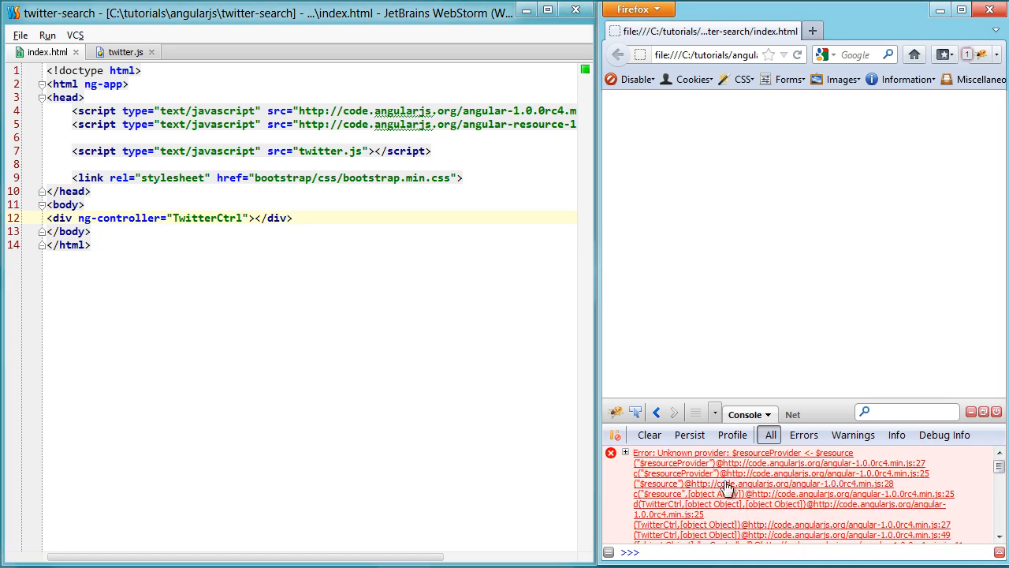
pyautogui.scroll(-3)
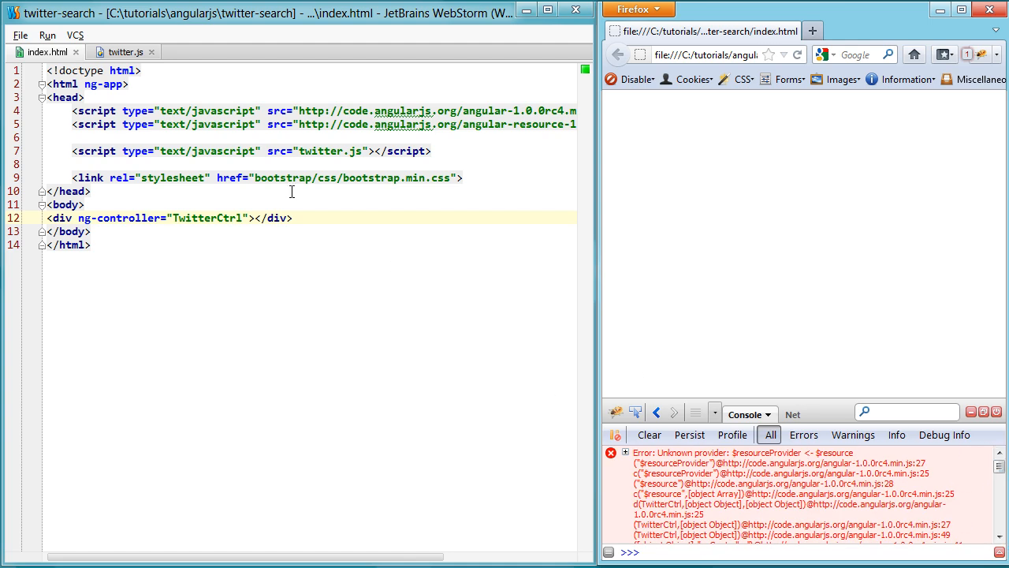
pyautogui.click(125, 51)
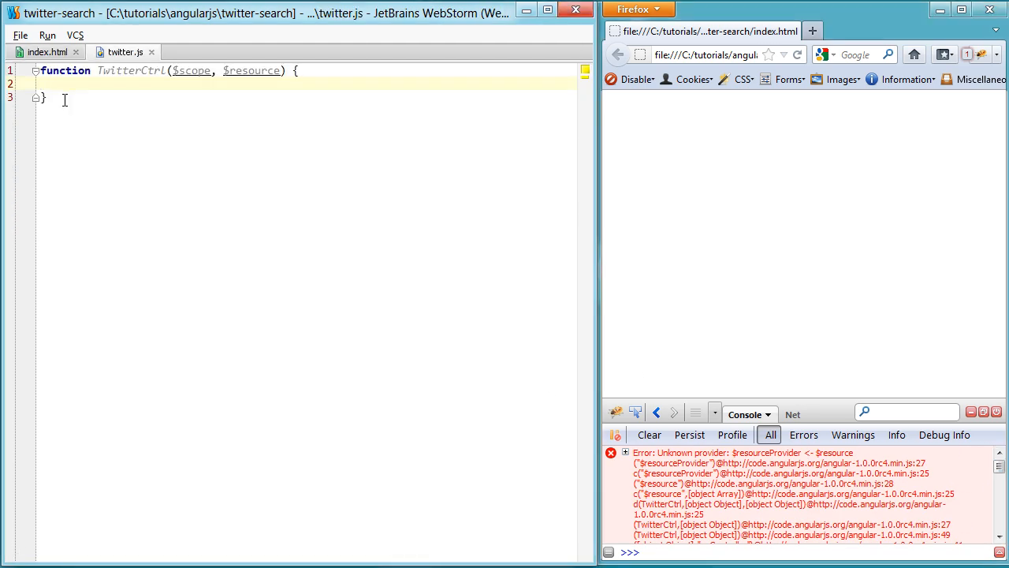
# Declare angular.module('Twitter', ['ngResource']) at the top of twitter.js
pyautogui.write('angular')
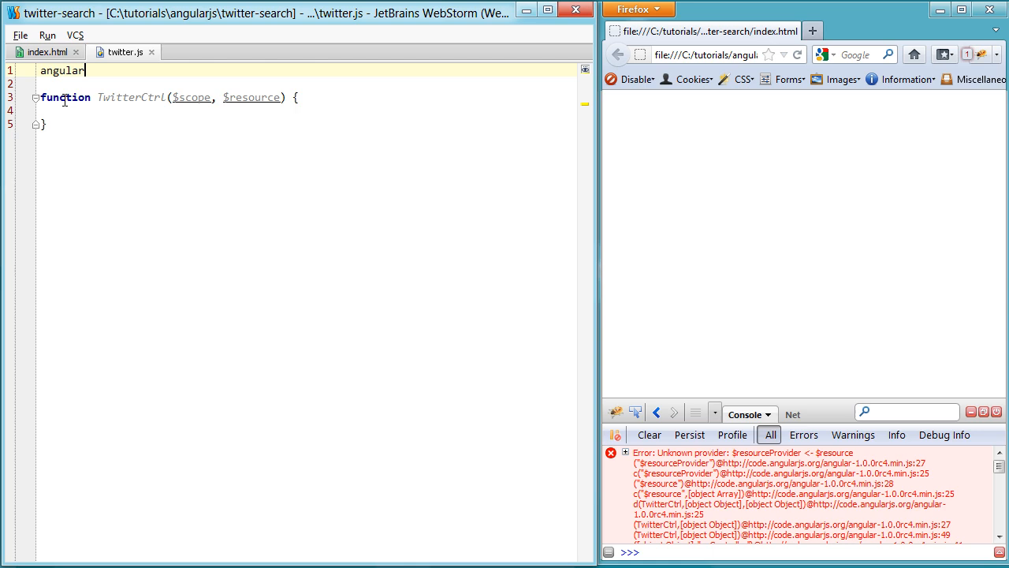
pyautogui.write(".module('T'")
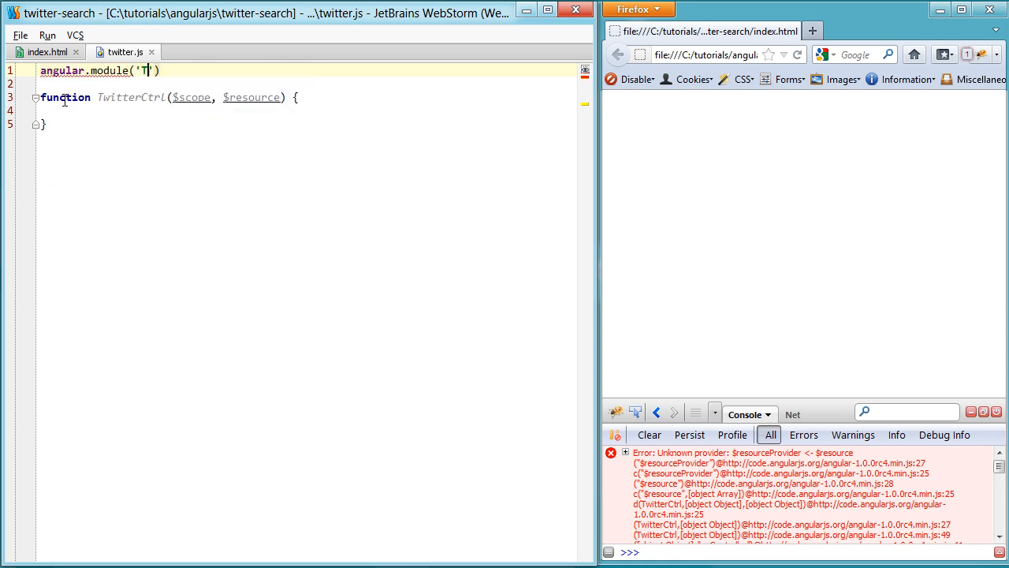
pyautogui.write('witter')
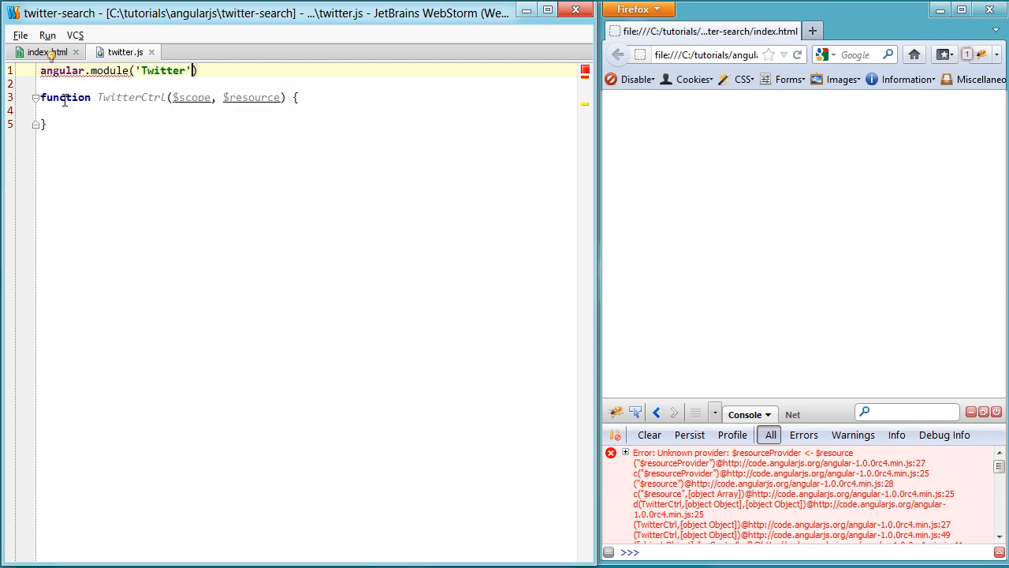
pyautogui.write(', []')
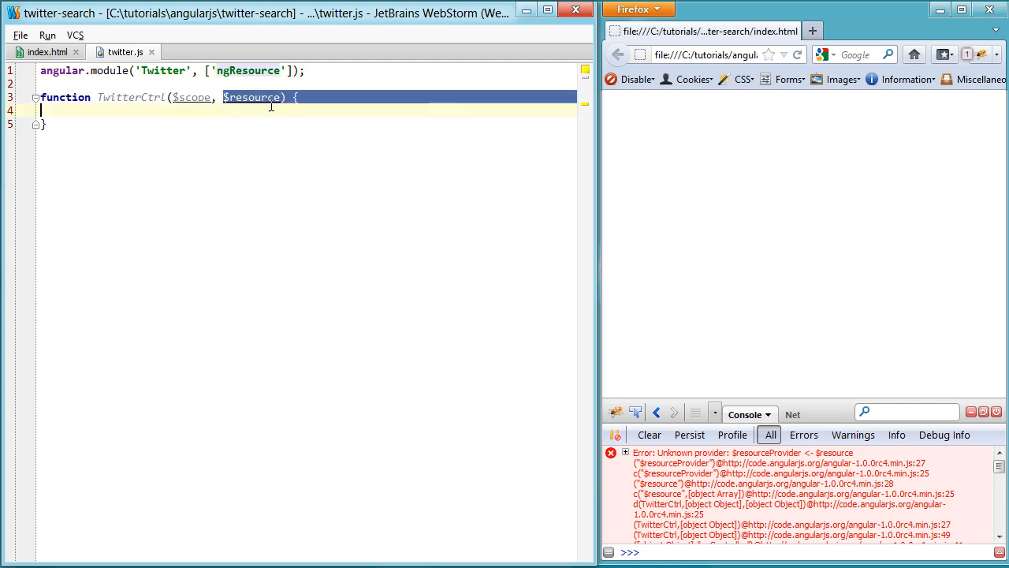
pyautogui.click(223, 135)
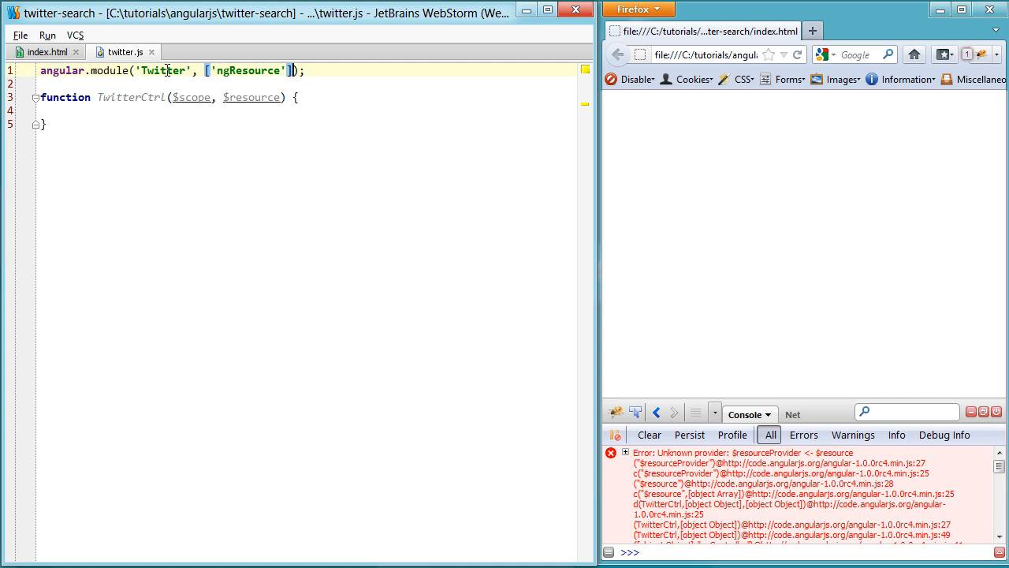
pyautogui.doubleClick(163, 71)
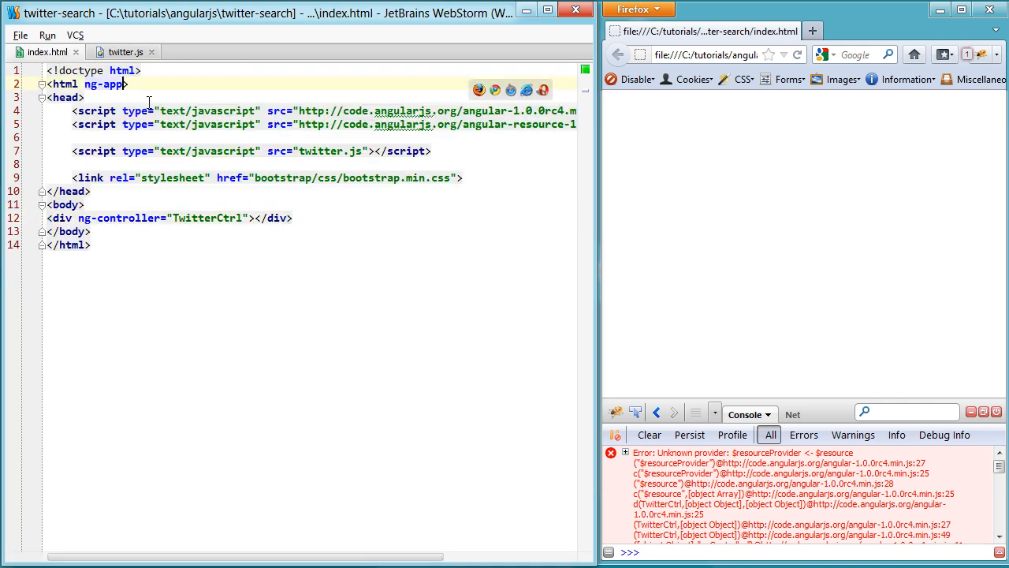
# Change the html tag's attribute to ng-app="Twitter"
pyautogui.write('="')
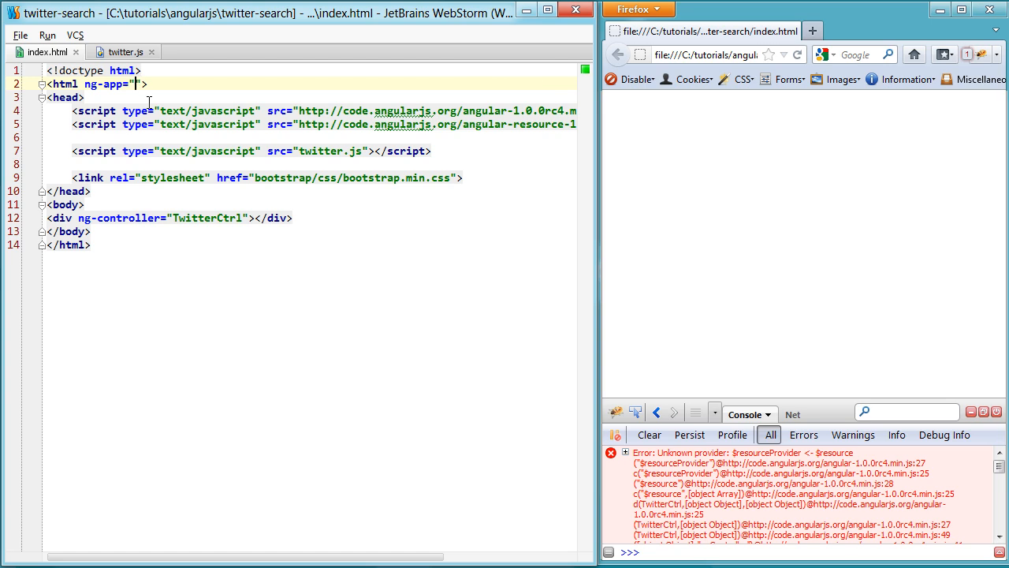
pyautogui.write('Twitter')
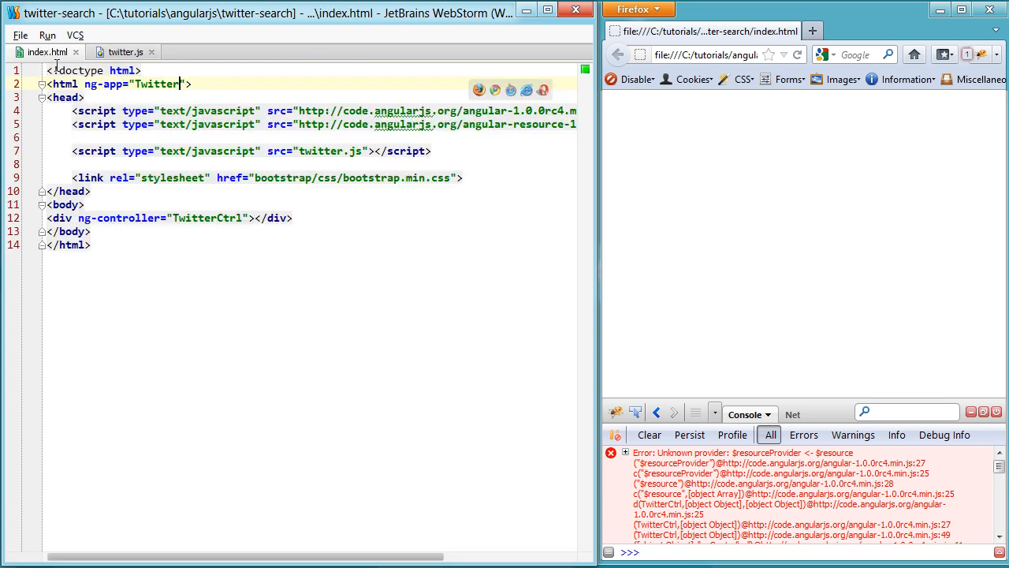
pyautogui.click(123, 51)
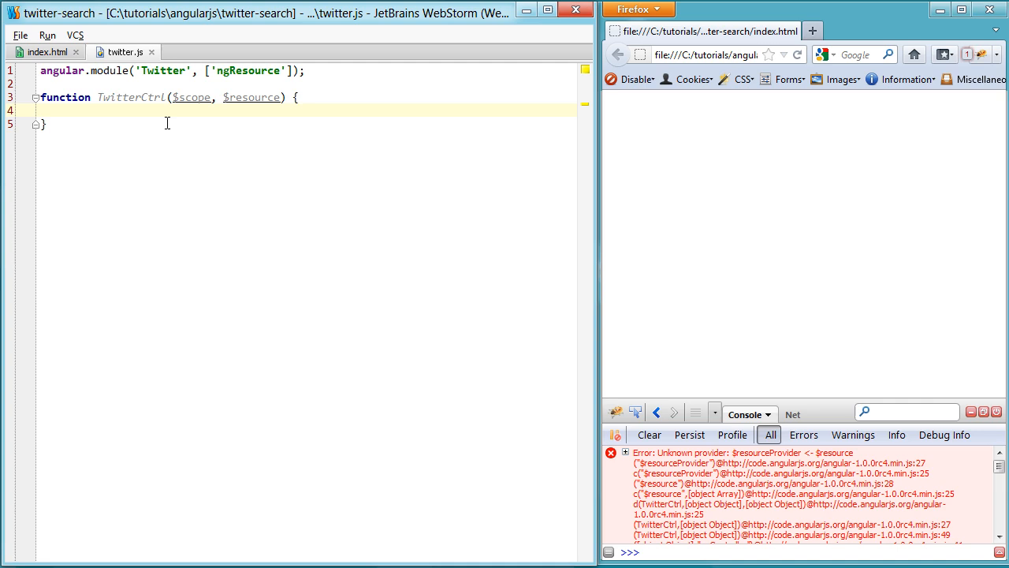
# Reload the page in Firefox and check the Net panel for two code.angularjs.org requests
pyautogui.click(44, 52)
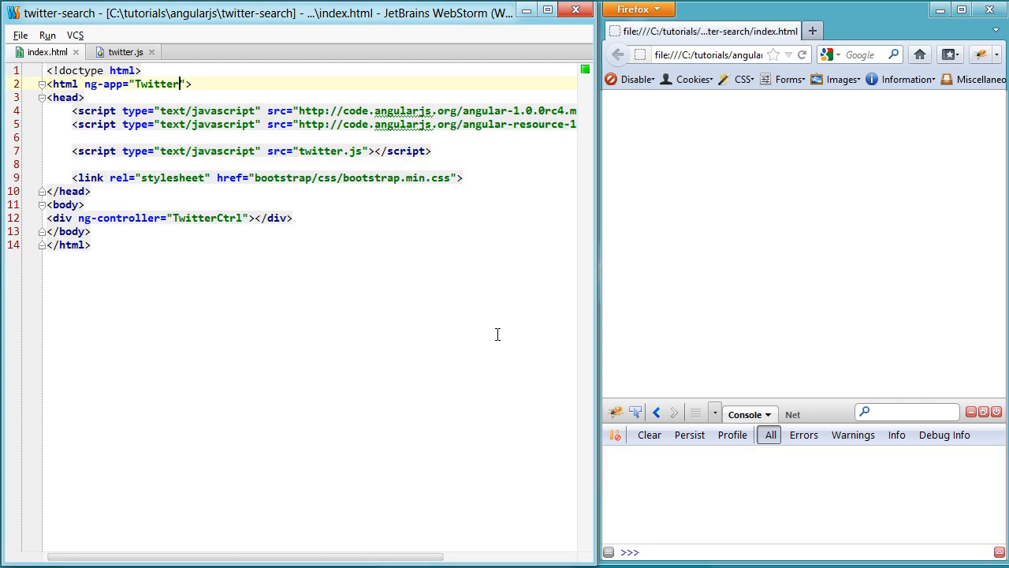
pyautogui.click(776, 414)
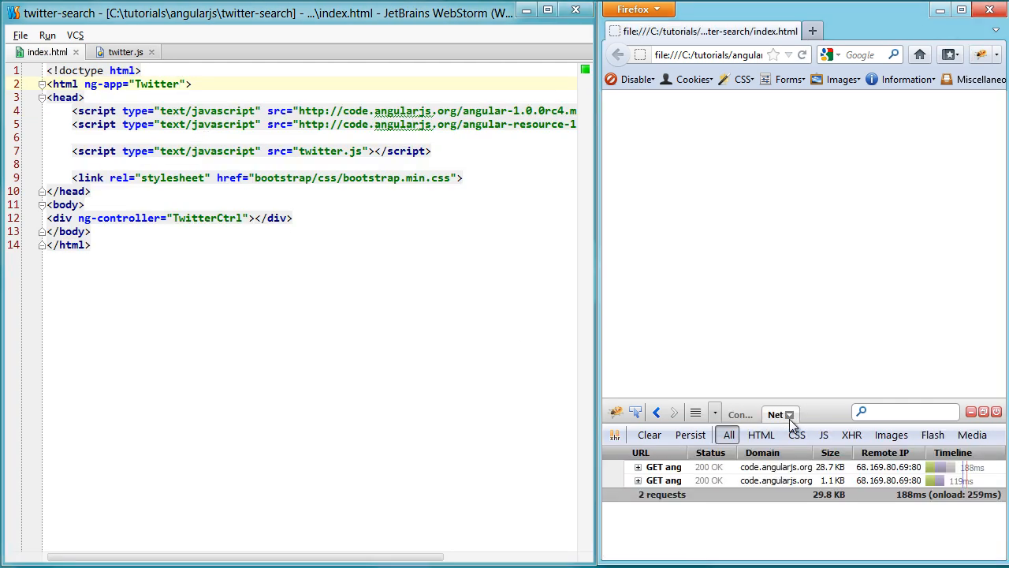
pyautogui.click(124, 52)
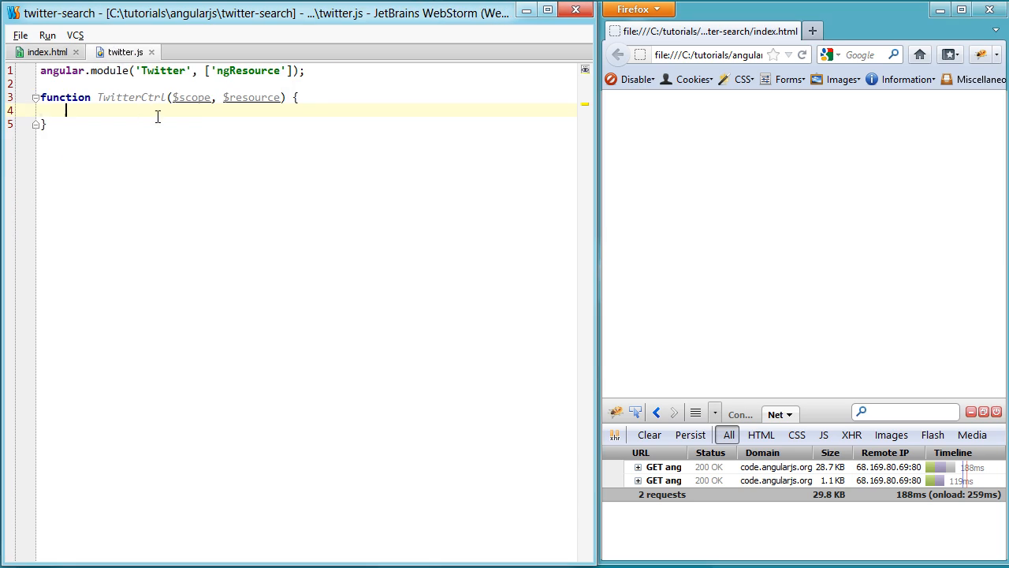
pyautogui.write("$resource('")
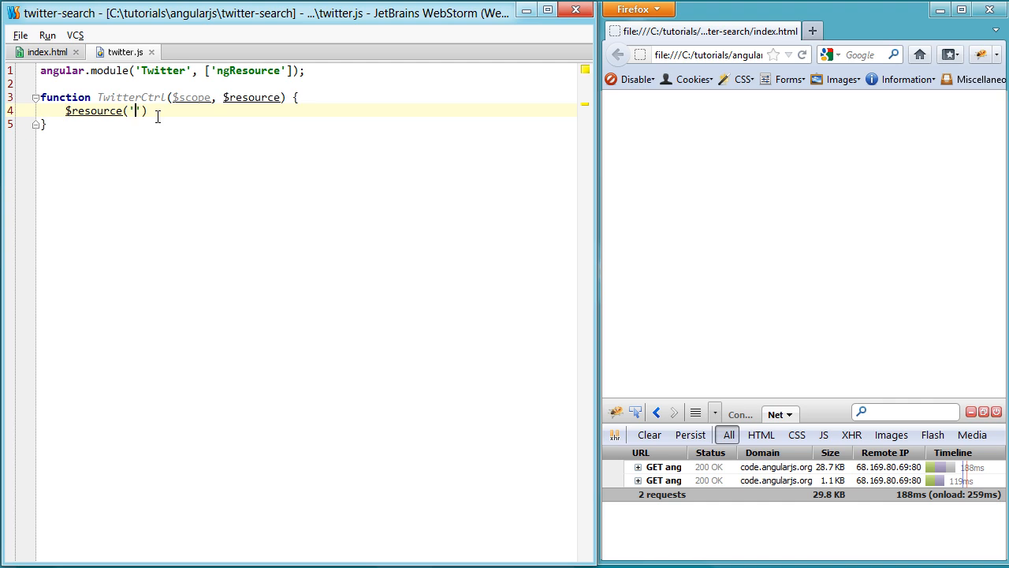
pyautogui.write('http://')
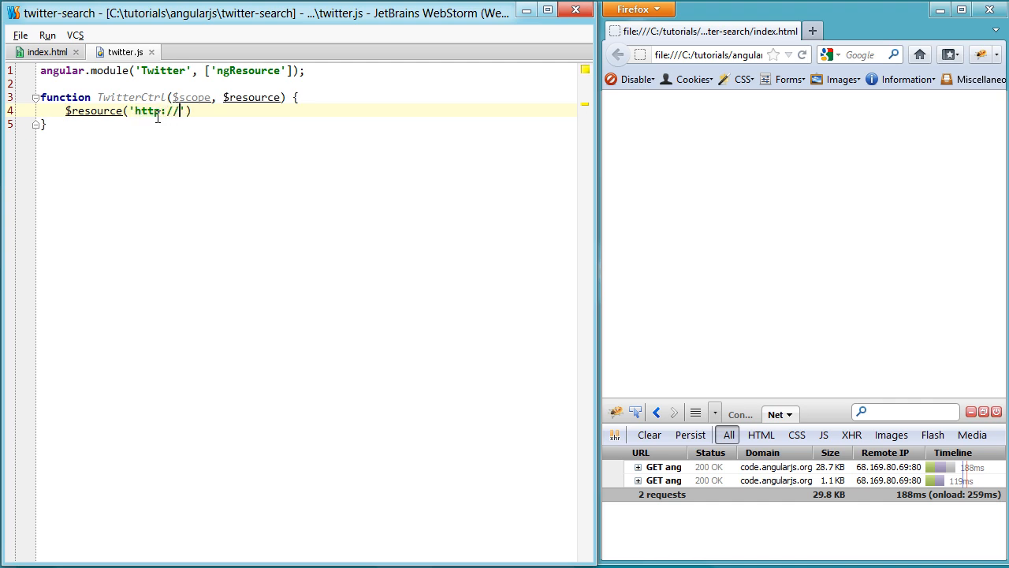
pyautogui.write('s')
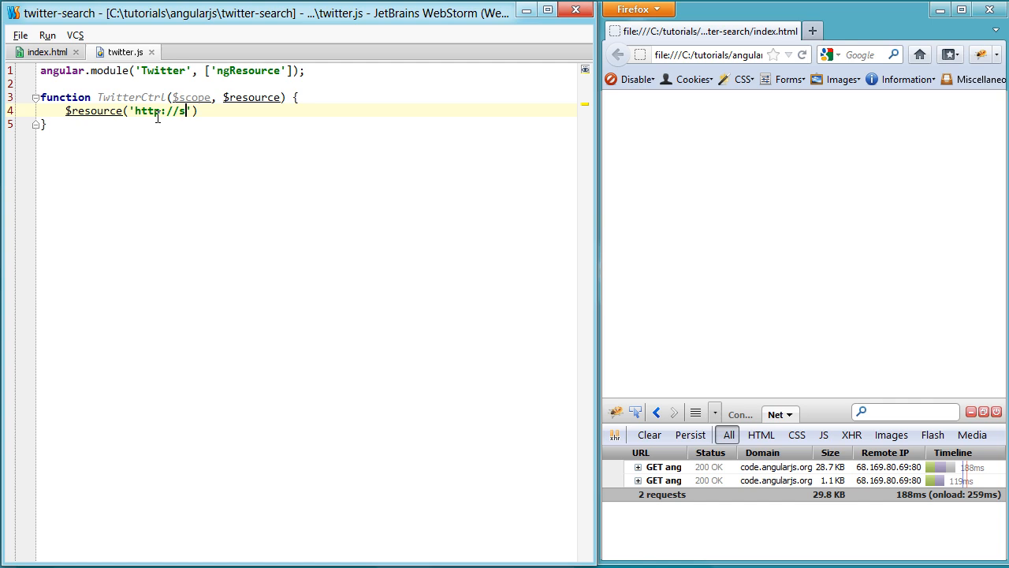
pyautogui.write('earch.twitter.com')
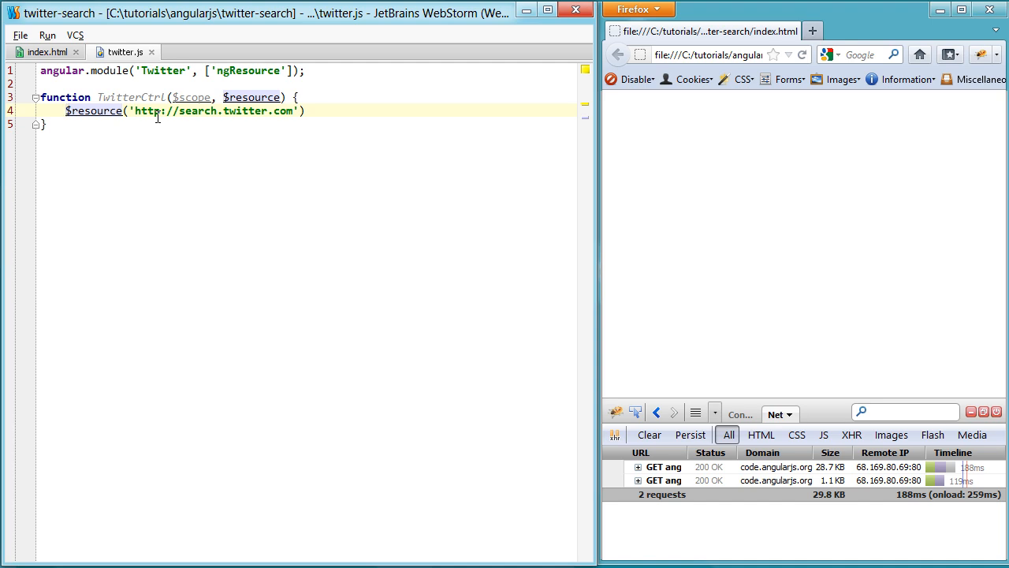
pyautogui.write('$scope.twitter =')
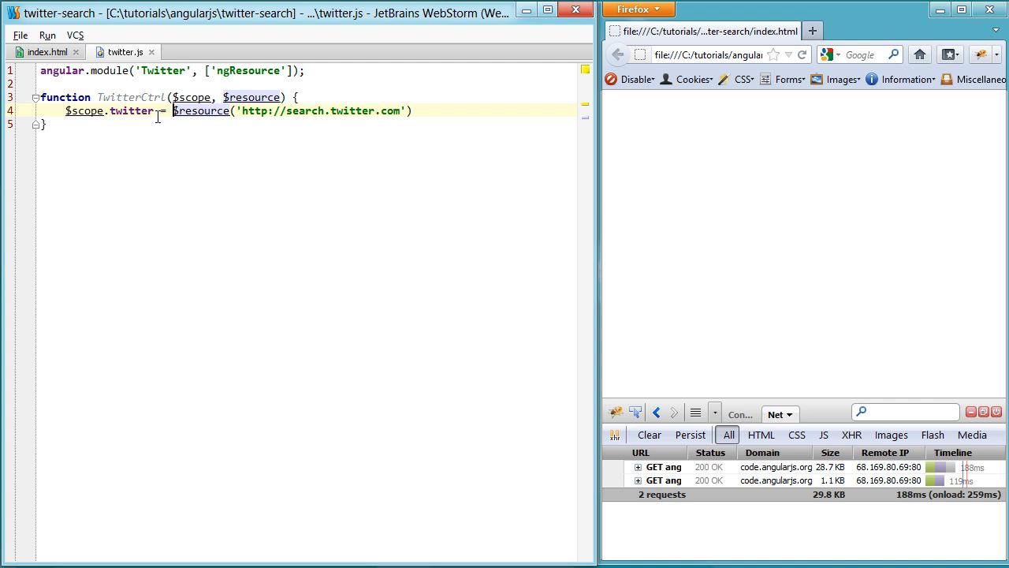
pyautogui.write(';')
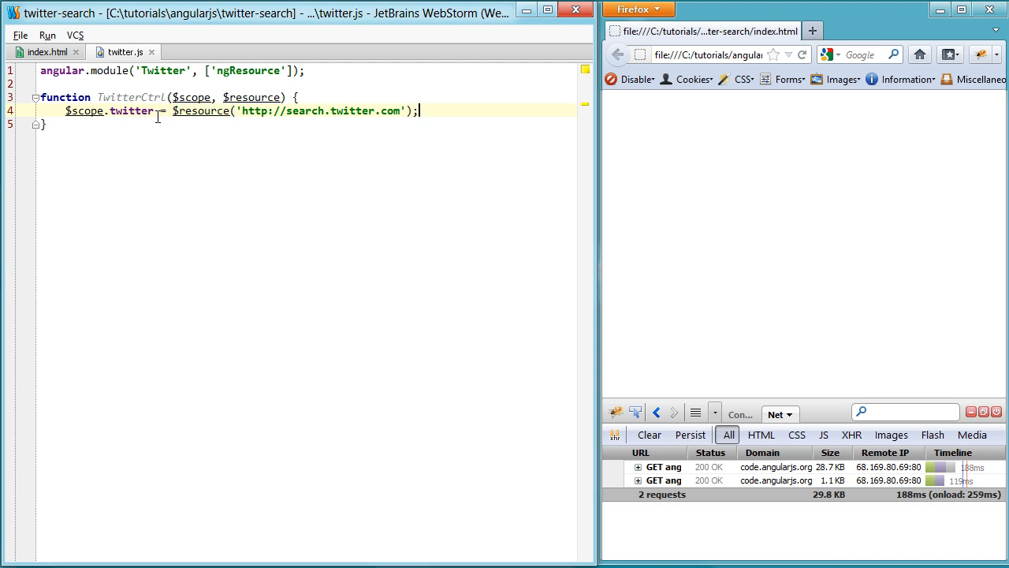
# Call $scope.twitter.get() on the next line and check index.html
pyautogui.press('Return')
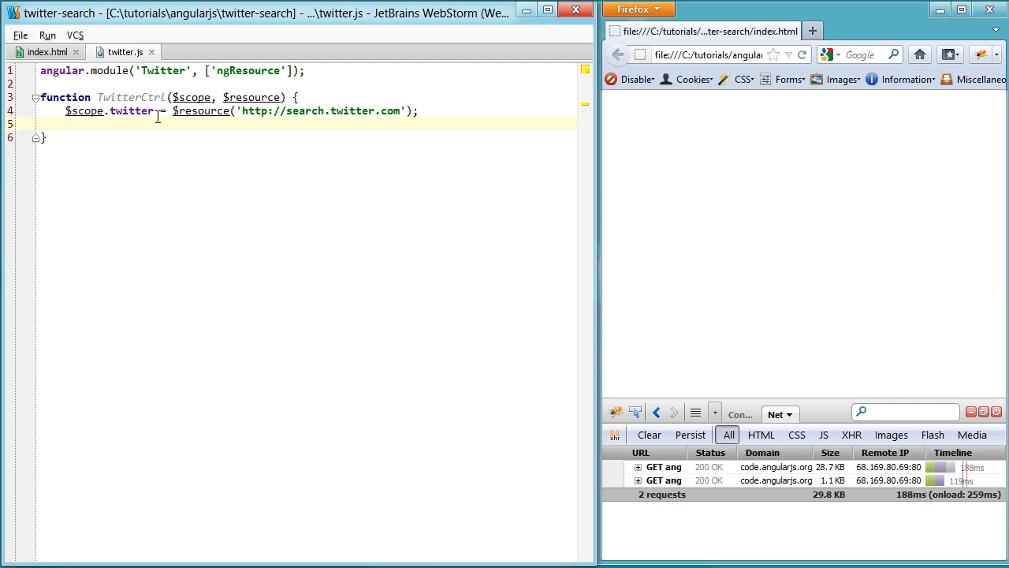
pyautogui.write('$scope.twitte')
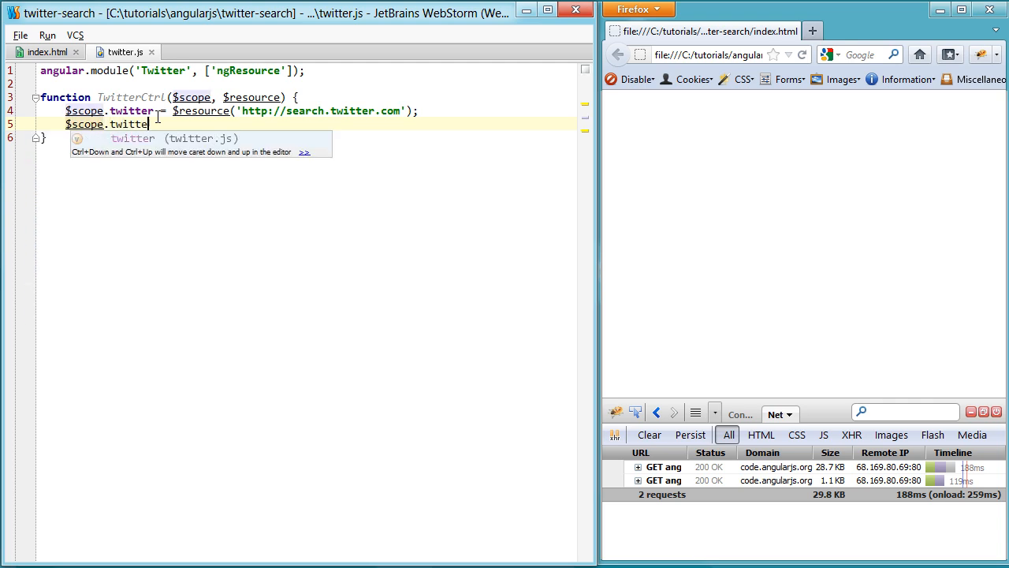
pyautogui.write('r.get();')
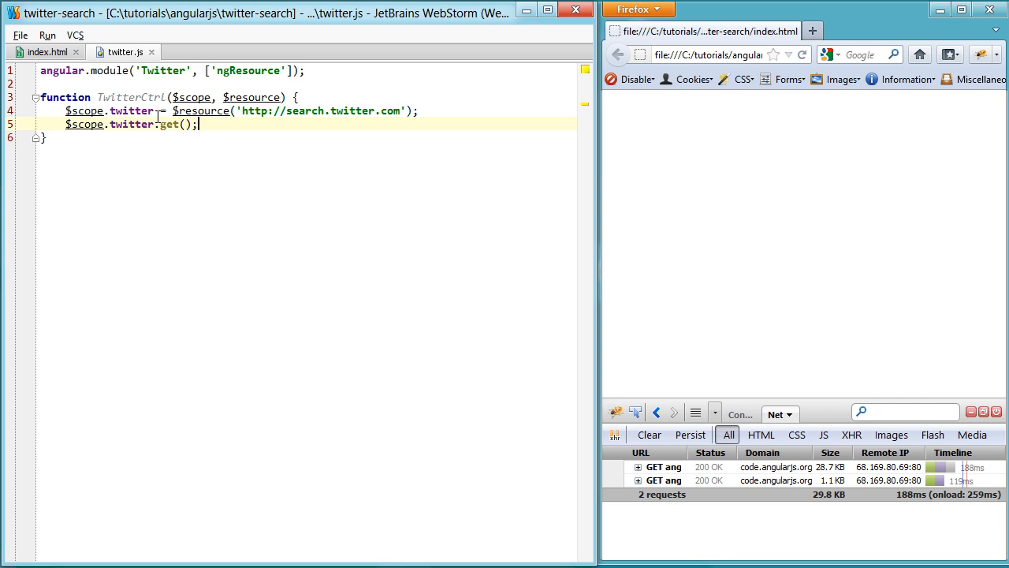
pyautogui.click(45, 52)
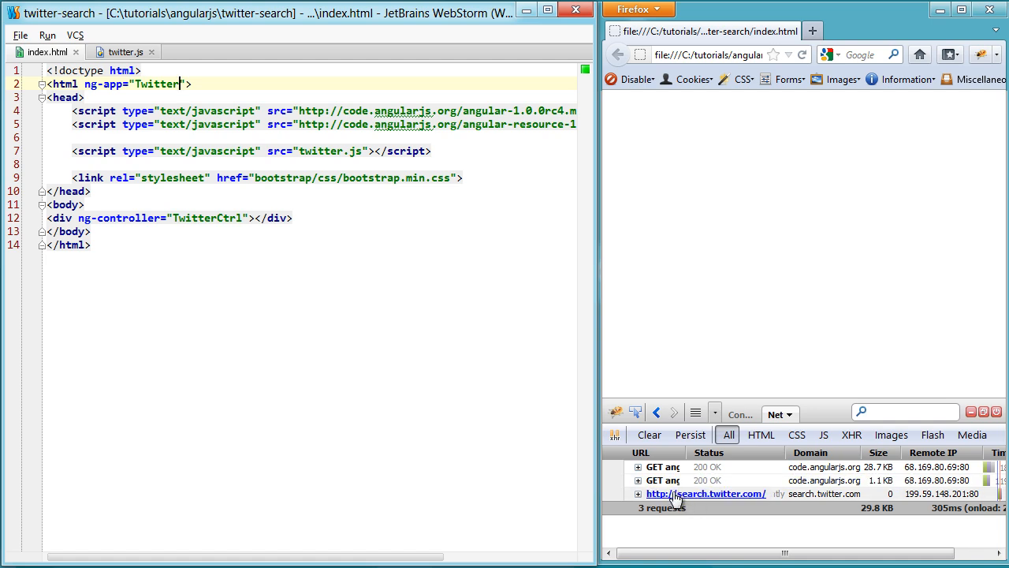
pyautogui.click(122, 52)
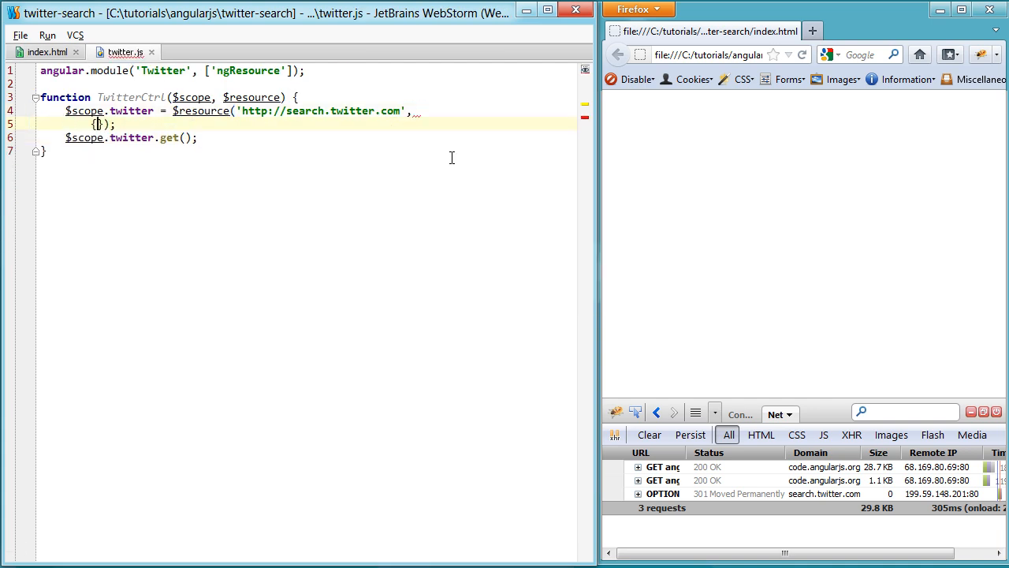
# Add default params {action:'search.json', q:'angularjs'} to the $resource call
pyautogui.write('action:')
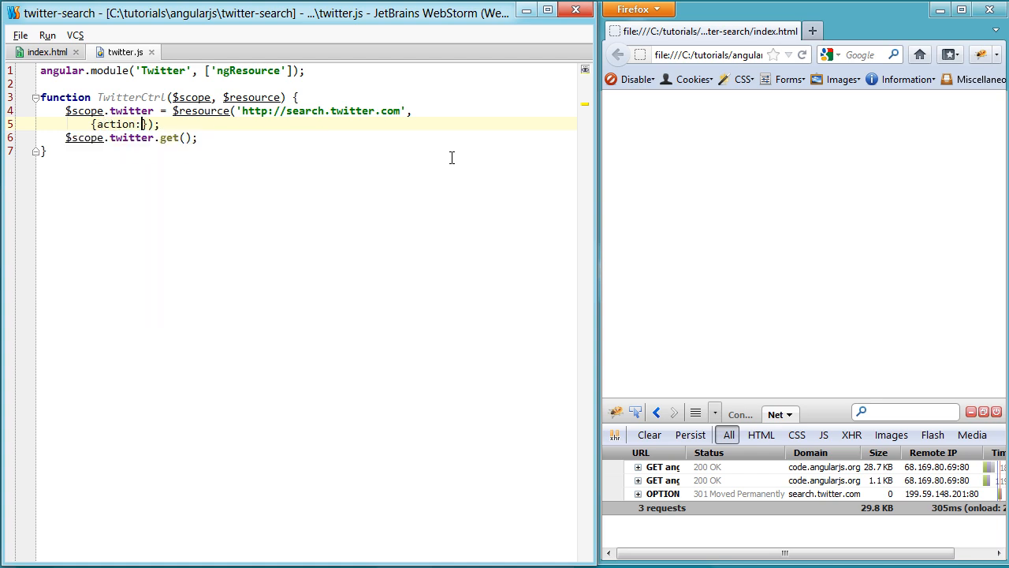
pyautogui.write("'search.json',")
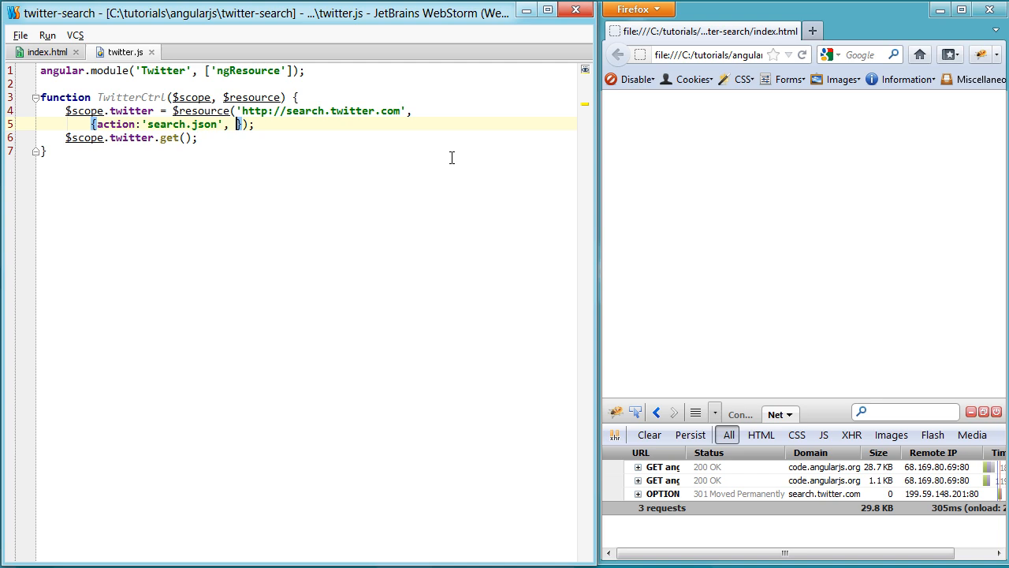
pyautogui.write("q:''")
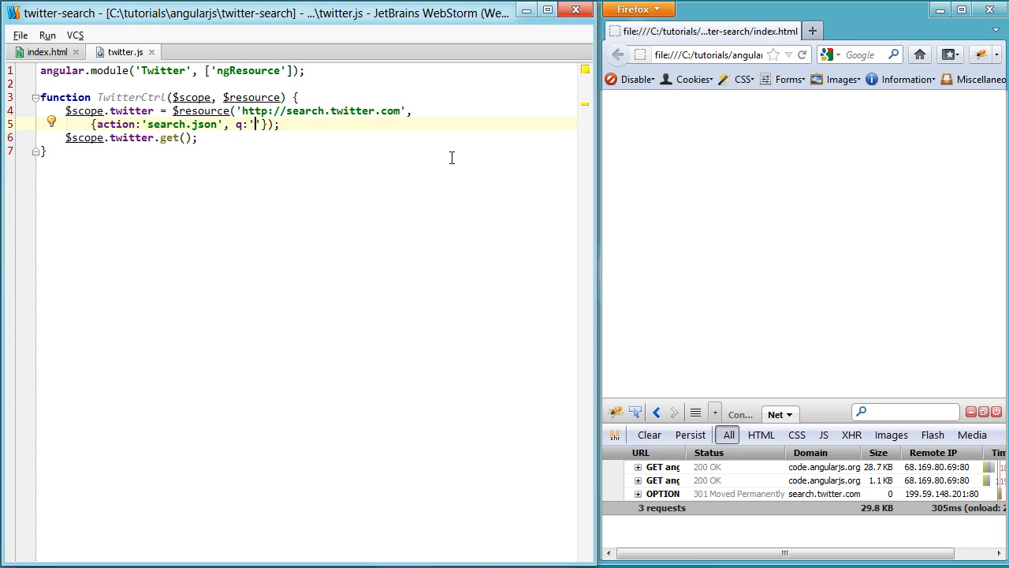
pyautogui.write('a')
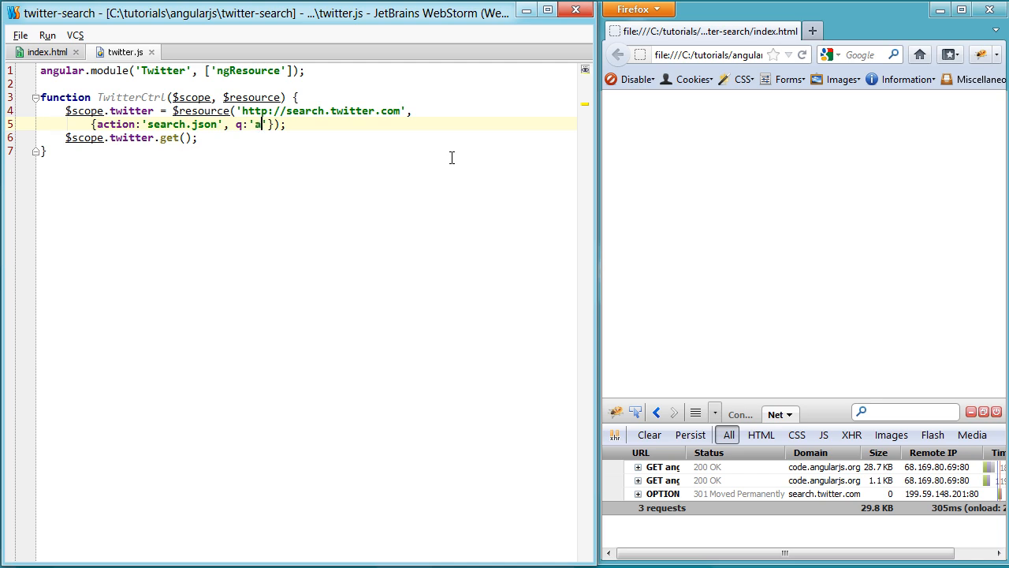
pyautogui.write('ngularjs')
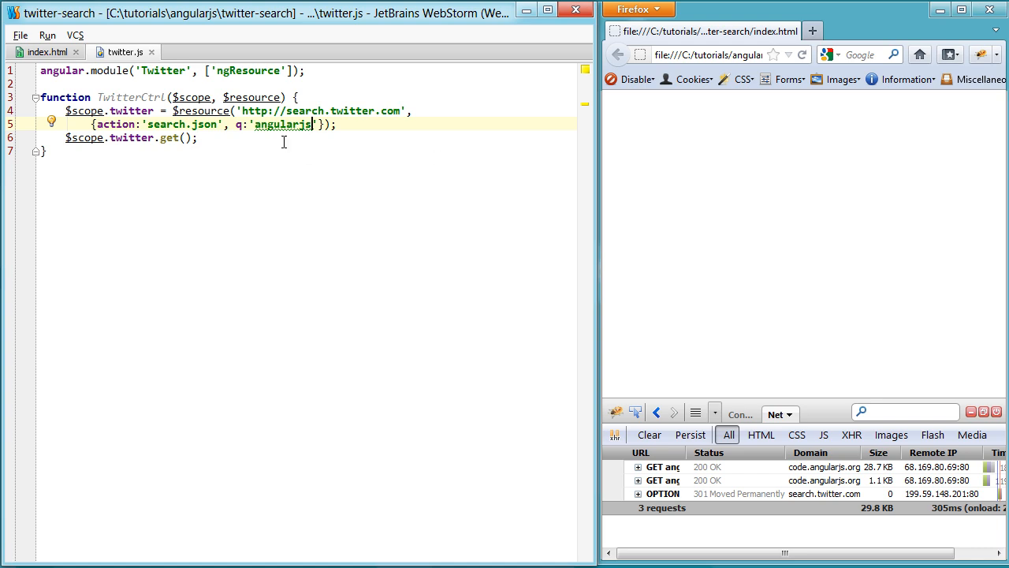
# Append /:action to the search.twitter.com resource URL
pyautogui.doubleClick(115, 123)
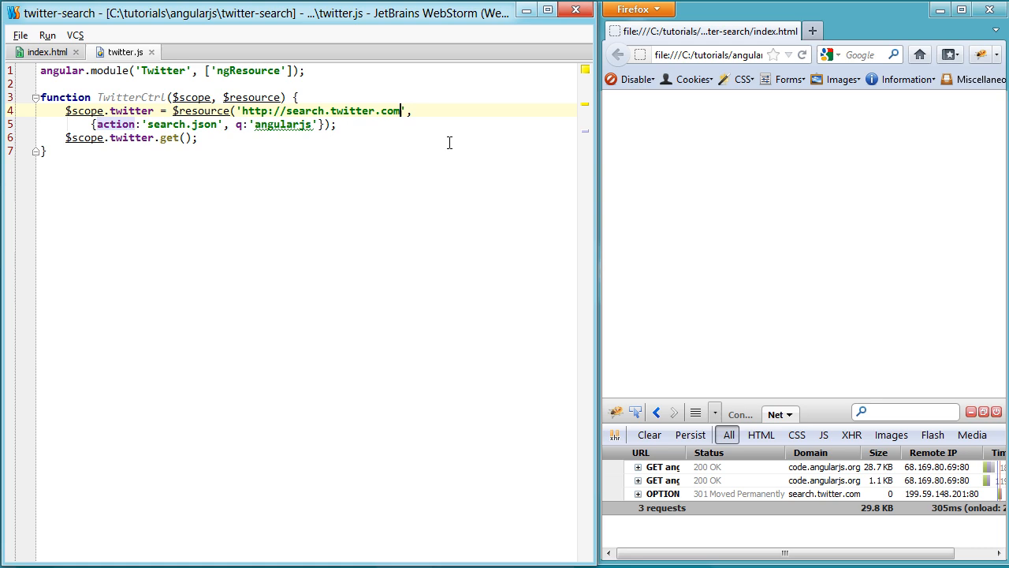
pyautogui.write('/:act')
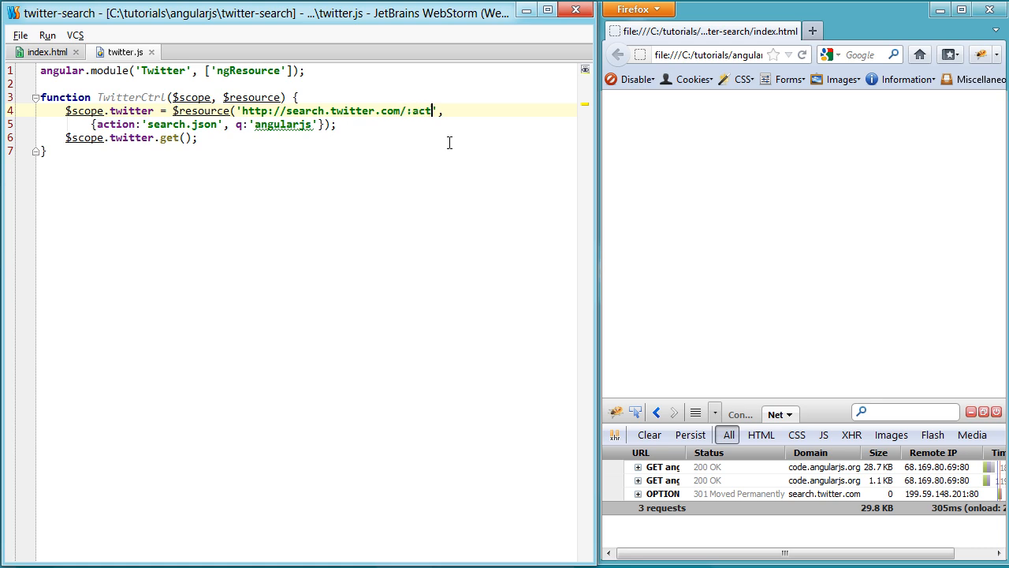
pyautogui.write('ion')
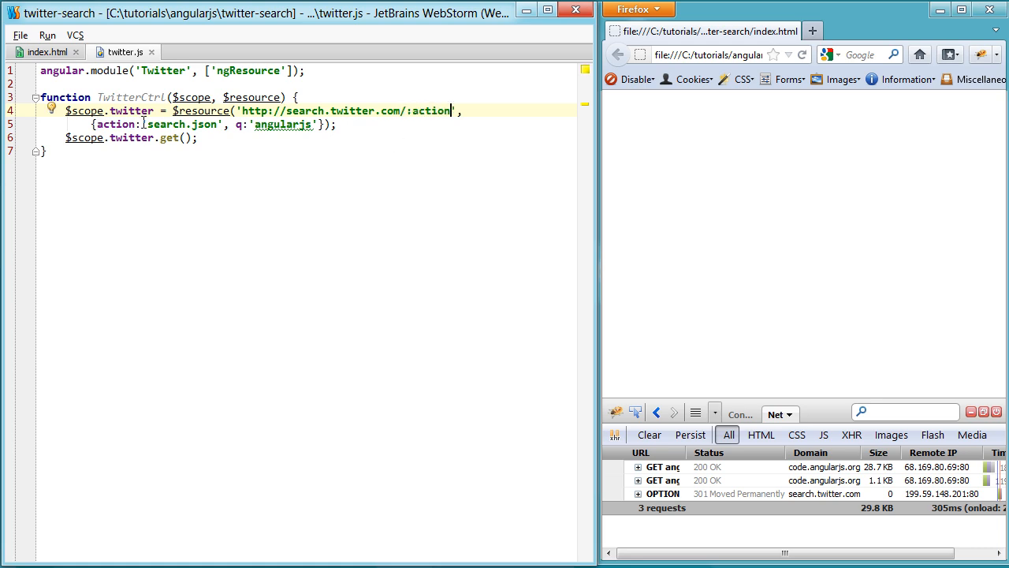
pyautogui.doubleClick(181, 124)
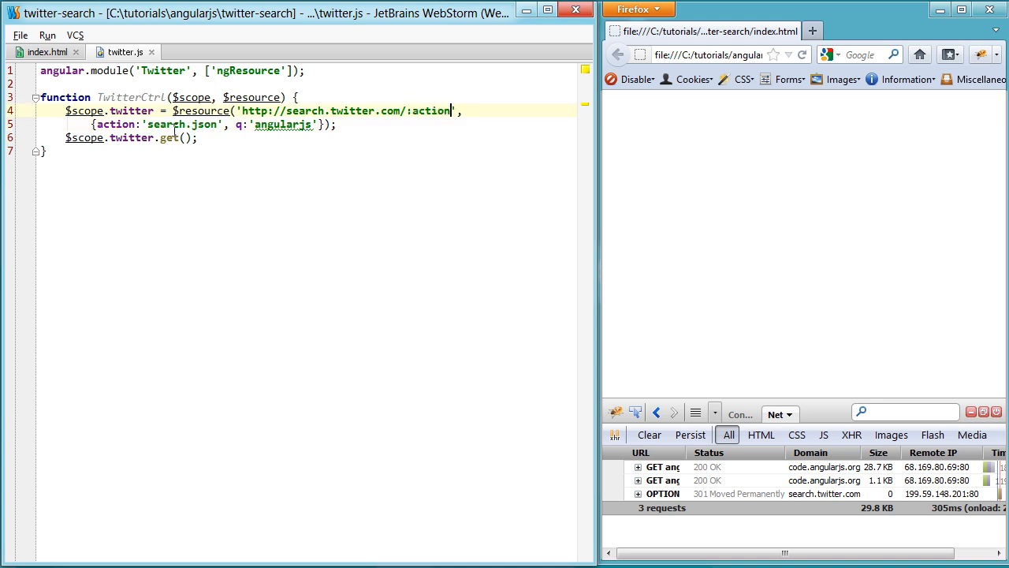
pyautogui.doubleClick(181, 124)
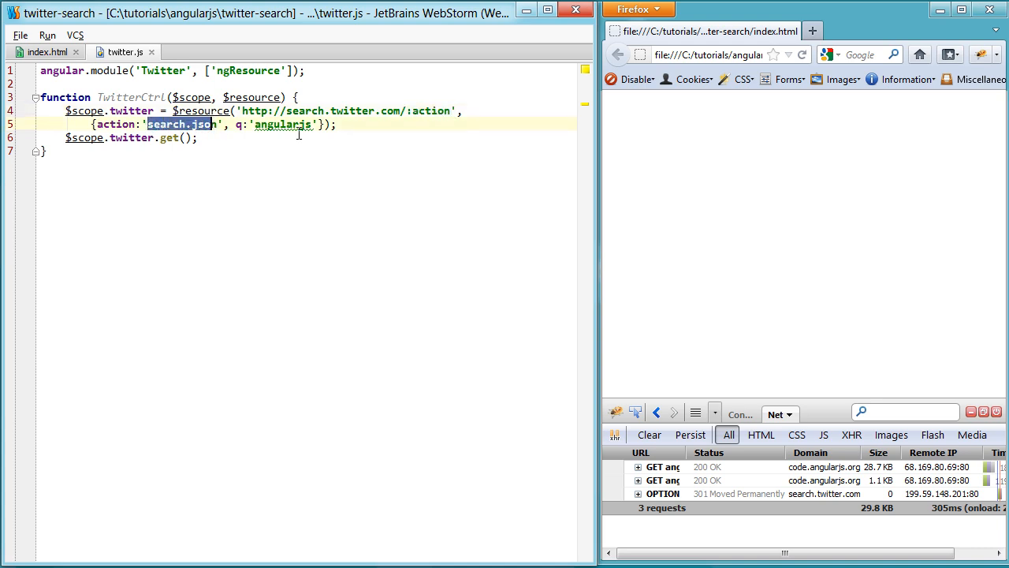
pyautogui.moveTo(38, 51)
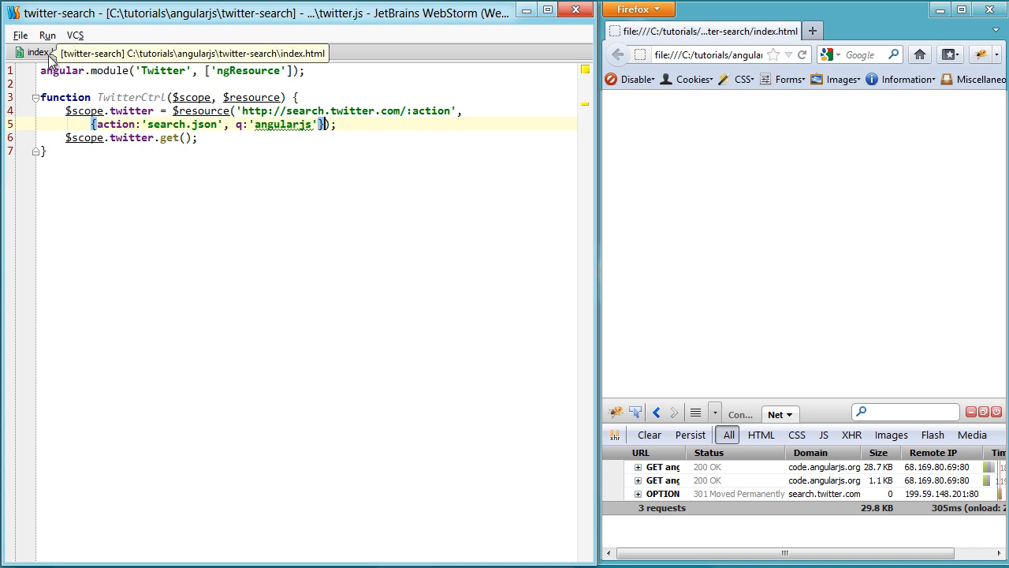
# Add {get:{method:'JSONP'}} as the third $resource argument
pyautogui.click(41, 52)
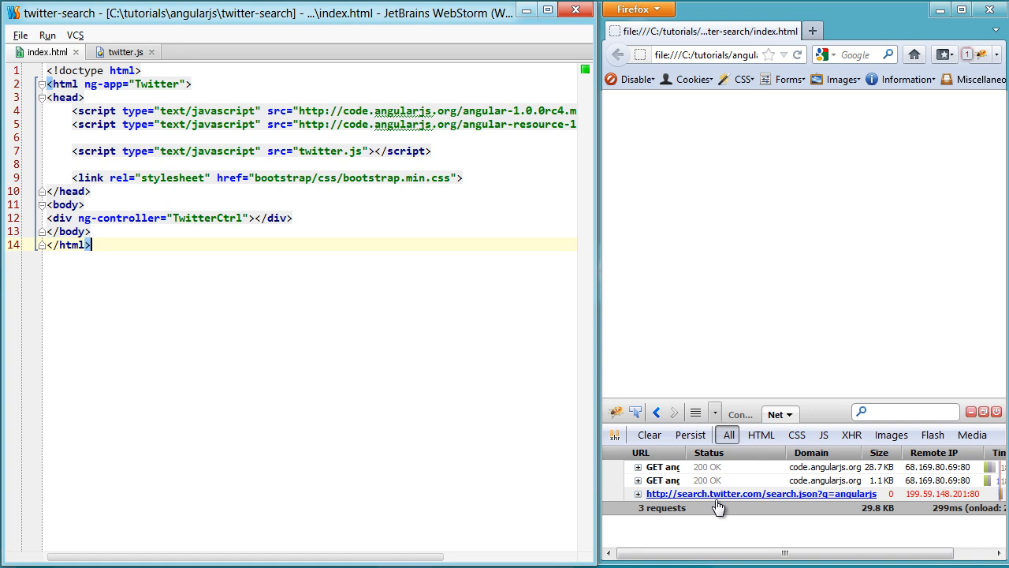
pyautogui.moveTo(812, 505)
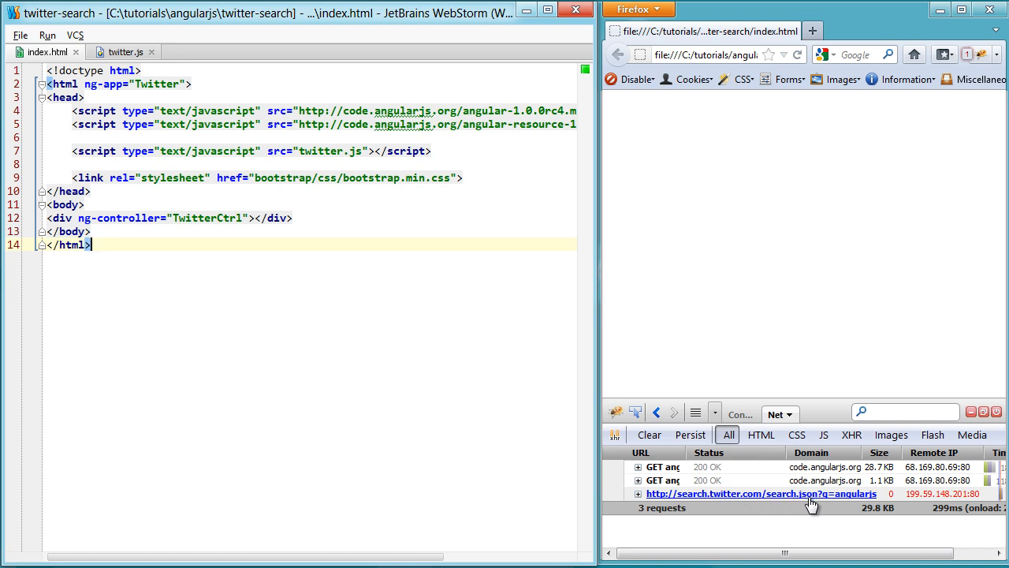
pyautogui.moveTo(855, 503)
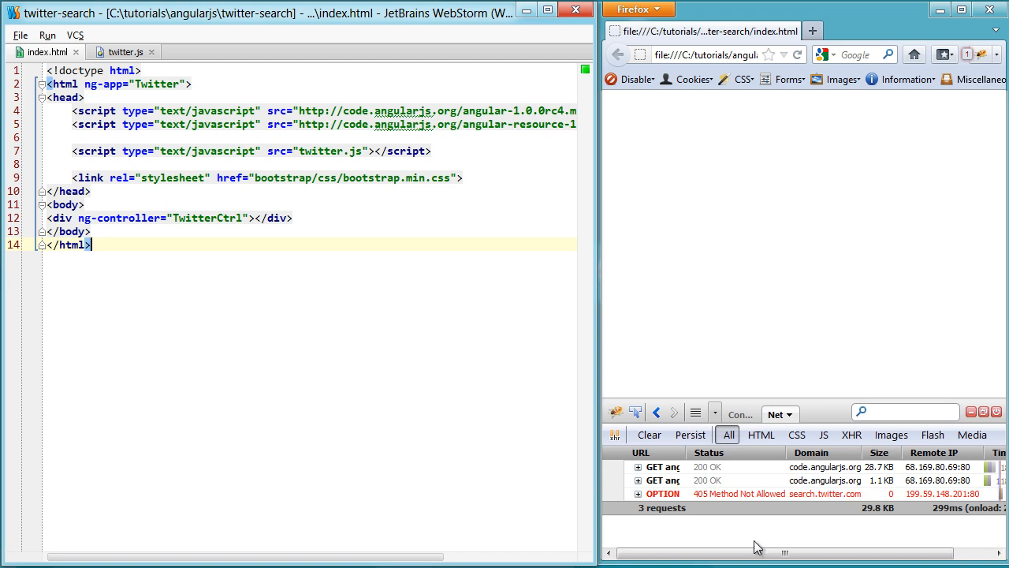
pyautogui.moveTo(132, 87)
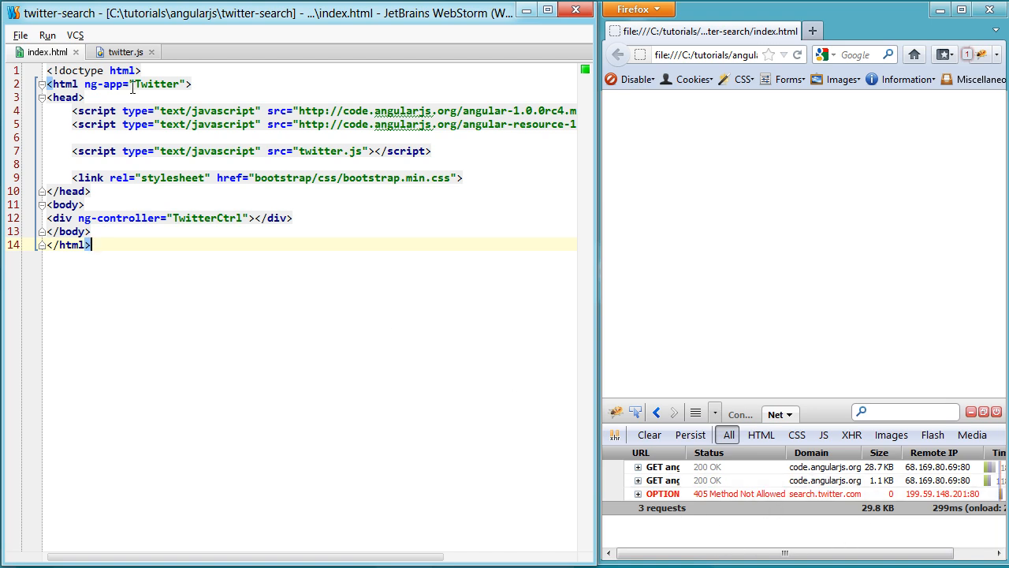
pyautogui.click(122, 51)
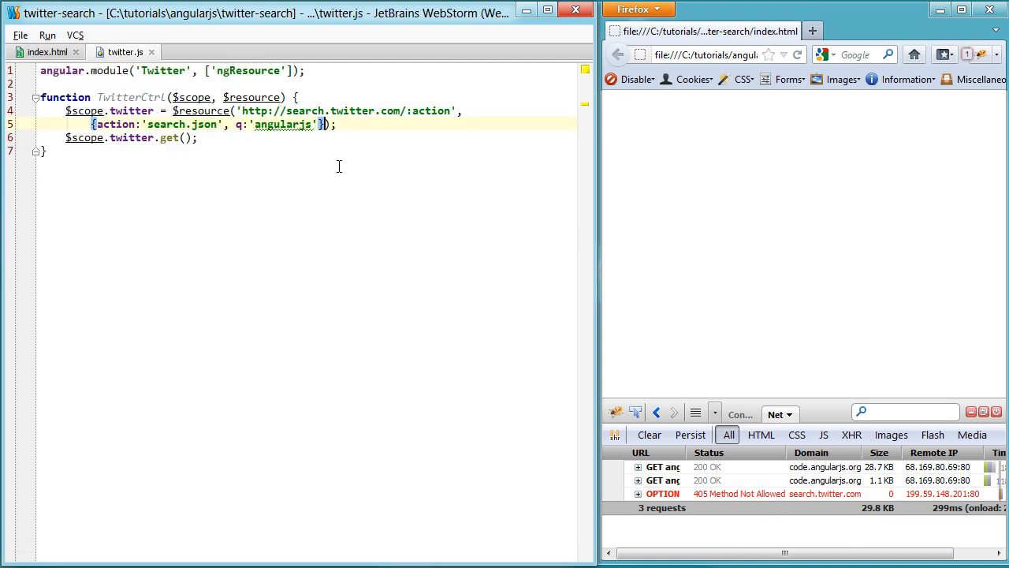
pyautogui.press('Enter')
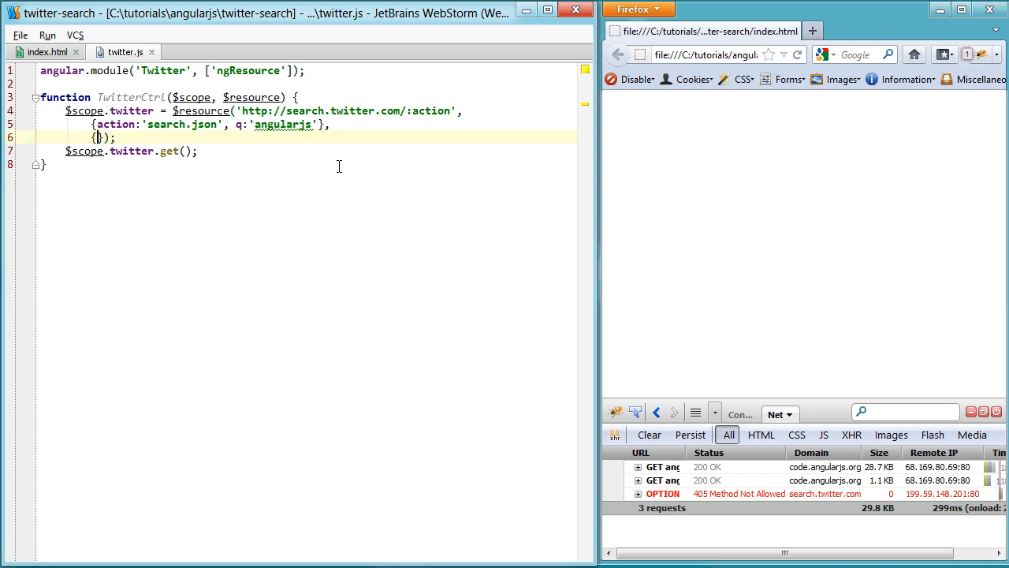
pyautogui.write('get:{')
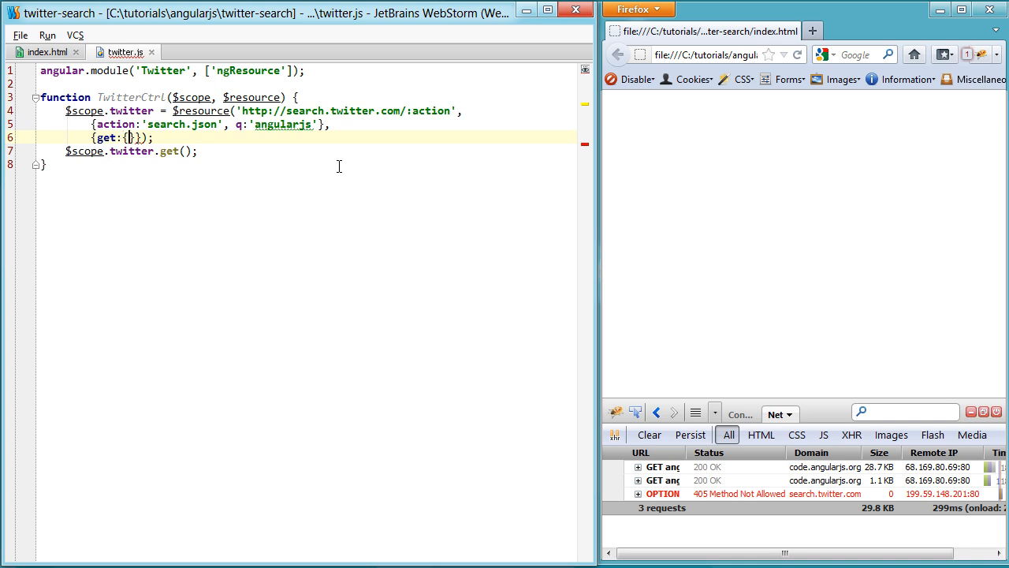
pyautogui.write("method:'JSON")
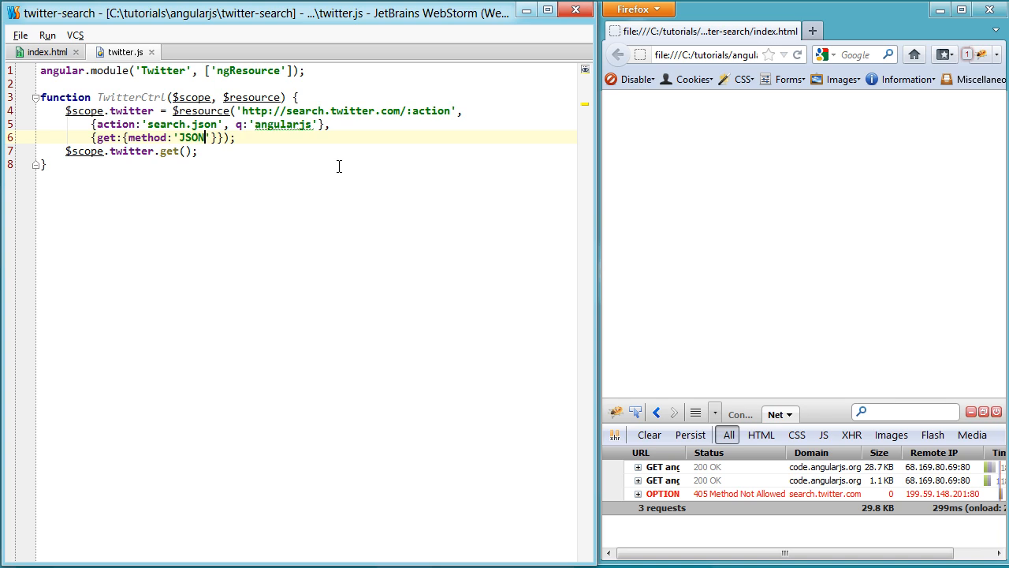
pyautogui.write('P')
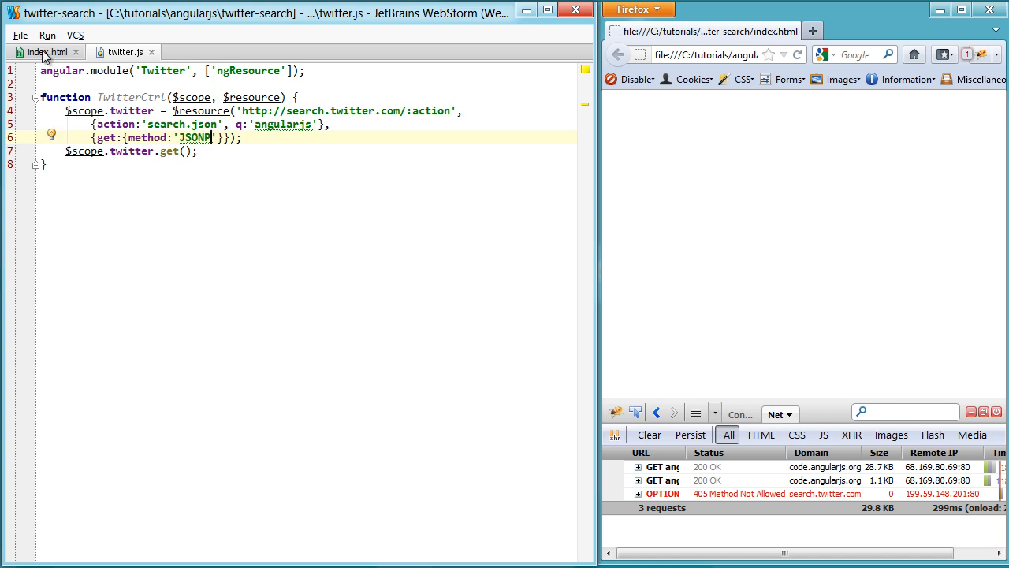
# Check the successful search.twitter.com JSONP response in Firefox, then return to twitter.js
pyautogui.click(39, 51)
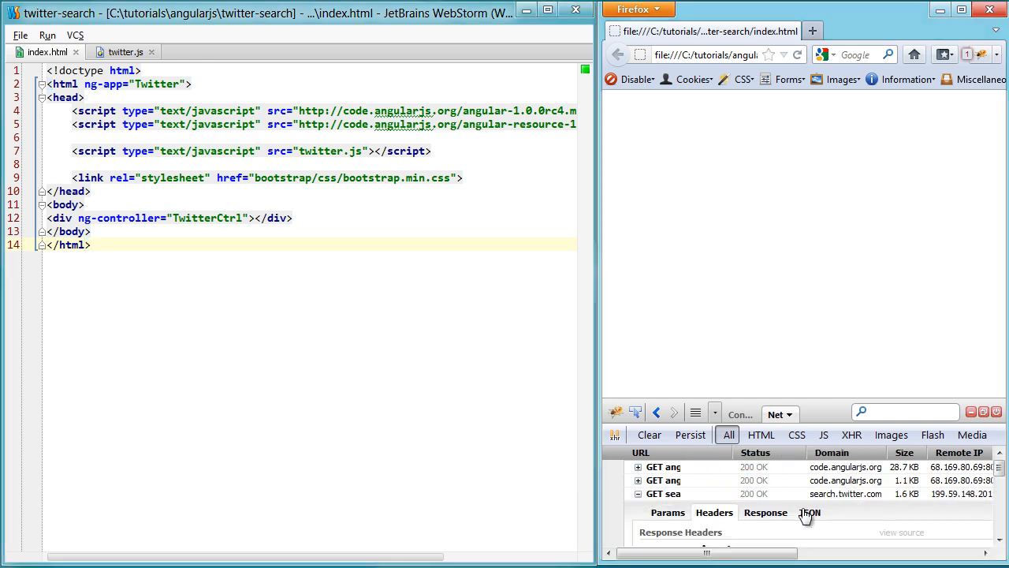
pyautogui.click(809, 512)
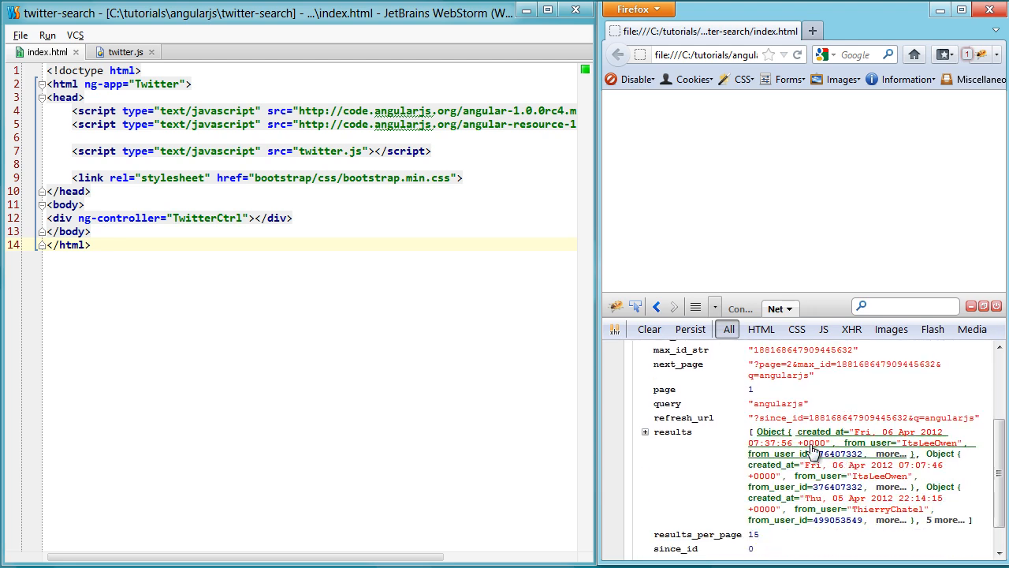
pyautogui.scroll(3)
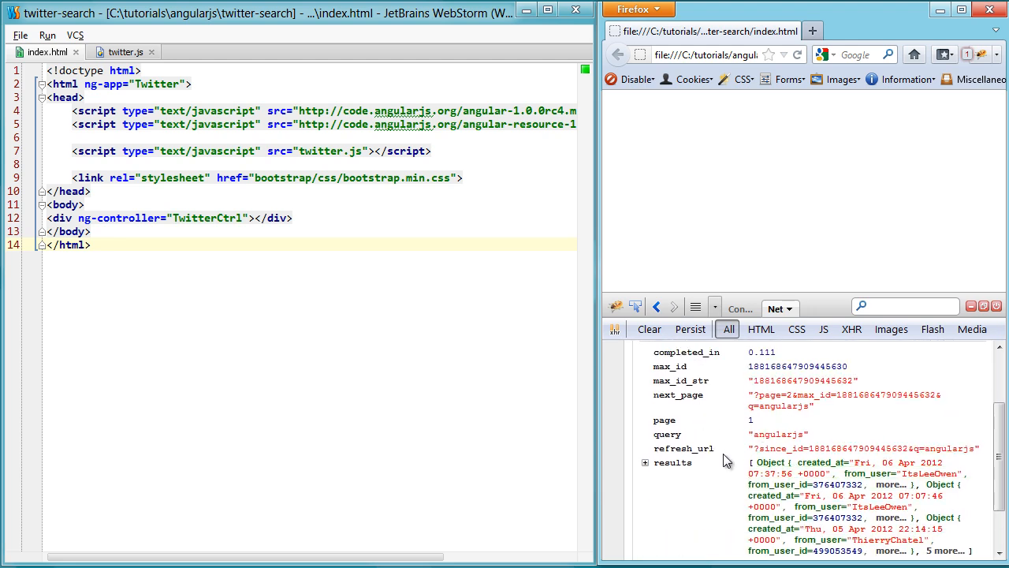
pyautogui.scroll(-3)
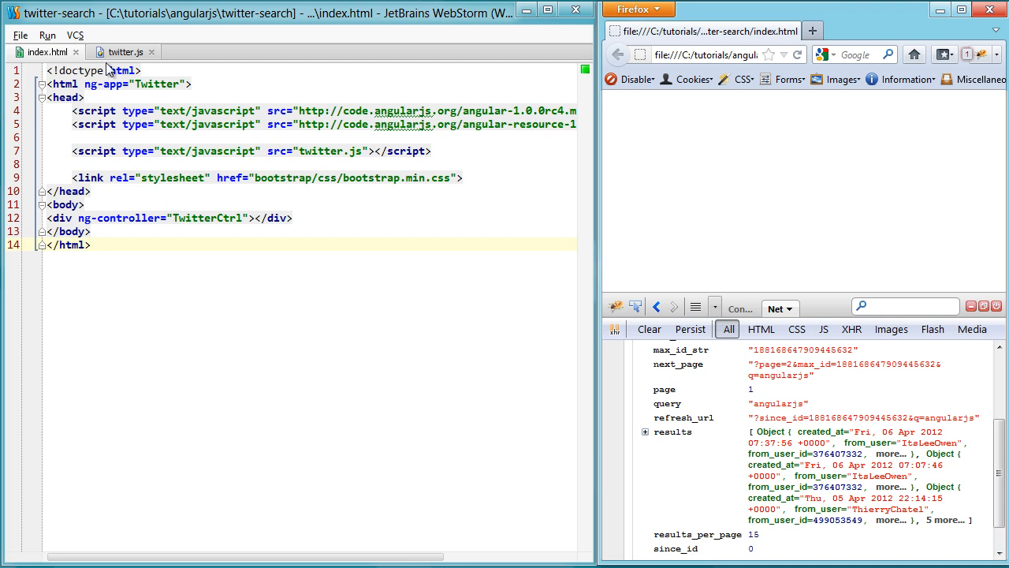
pyautogui.click(119, 51)
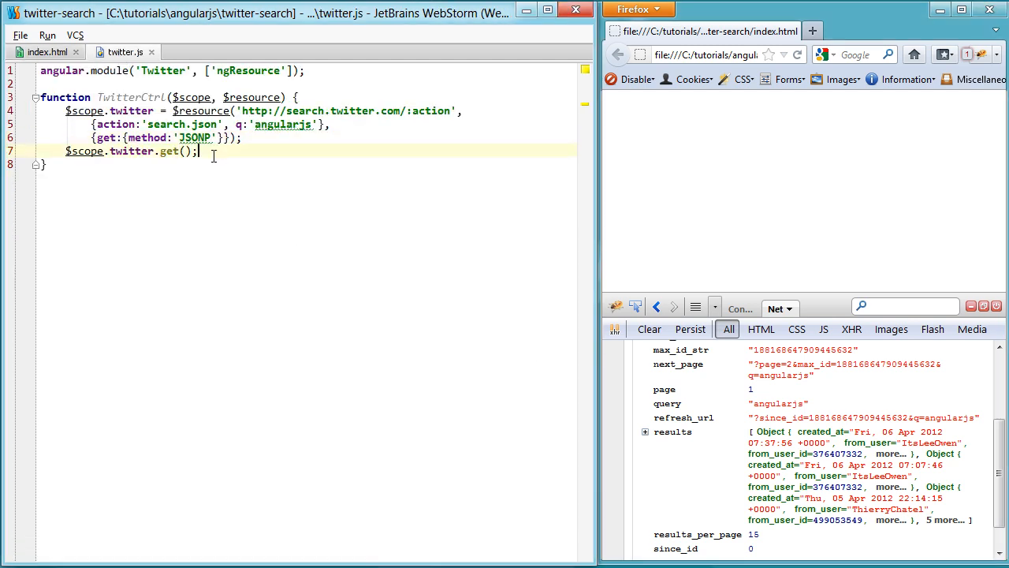
pyautogui.moveTo(287, 196)
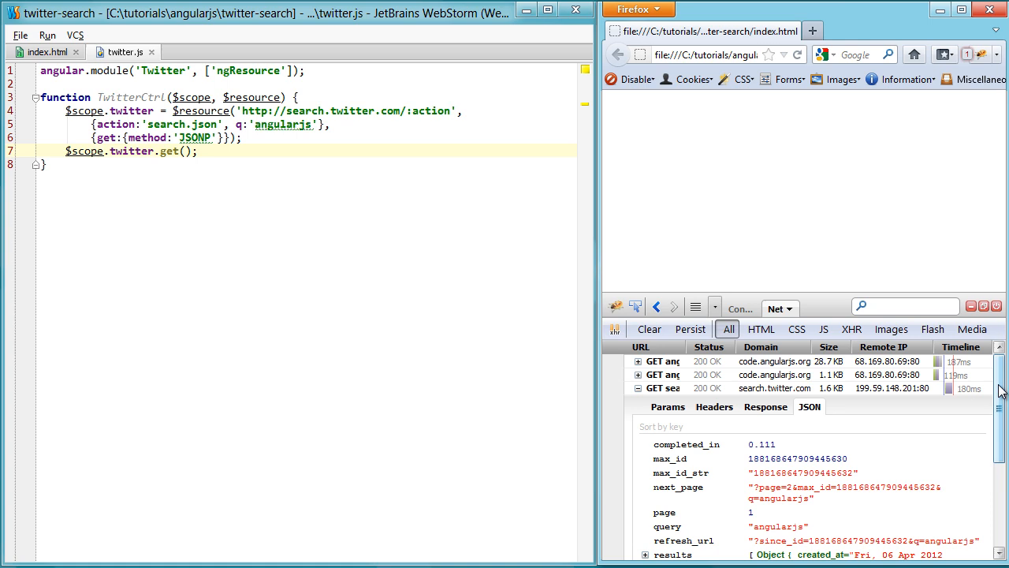
pyautogui.scroll(-3)
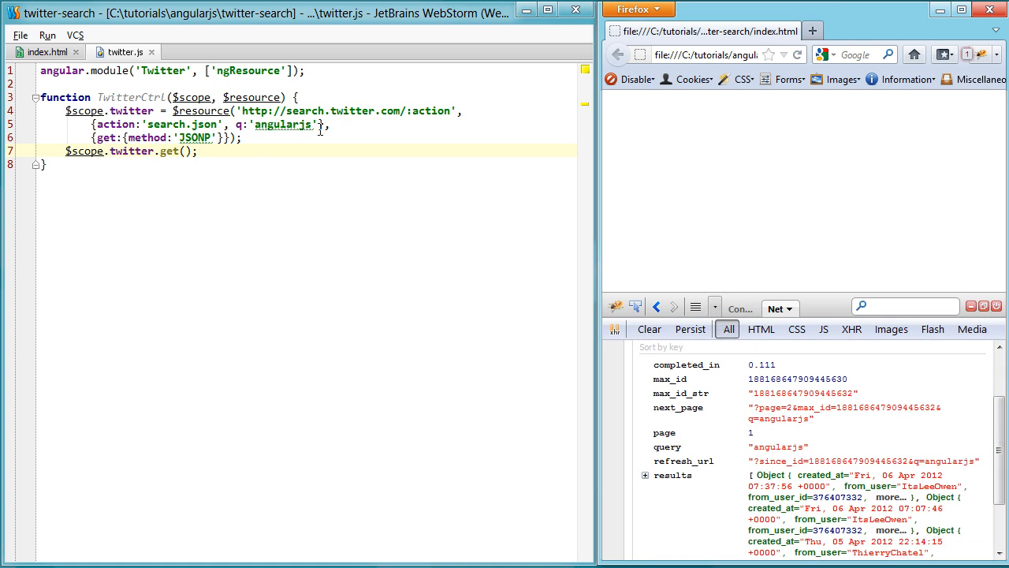
# Add callback 'twitterSearch' and a twitterSearch(result) function that alerts 'this is ok'
pyautogui.write("callback:'twitterSearch")
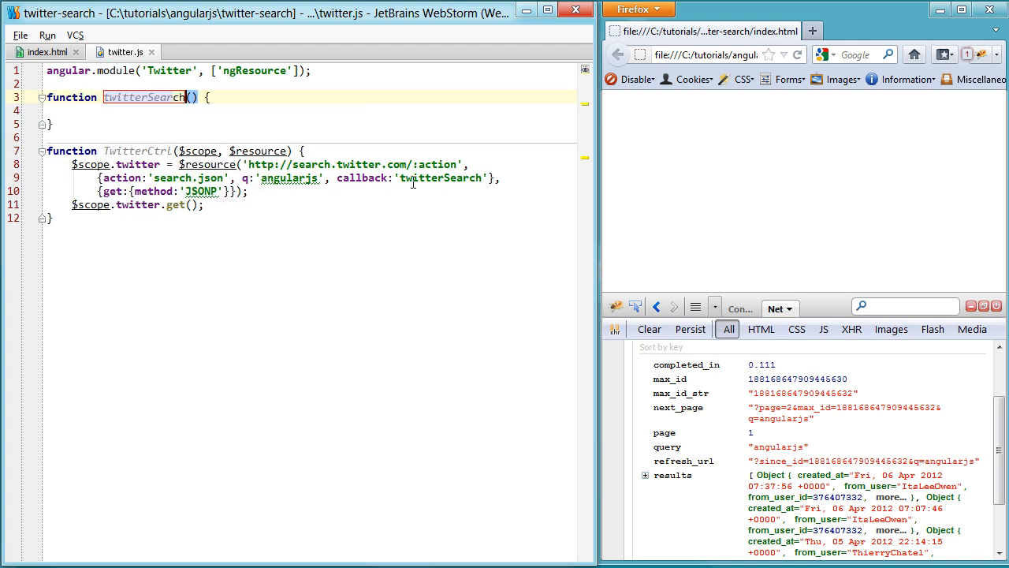
pyautogui.write('result')
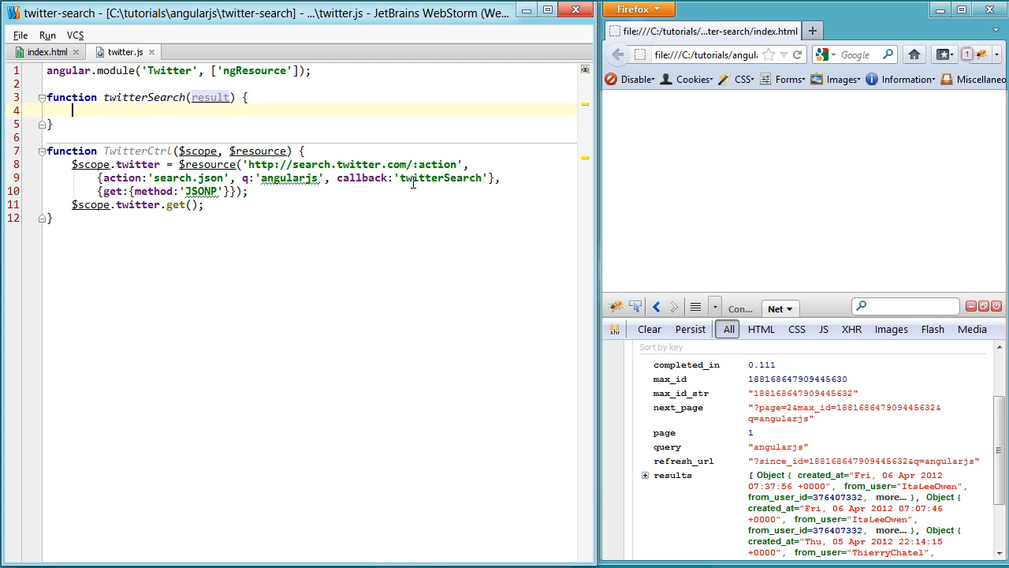
pyautogui.write('alert')
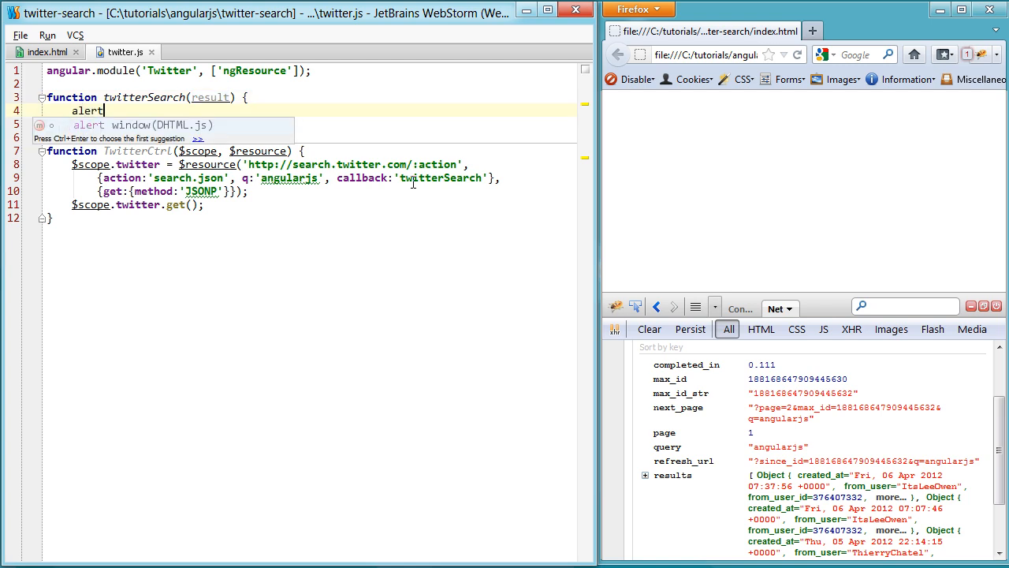
pyautogui.write("('this is ok')")
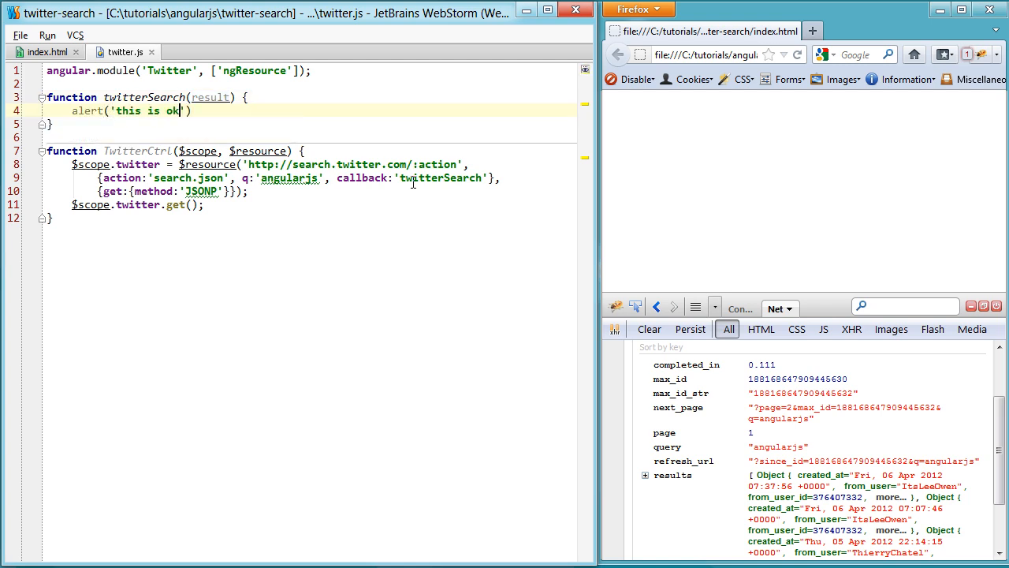
pyautogui.write(';')
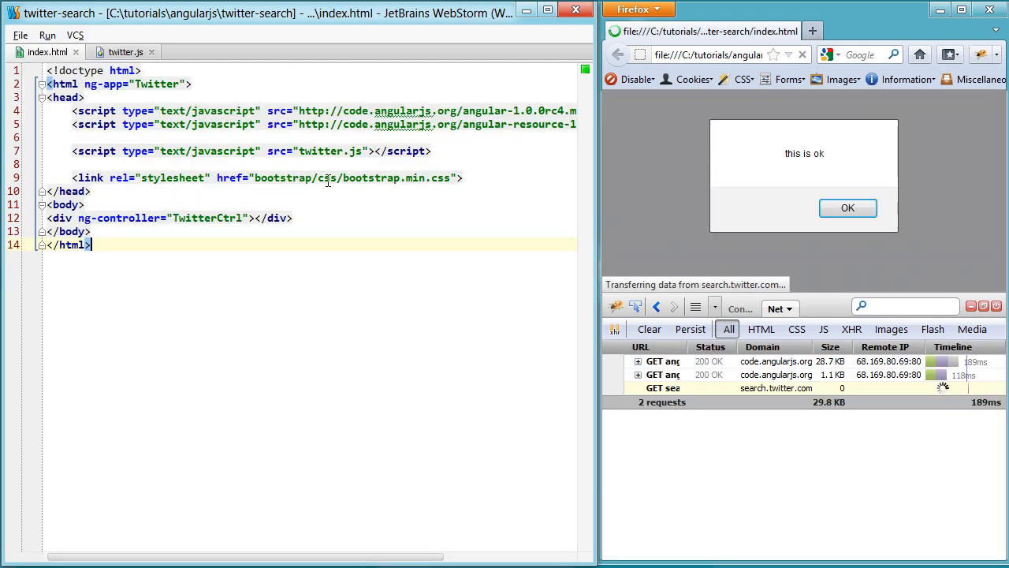
# Dismiss the alert, delete the twitterSearch function and begin retyping the callback as JSON
pyautogui.click(847, 207)
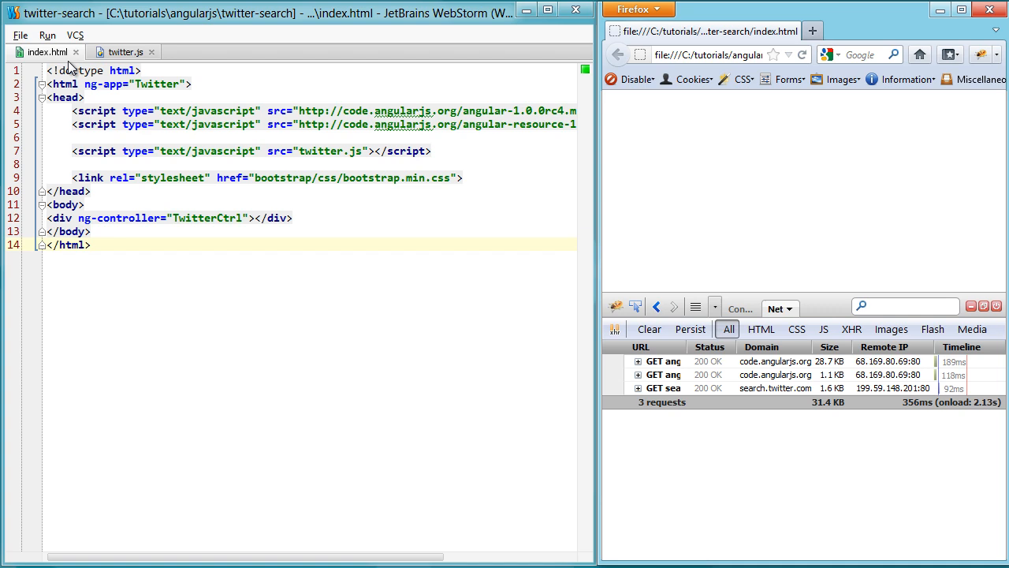
pyautogui.click(123, 51)
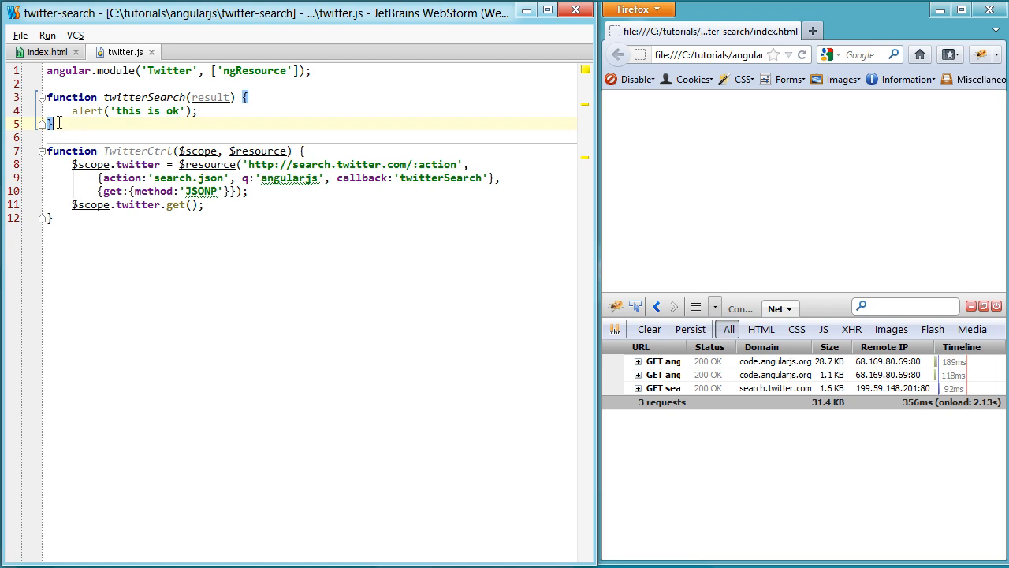
pyautogui.press('Delete')
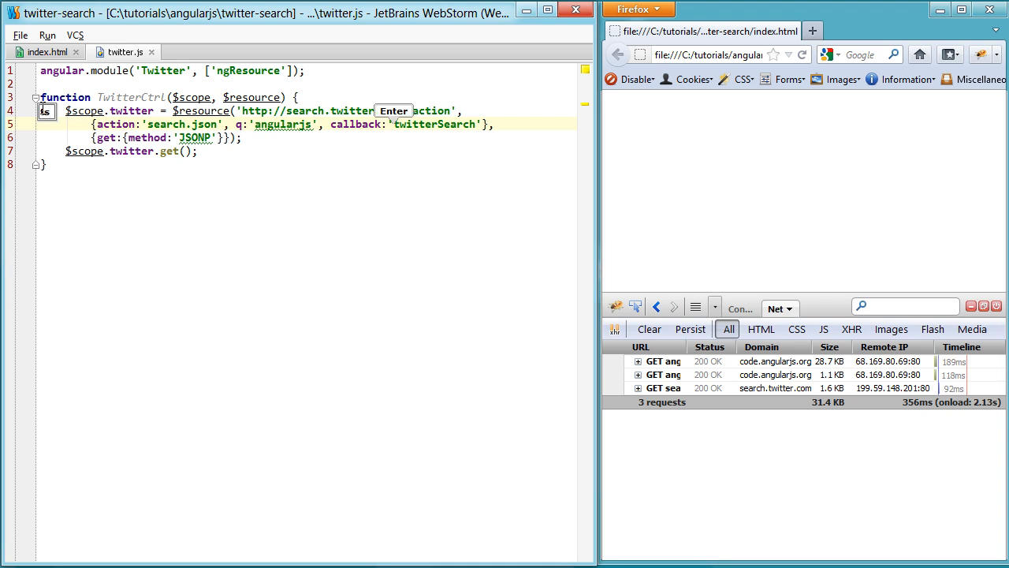
pyautogui.write('JSON')
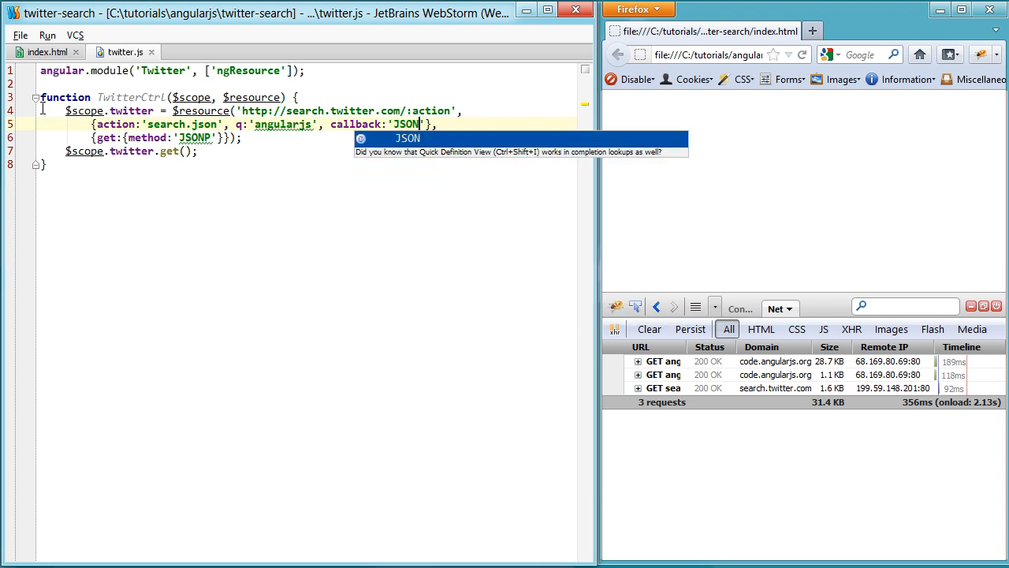
# Use callback 'JSON_CALLBACK', pass get() an inline function alerting "this is better", and dismiss it
pyautogui.write('_CALLBACK')
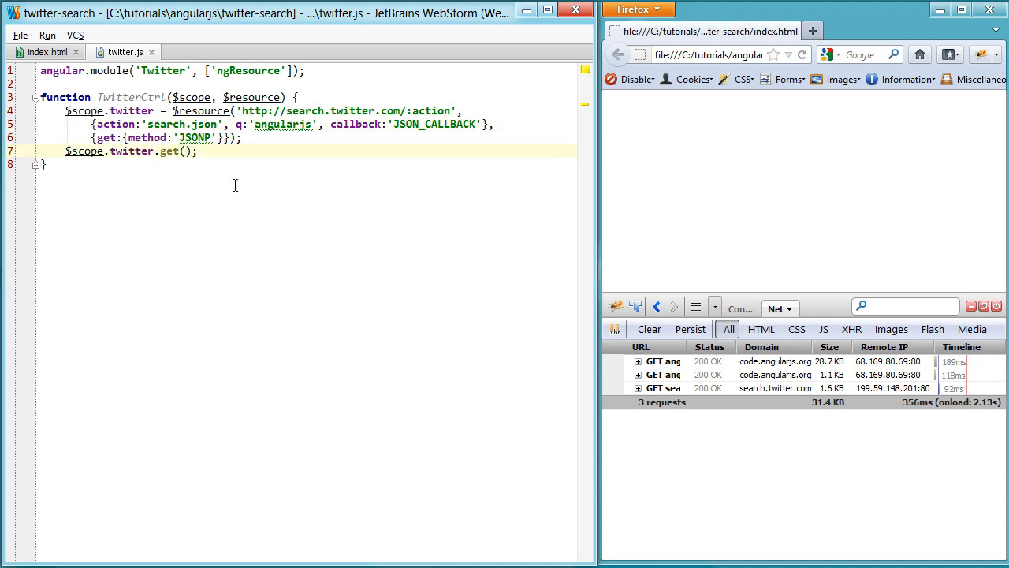
pyautogui.write('function')
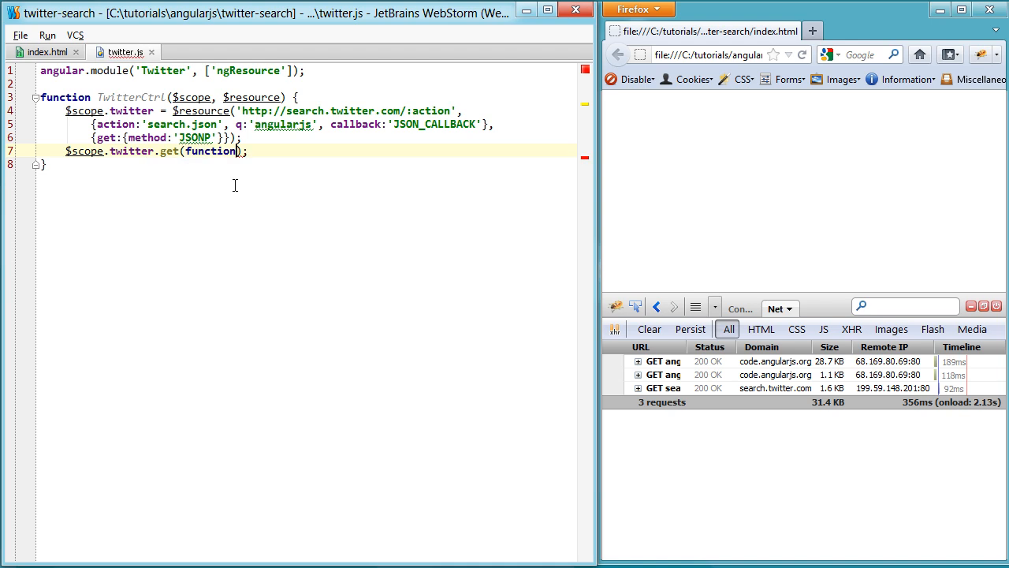
pyautogui.write('result)')
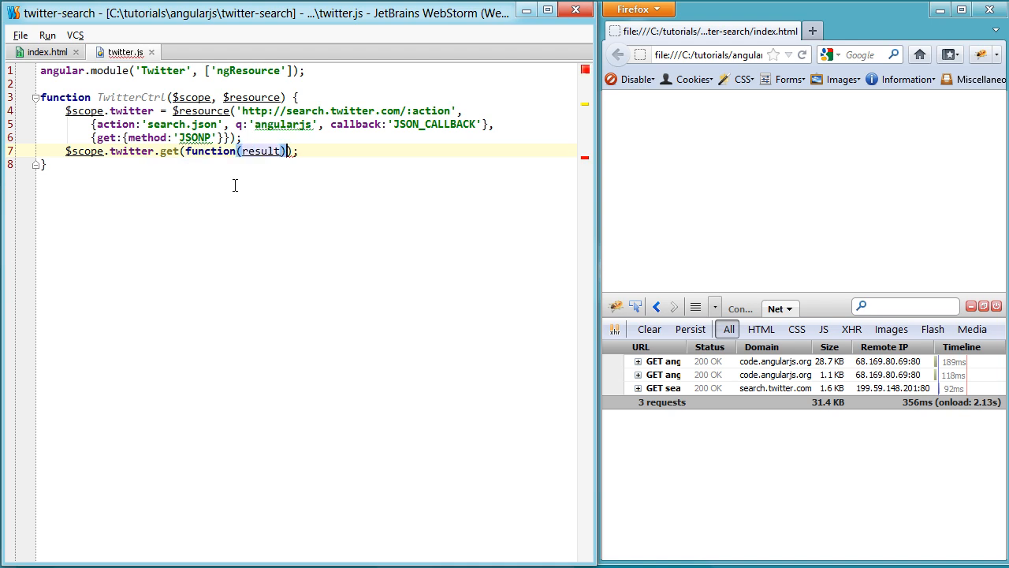
pyautogui.write('{}')
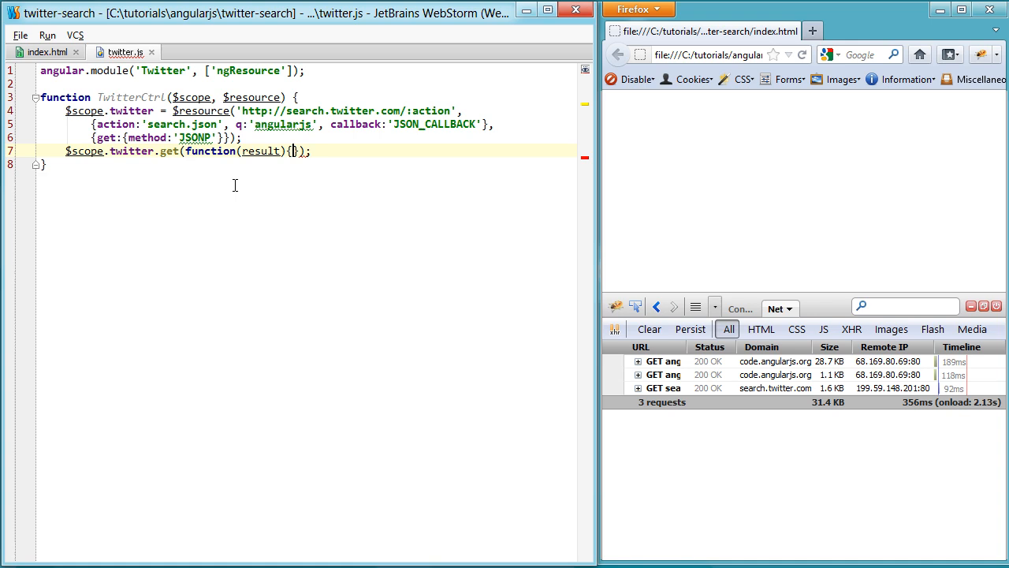
pyautogui.write('alert("this is')
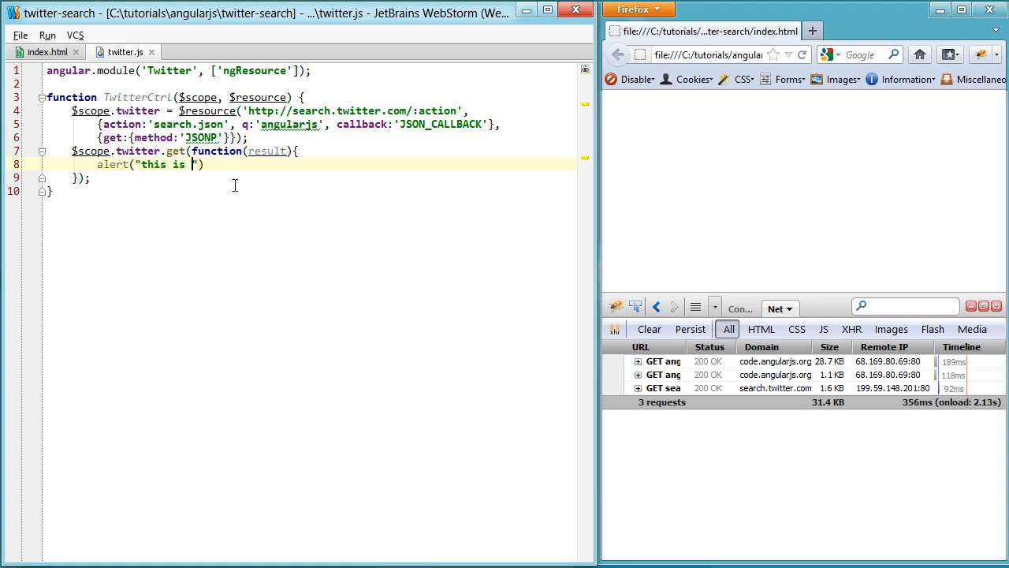
pyautogui.write('better");')
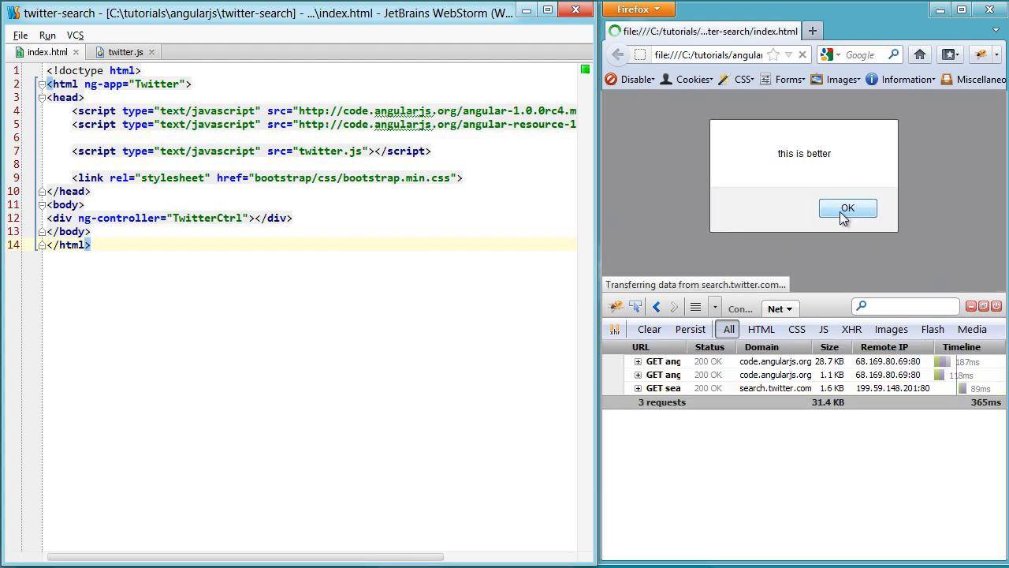
pyautogui.click(848, 209)
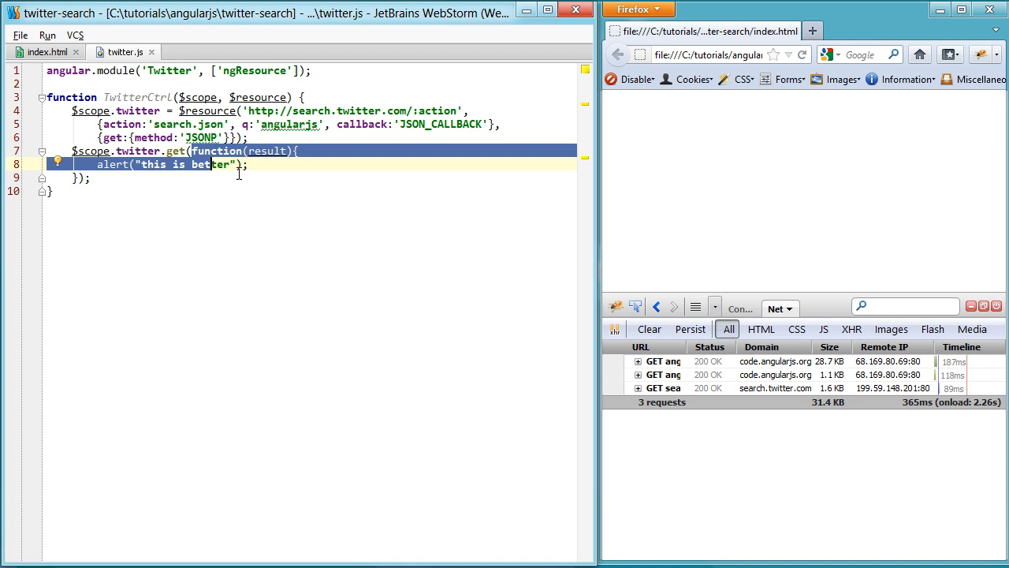
pyautogui.click(111, 180)
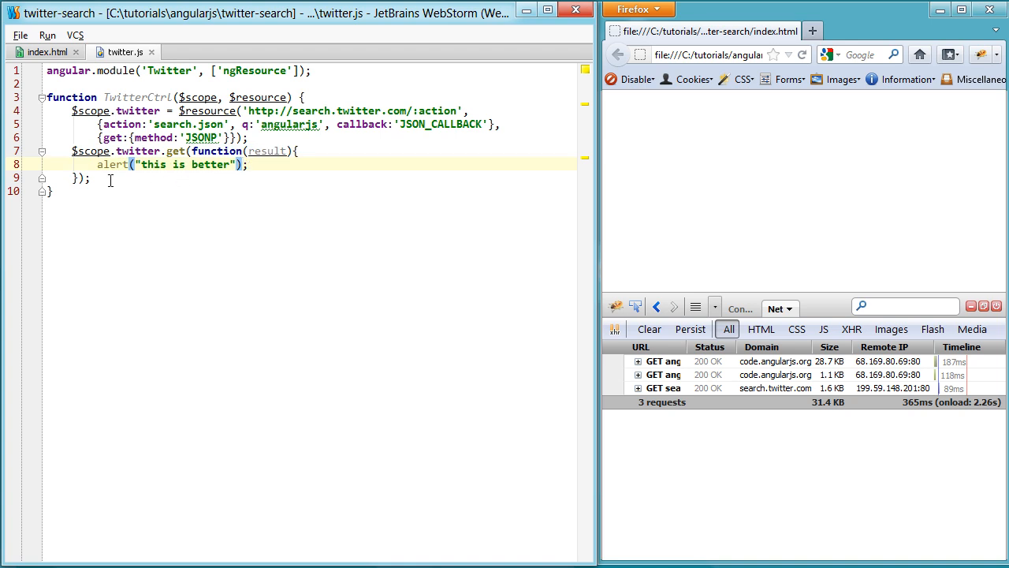
pyautogui.moveTo(117, 186)
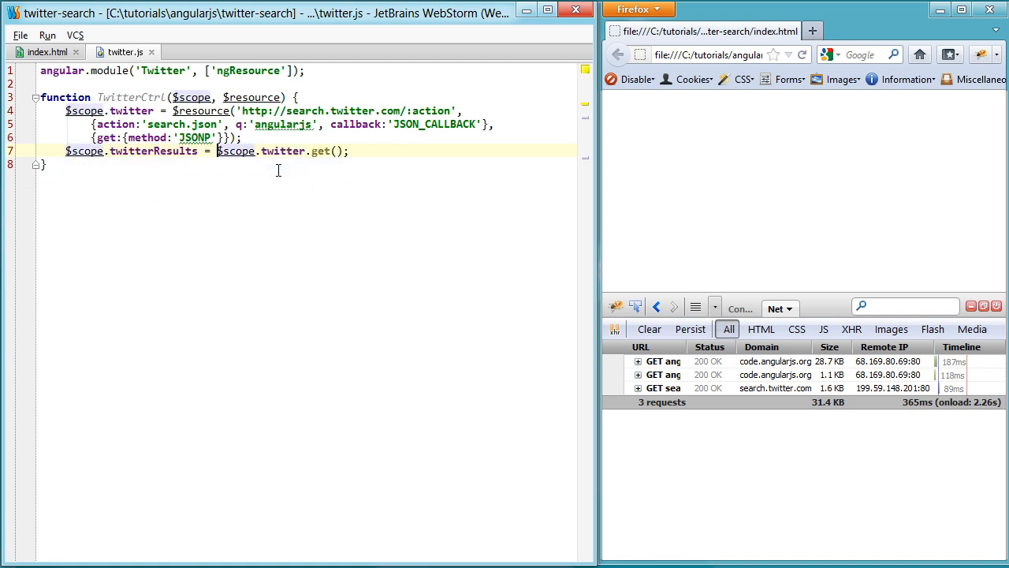
# Insert a blank line above the $scope.twitterResults assignment and return to index.html
pyautogui.press('Return')
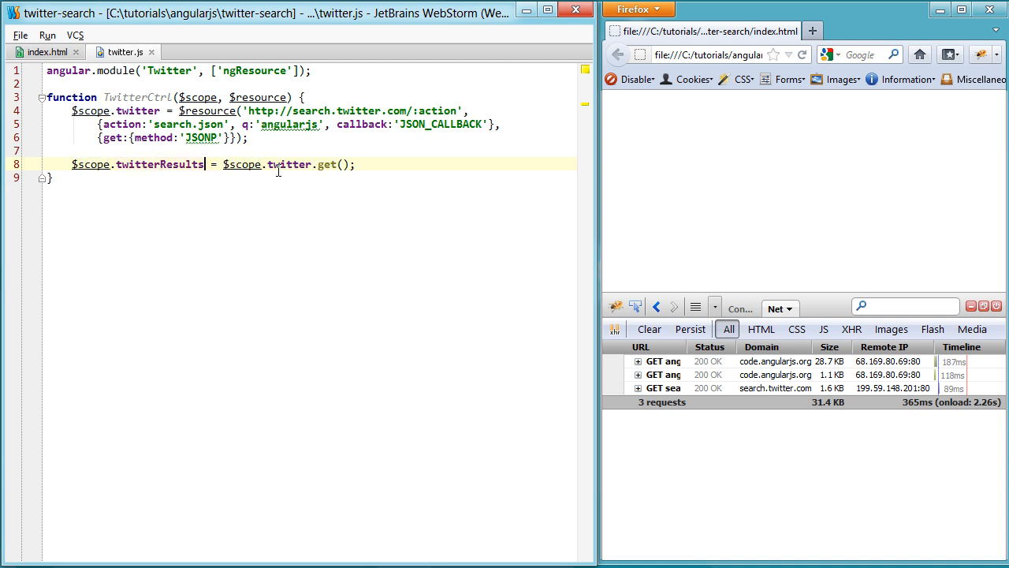
pyautogui.press('Backspace')
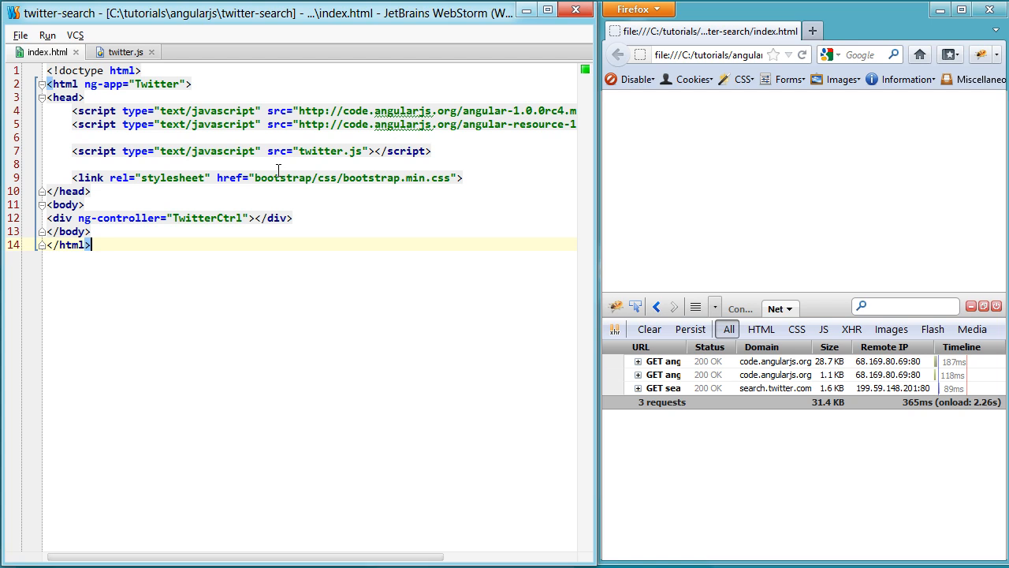
# Add a table.table-striped whose row uses ng-repeat="tweet in twitterResult.results"
pyautogui.click(181, 217)
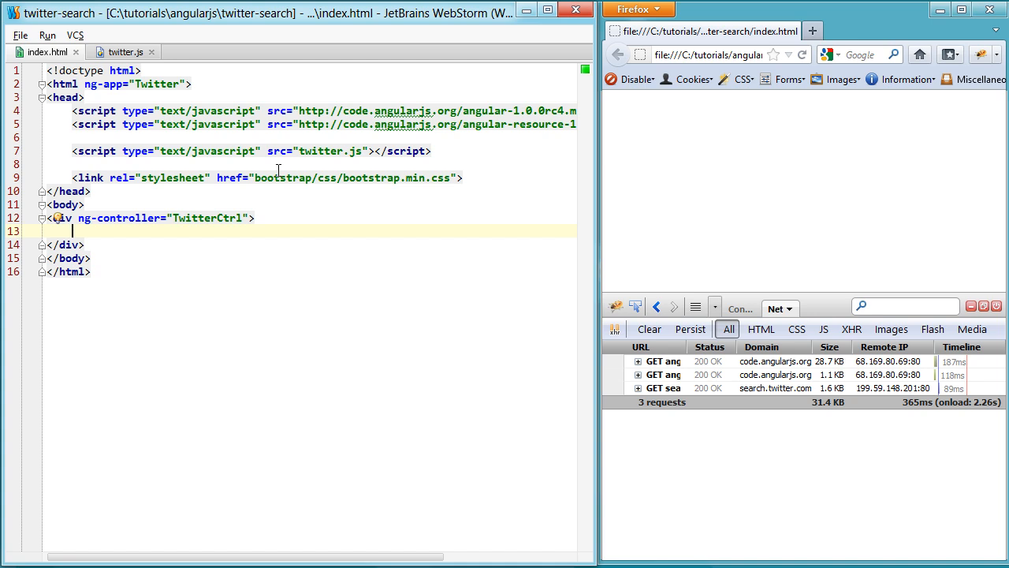
pyautogui.write('<table></table>')
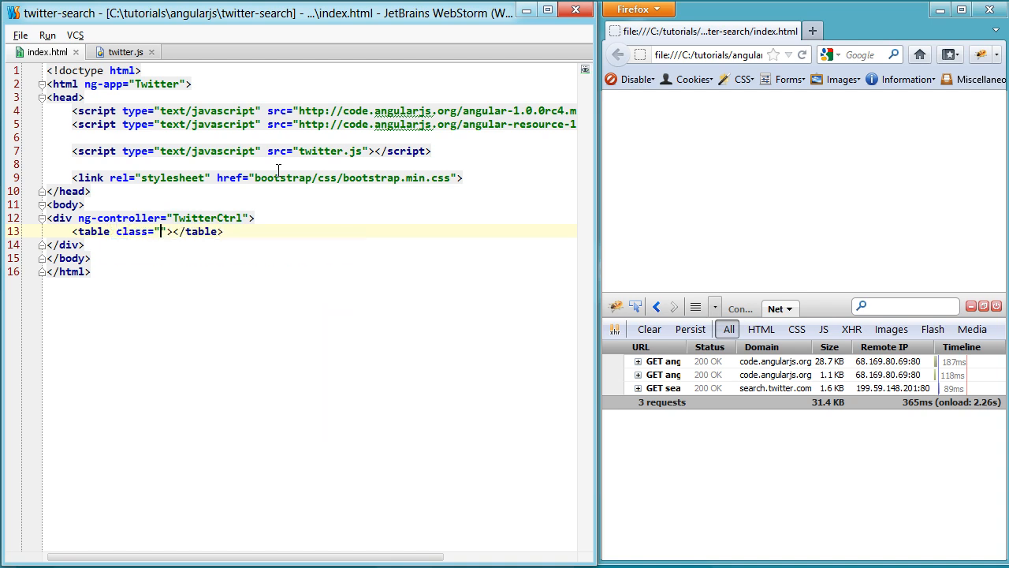
pyautogui.write('table table-striped"')
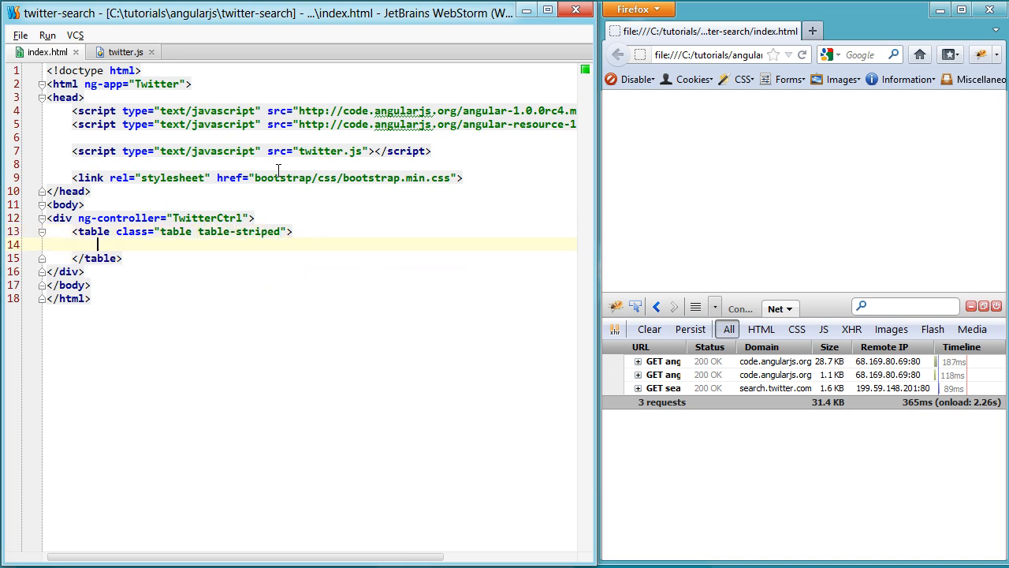
pyautogui.write('<tr></tr>')
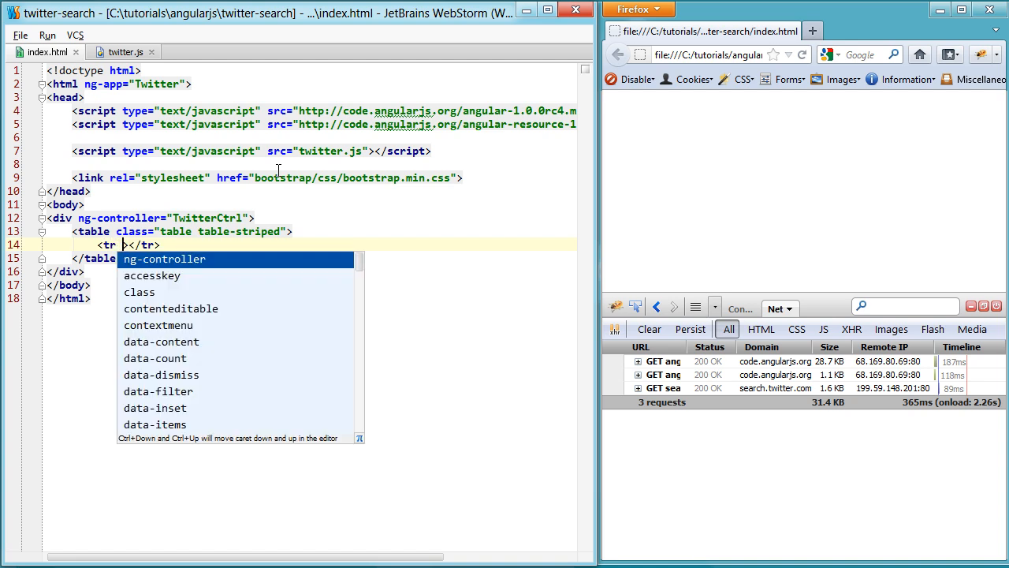
pyautogui.write('ng-repeat="')
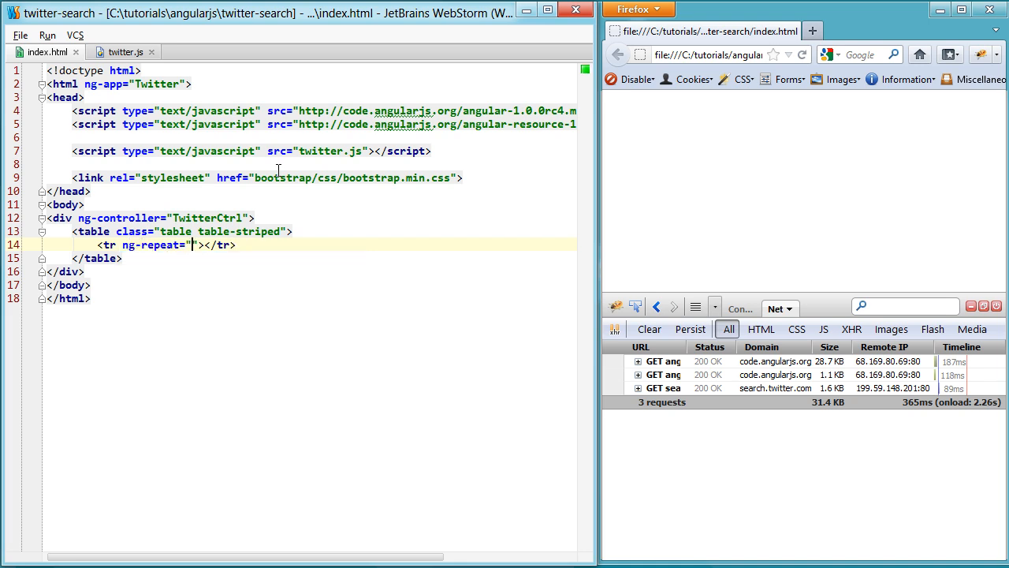
pyautogui.write('tweet')
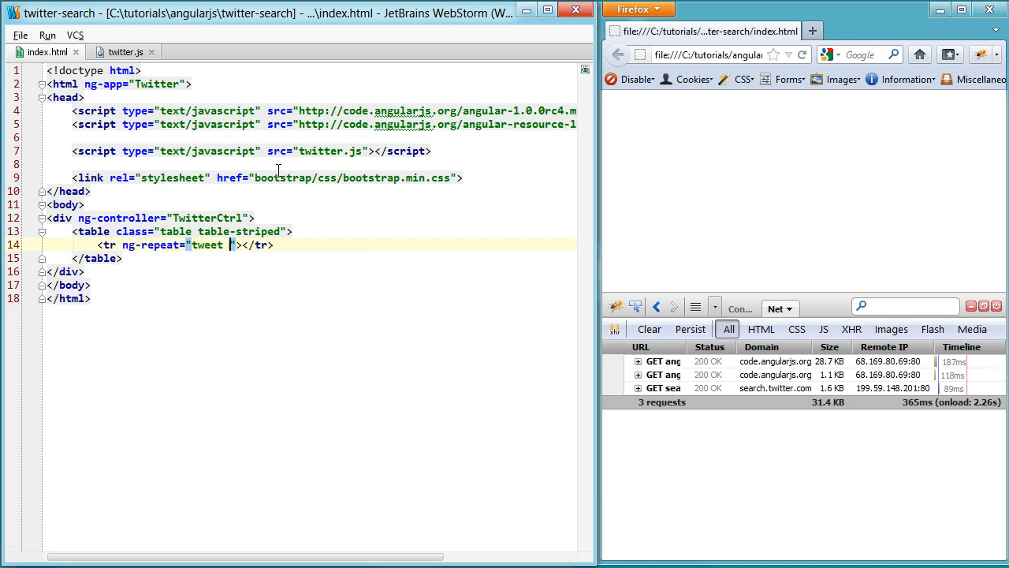
pyautogui.write('in twitterResult.res')
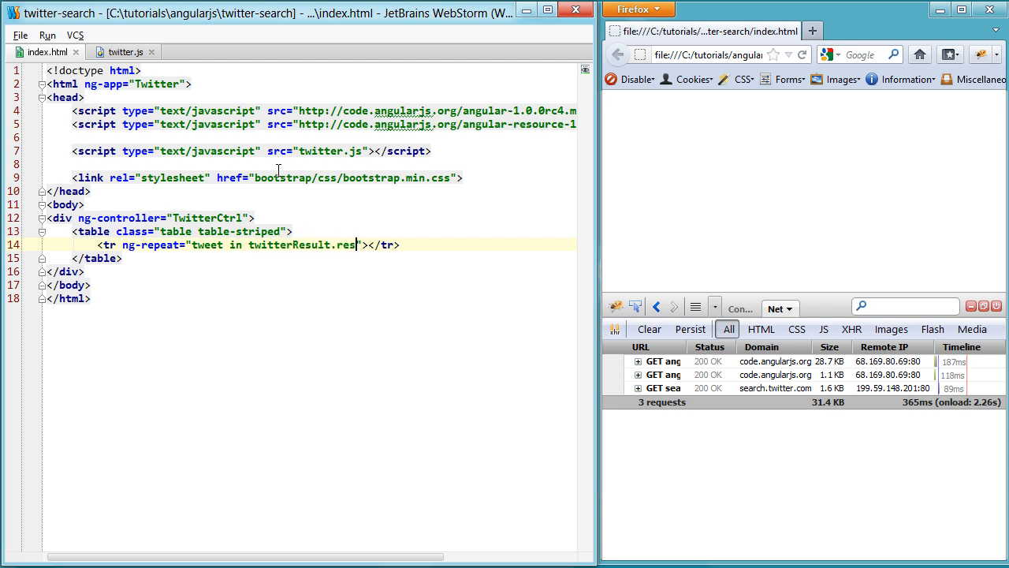
pyautogui.write('ults')
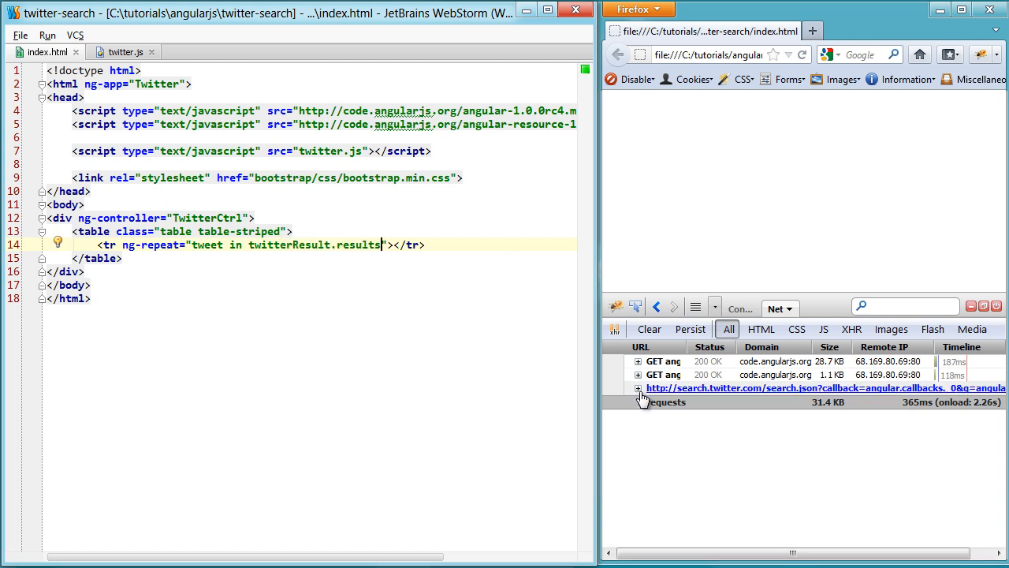
# Expand the search request in Firebug's Net panel and open its results array of tweets
pyautogui.click(639, 388)
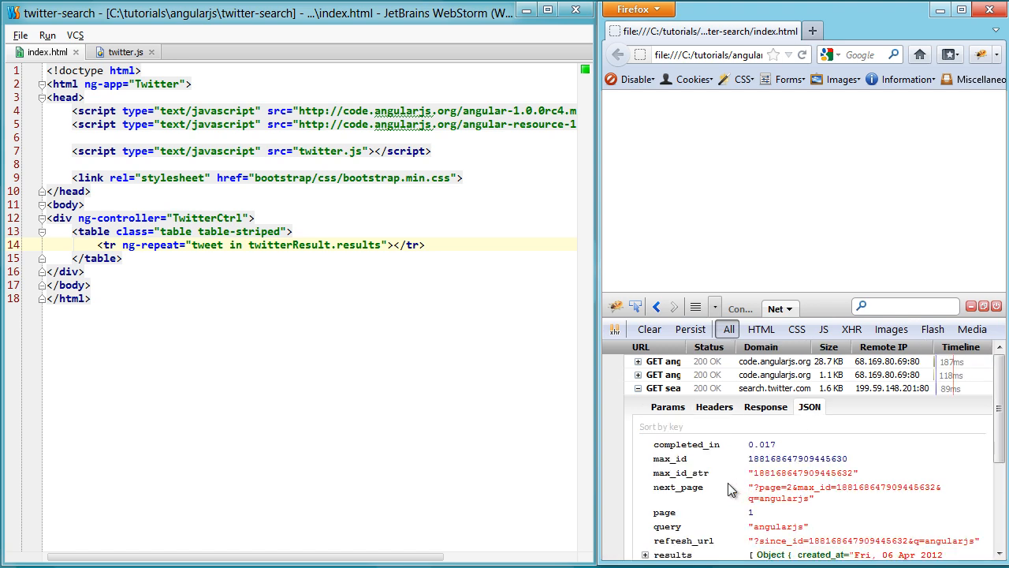
pyautogui.click(645, 462)
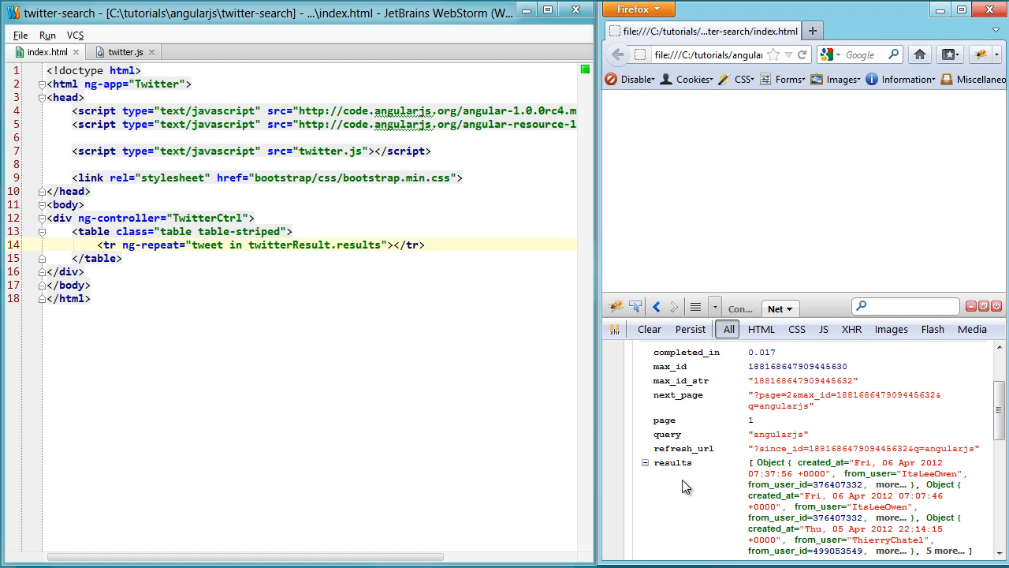
pyautogui.click(644, 463)
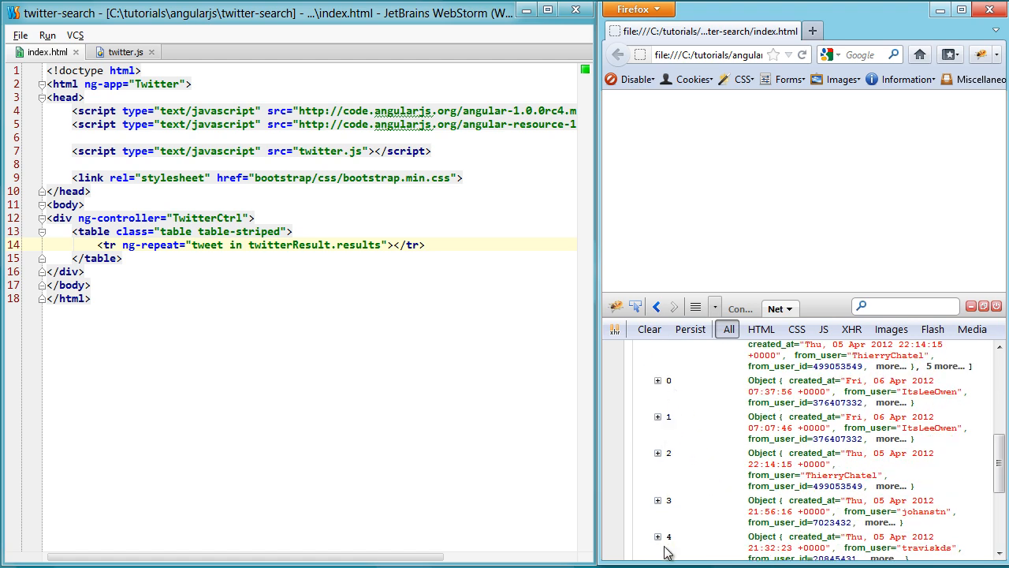
pyautogui.scroll(-3)
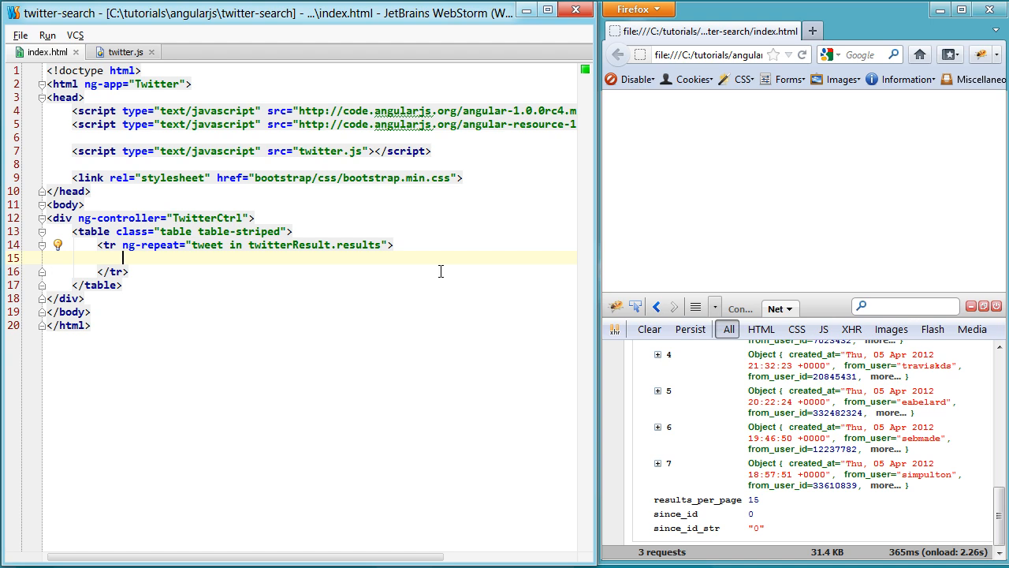
# Add a {{tweet.text}} cell to the repeated row, then view twitter.js
pyautogui.write('td>{{t</td>')
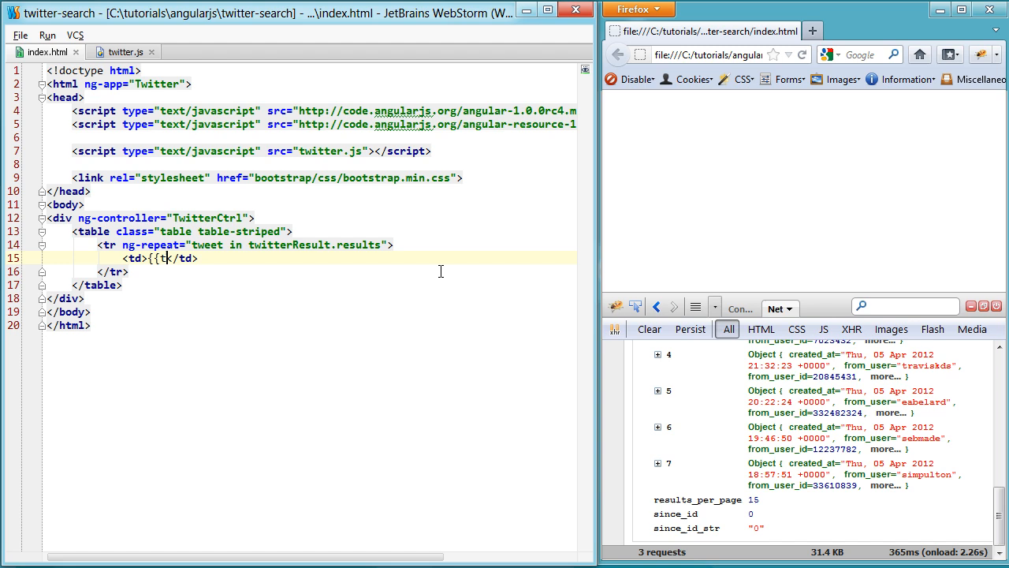
pyautogui.write('weet.text}}')
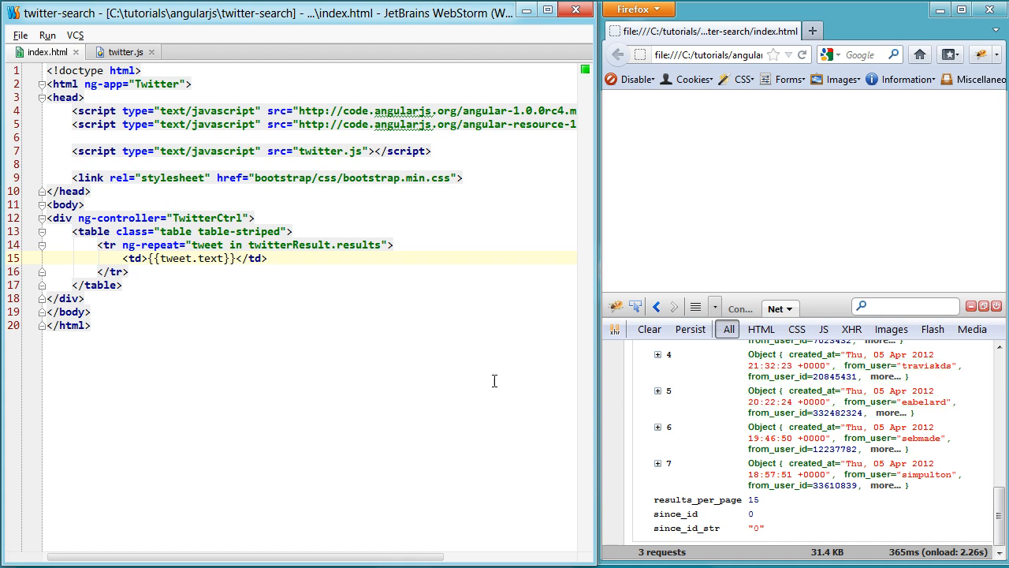
pyautogui.click(277, 272)
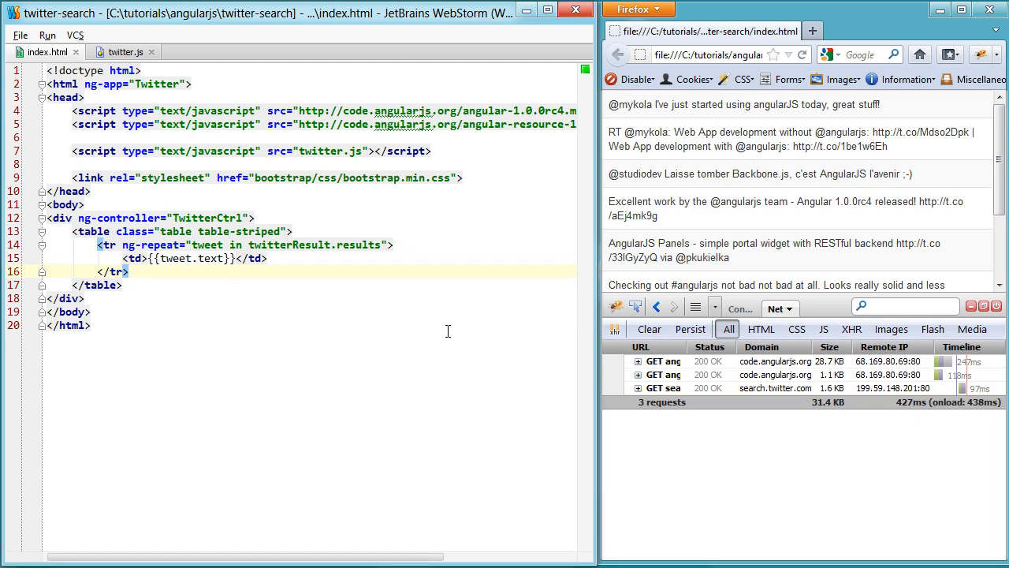
pyautogui.moveTo(873, 296)
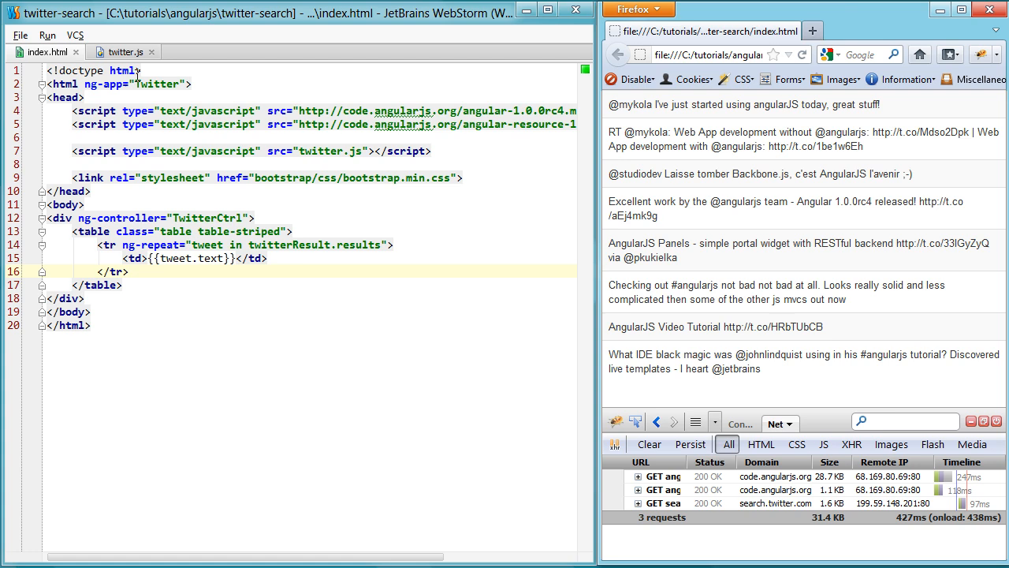
pyautogui.click(122, 51)
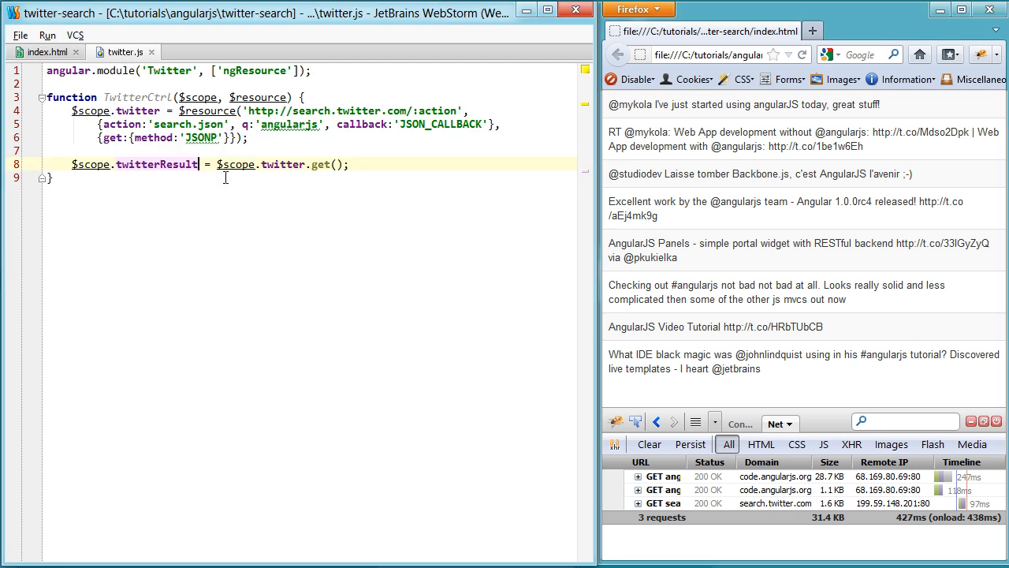
pyautogui.moveTo(255, 217)
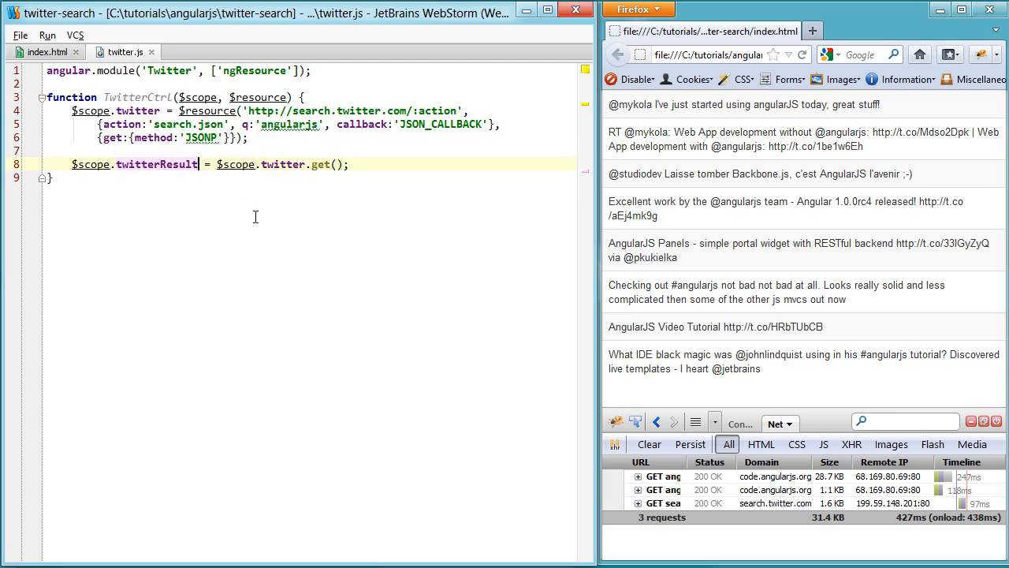
pyautogui.click(43, 51)
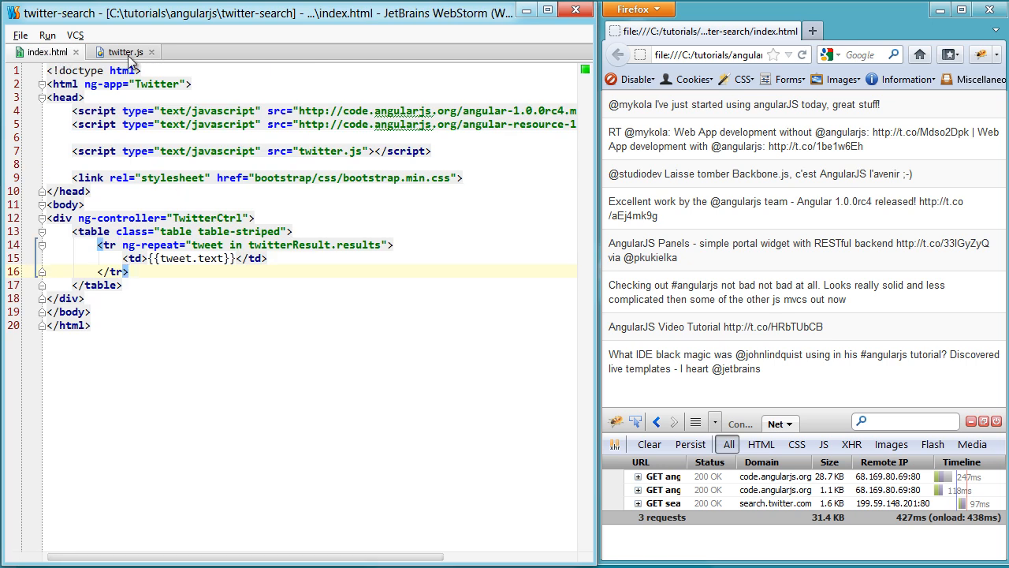
pyautogui.click(122, 52)
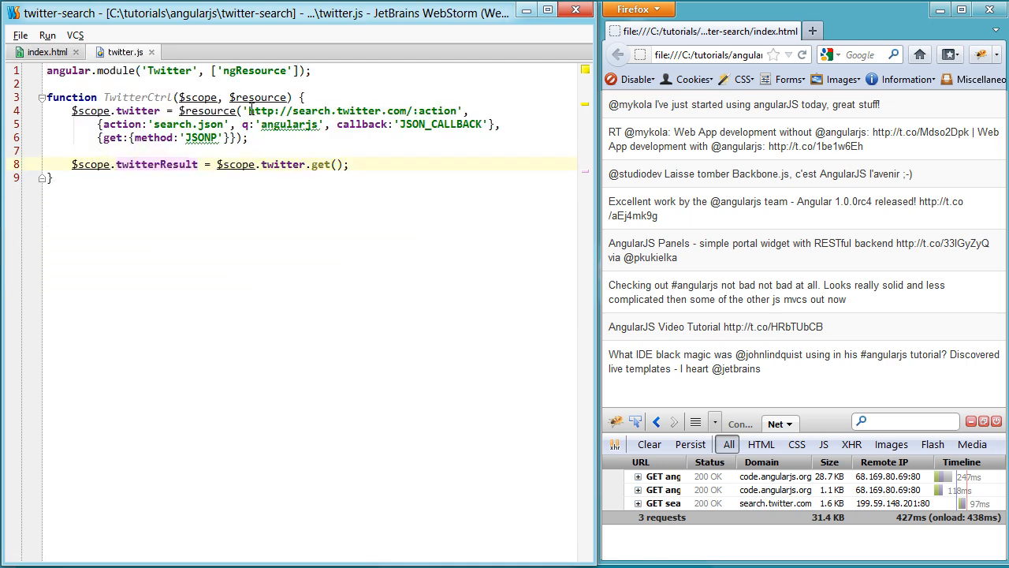
pyautogui.doubleClick(316, 110)
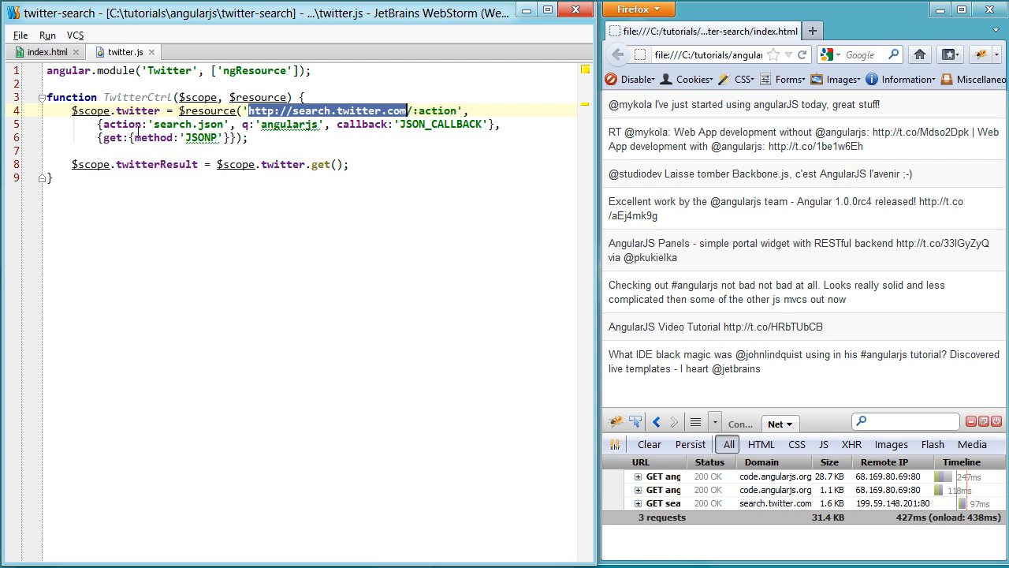
pyautogui.doubleClick(181, 124)
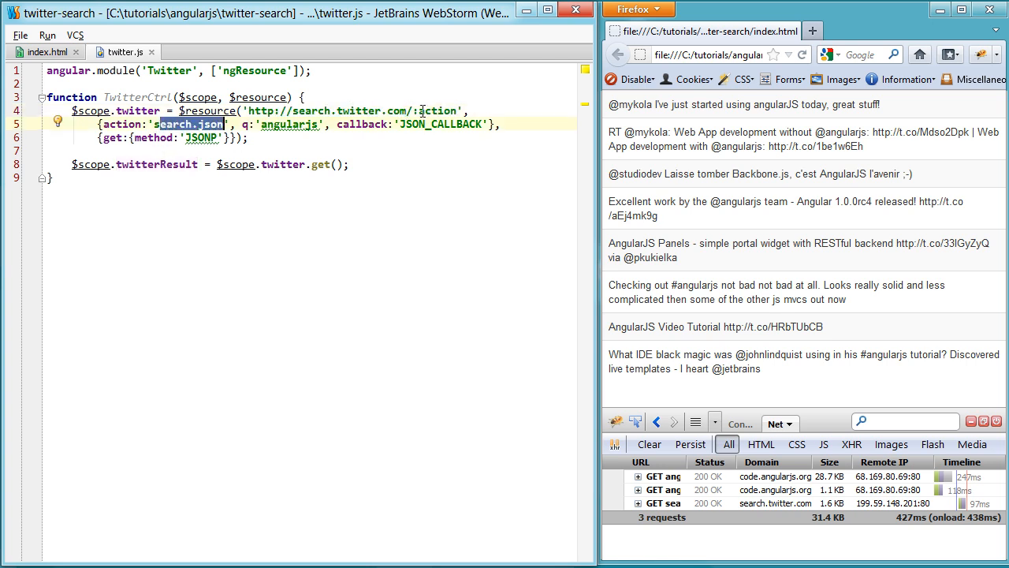
pyautogui.doubleClick(437, 111)
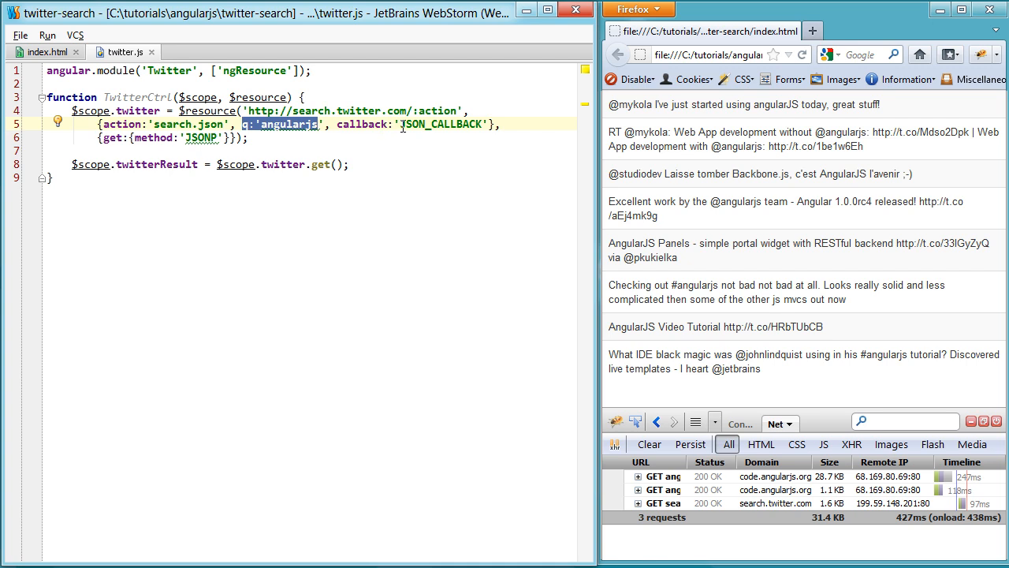
pyautogui.doubleClick(440, 123)
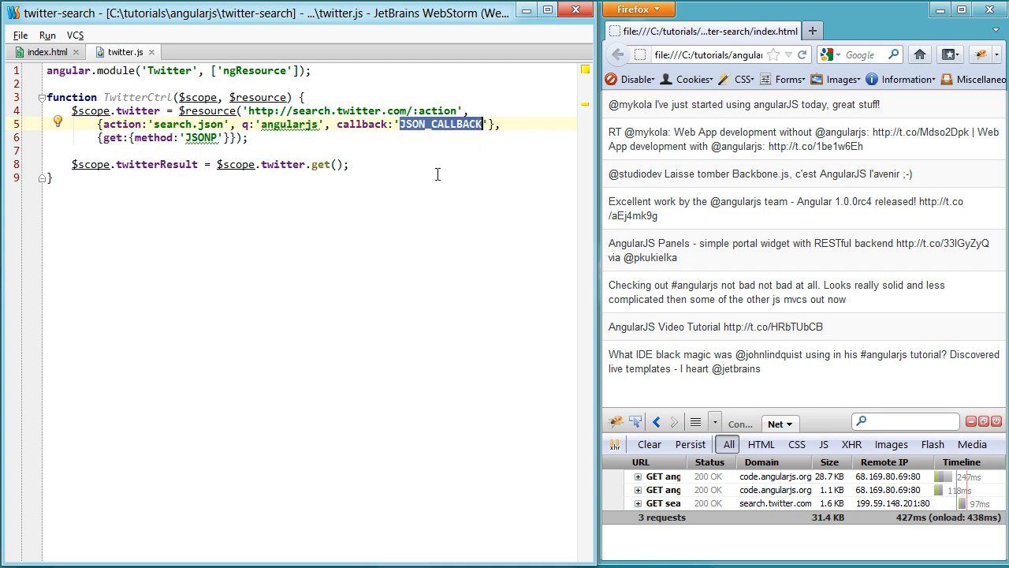
pyautogui.moveTo(204, 170)
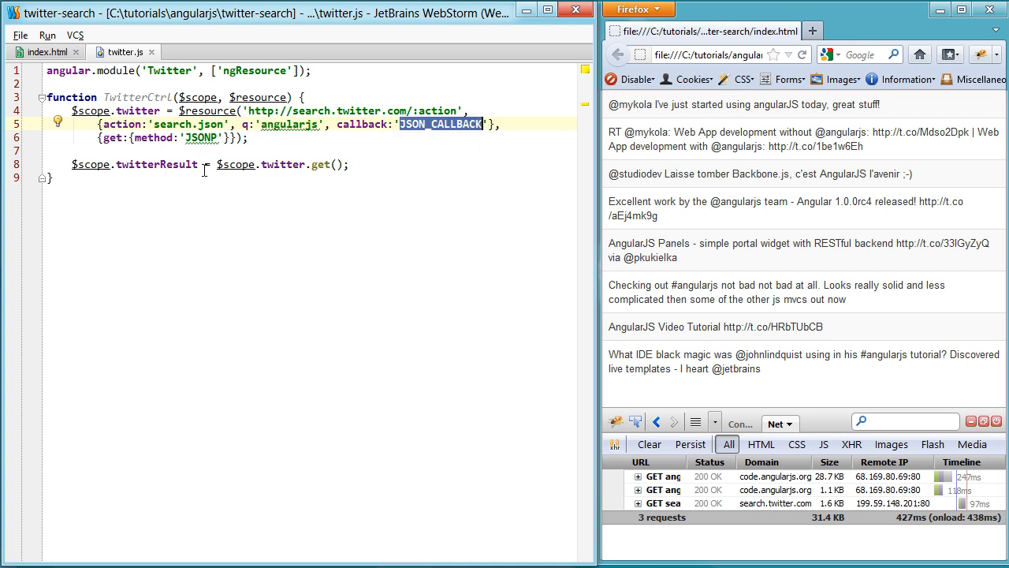
pyautogui.doubleClick(156, 164)
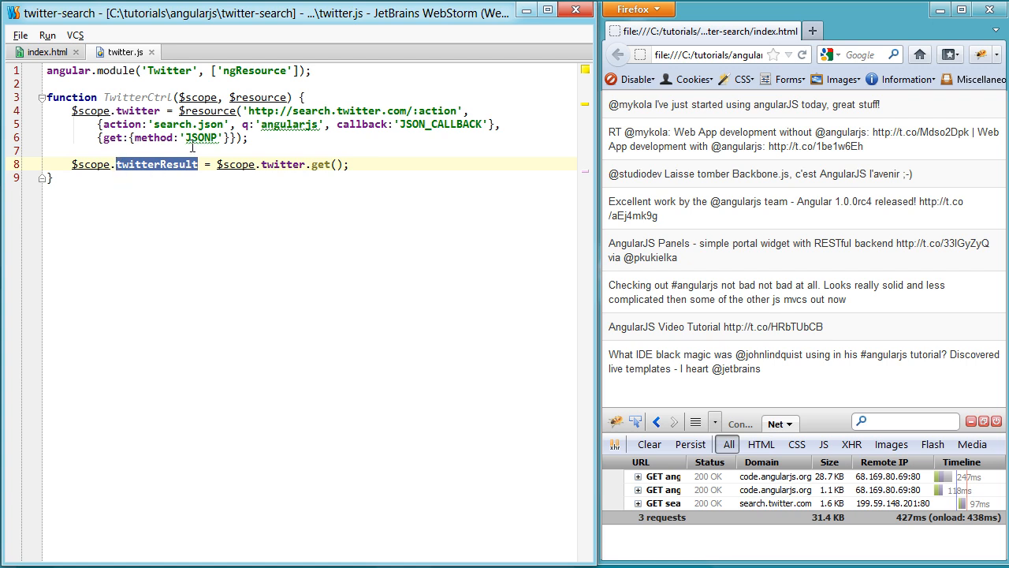
pyautogui.click(45, 51)
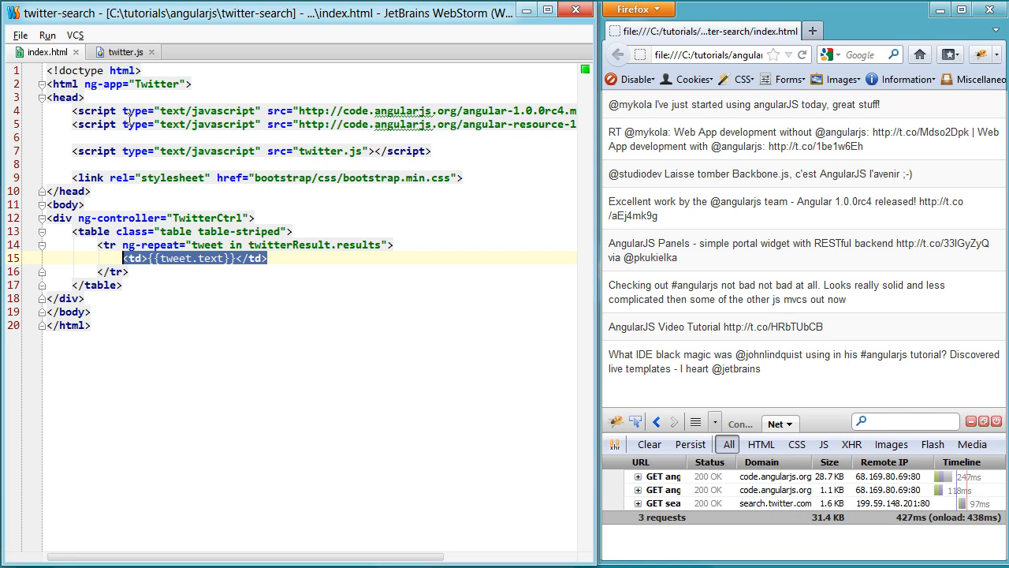
# Add a text input bound to ng-model searchTerm inside the controller div
pyautogui.click(124, 52)
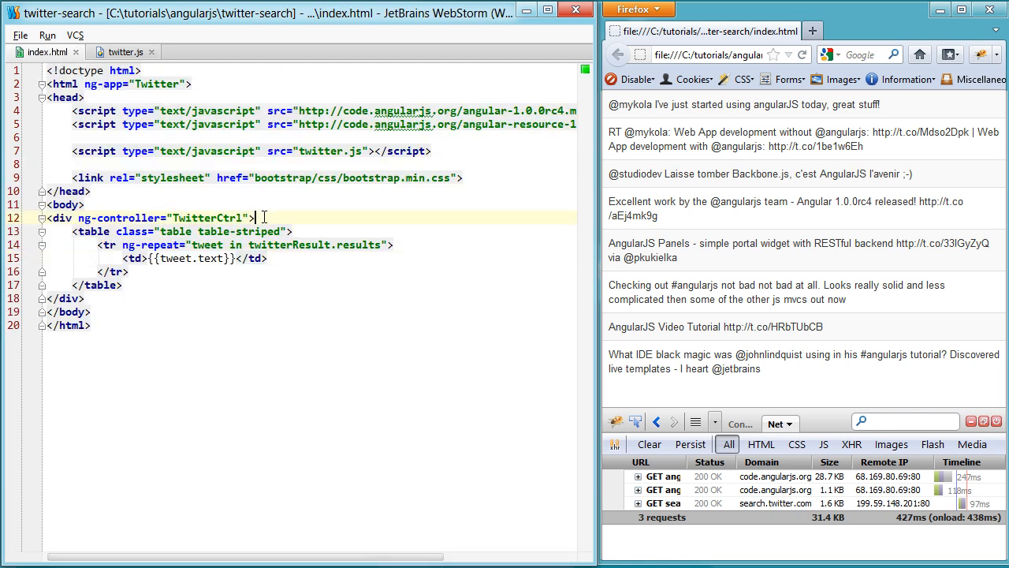
pyautogui.press('Return')
pyautogui.write('<input type="t">')
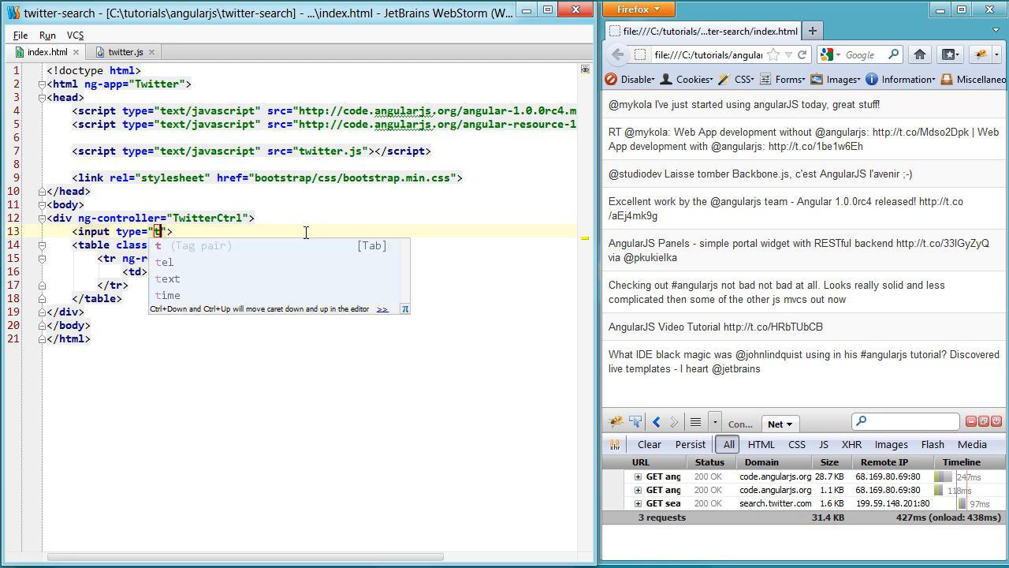
pyautogui.write('text" ng-model=')
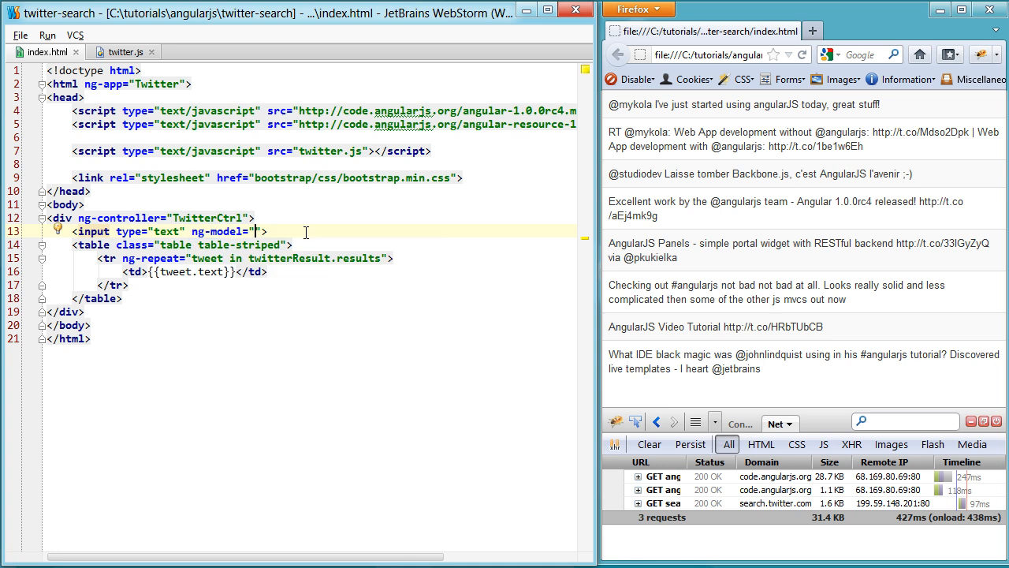
pyautogui.write('searchTerm')
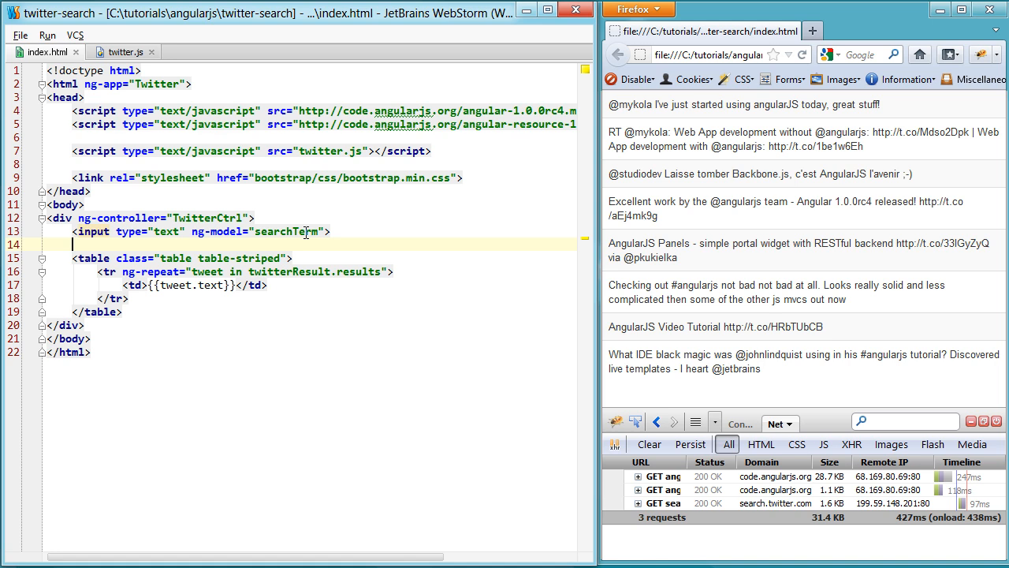
# Add a btn button labelled Search with an icon-search icon
pyautogui.write('<button ></button>')
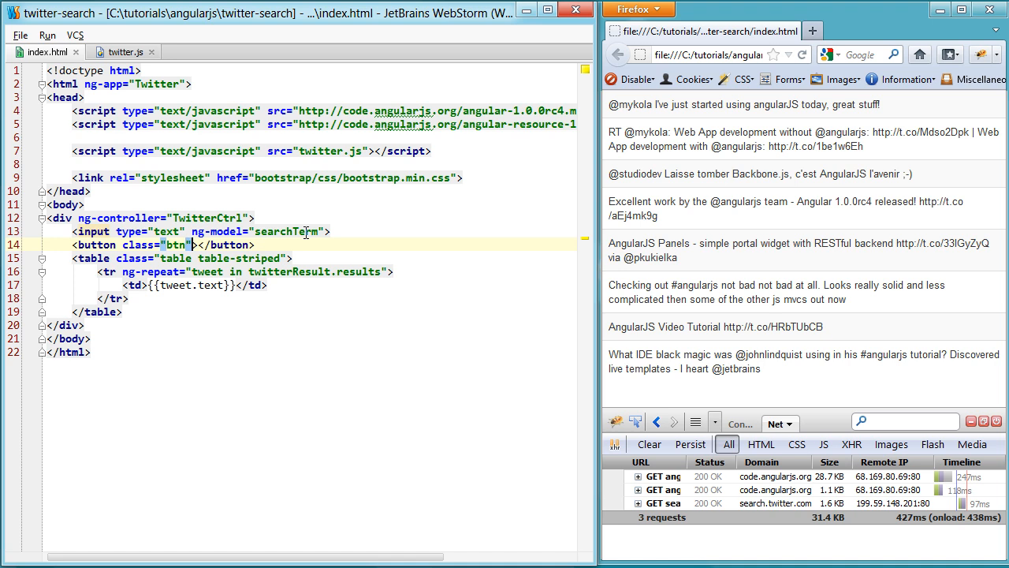
pyautogui.write('<i></i><')
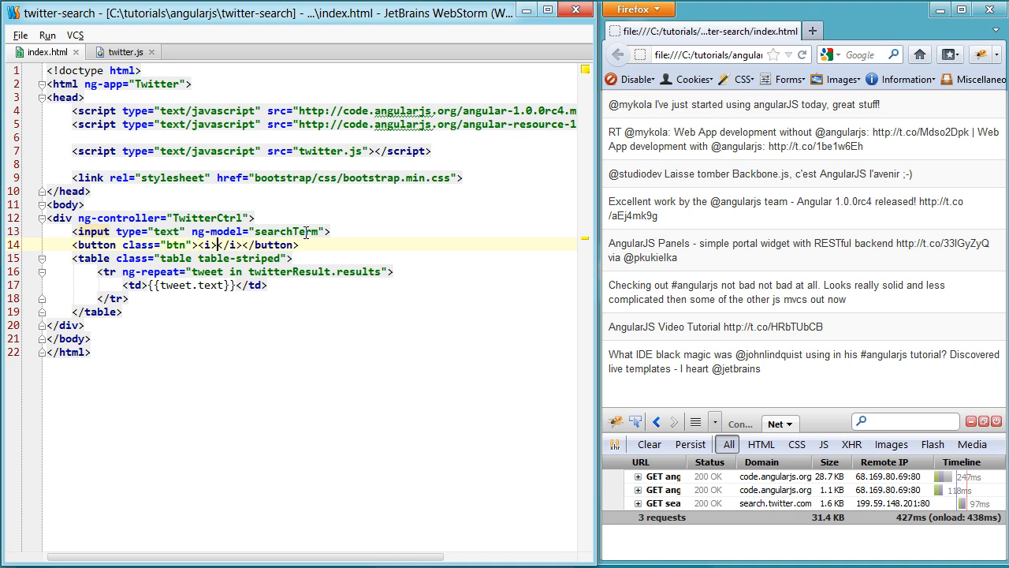
pyautogui.write('icon')
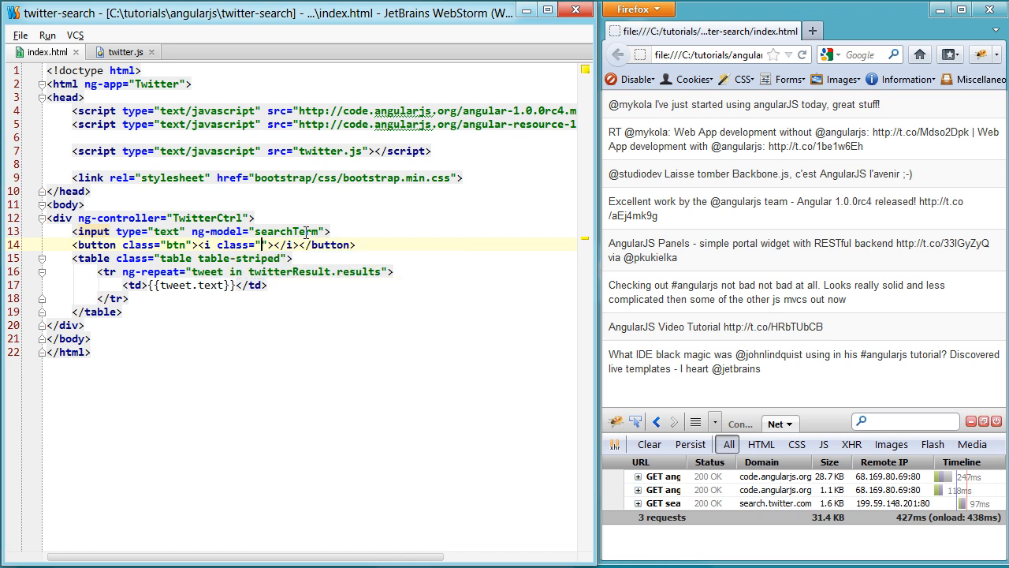
pyautogui.write('icon-search')
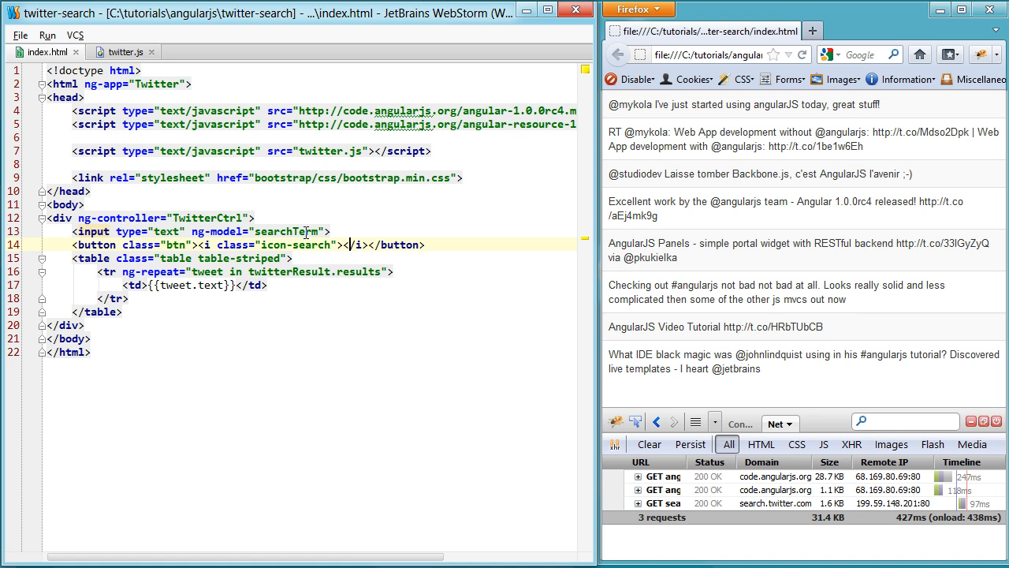
pyautogui.write('Search')
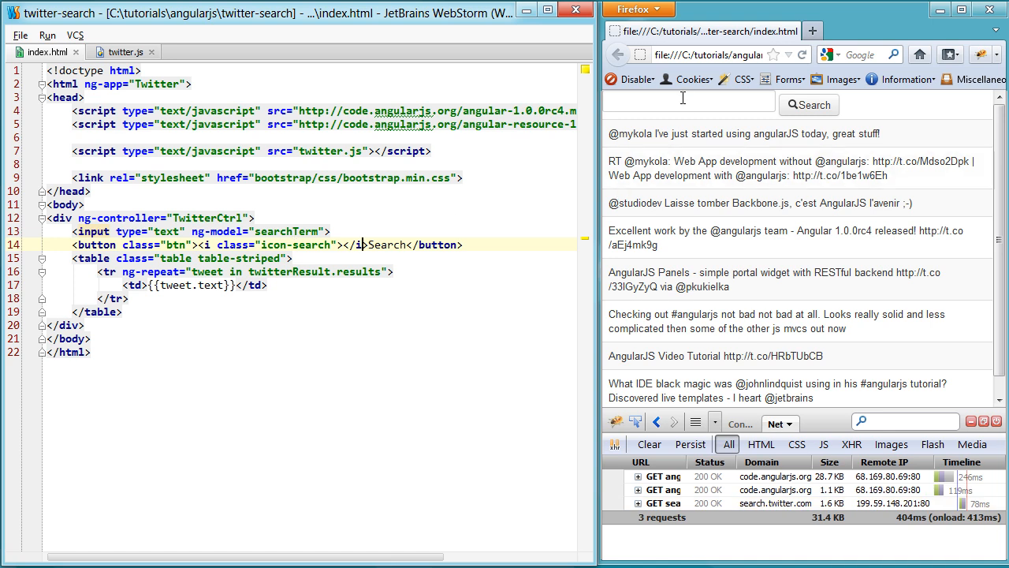
pyautogui.write('aawef')
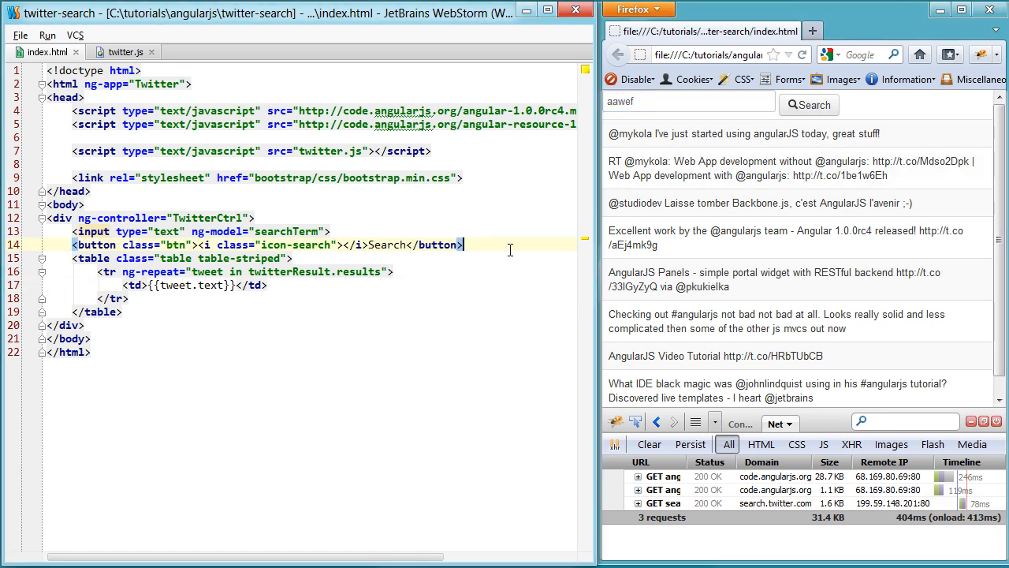
# Surround the input and button with a <form class="form-horizontal"> tag
pyautogui.press('ctrl+alt+t')
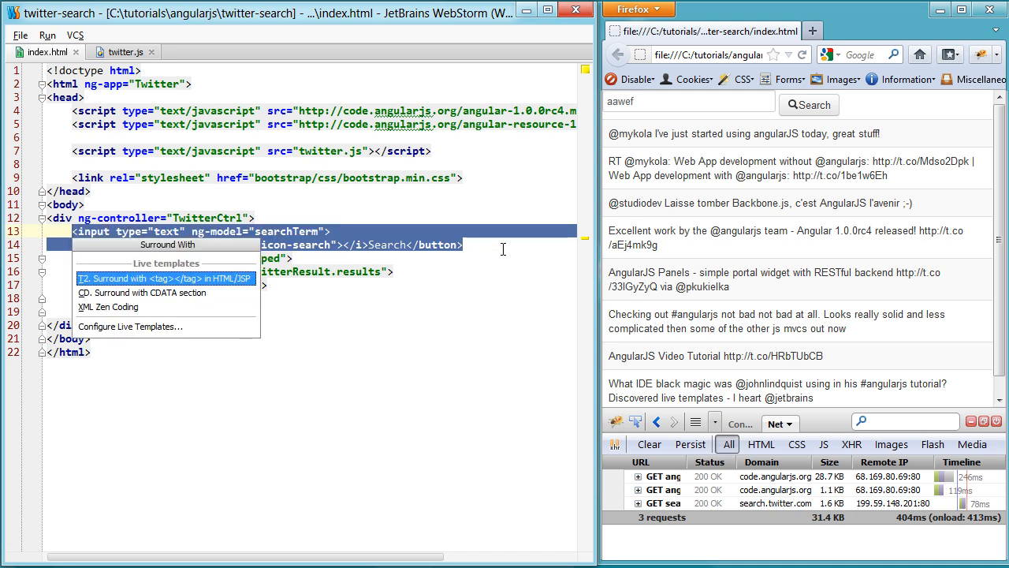
pyautogui.click(166, 278)
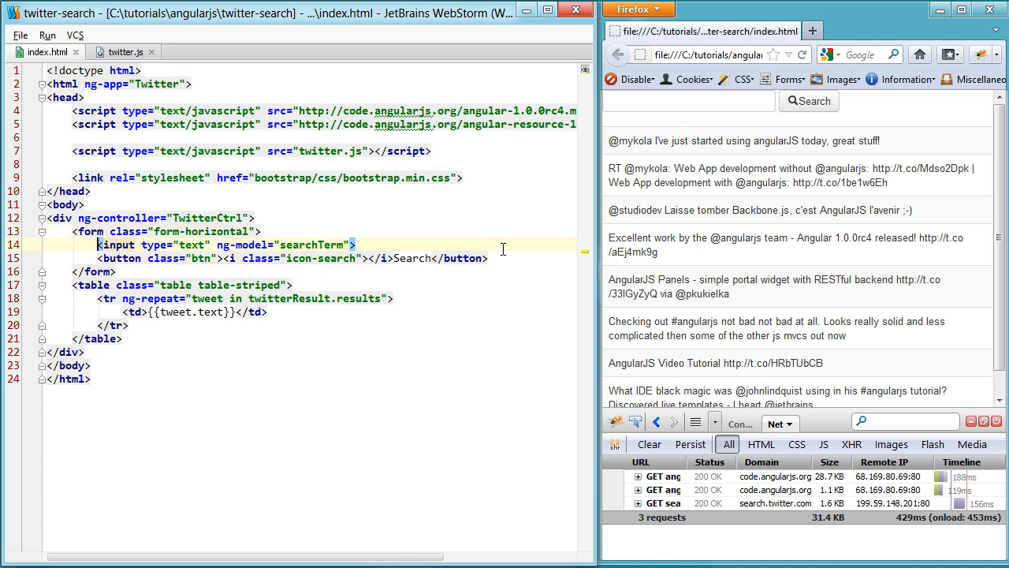
pyautogui.write('a')
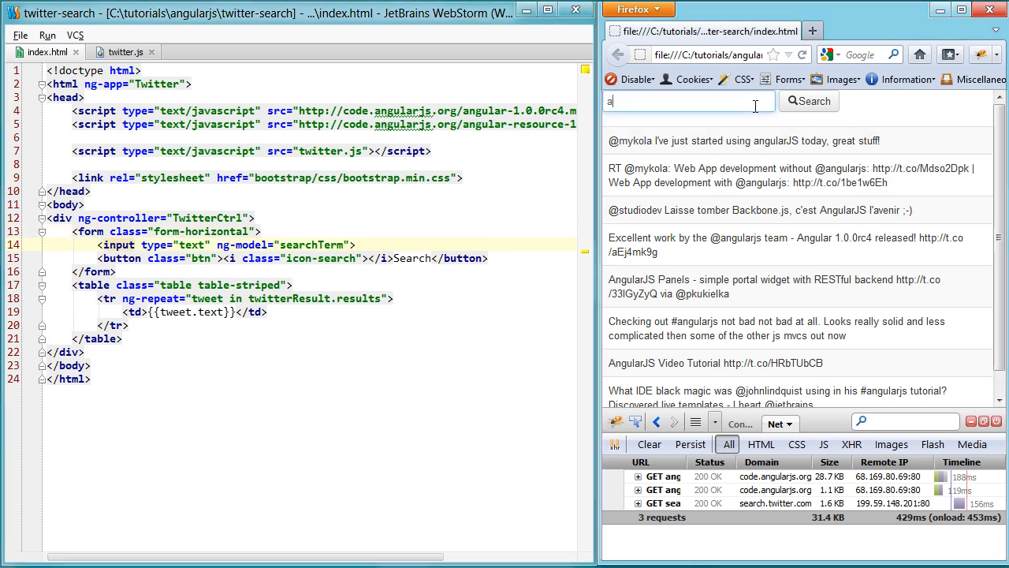
pyautogui.write('awef')
pyautogui.click(313, 258)
pyautogui.write('" ng-click="doSea')
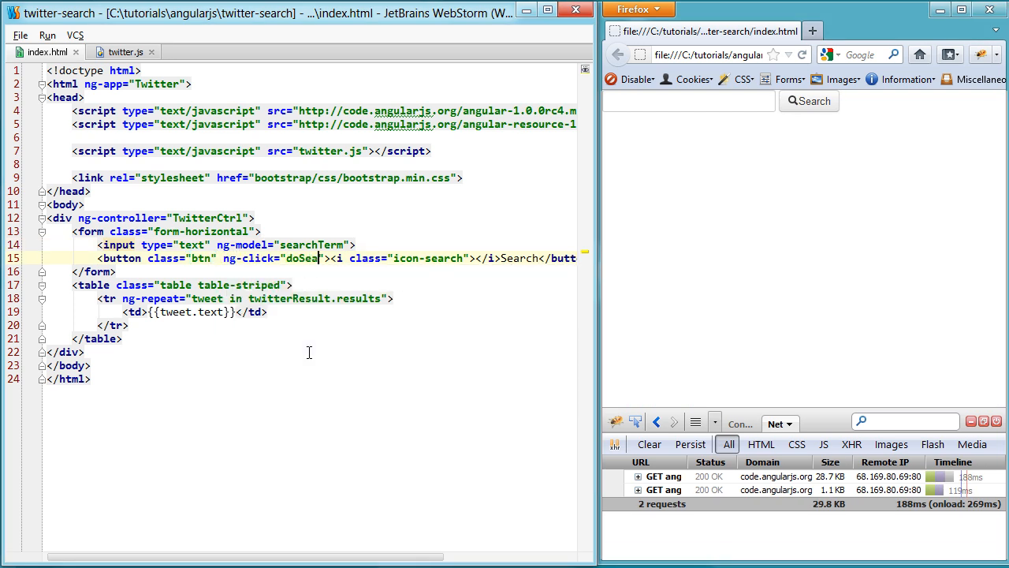
# Finish adding ng-click="doSearch()" to the Search button and move to twitter.js
pyautogui.write('rch()')
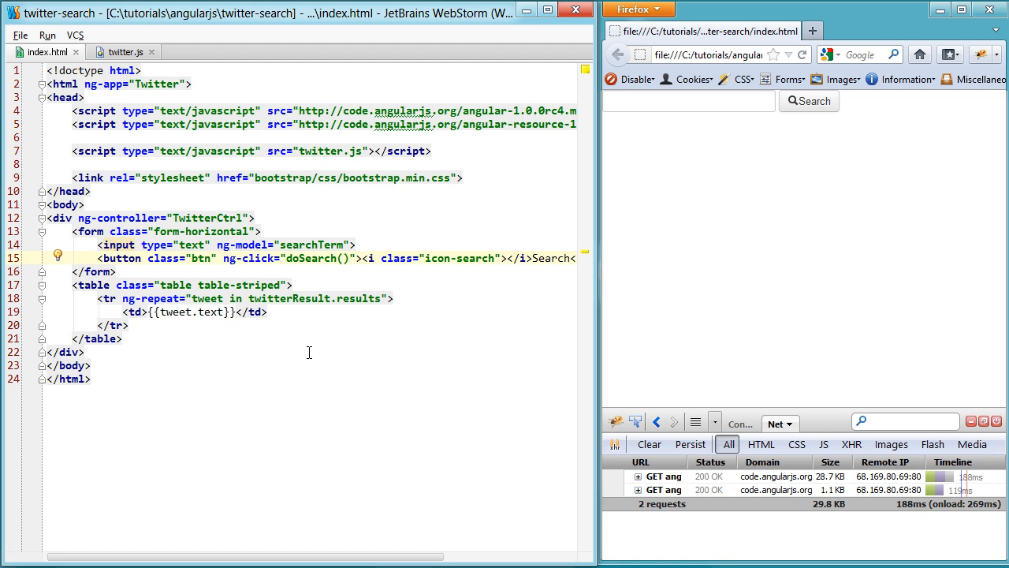
pyautogui.click(125, 52)
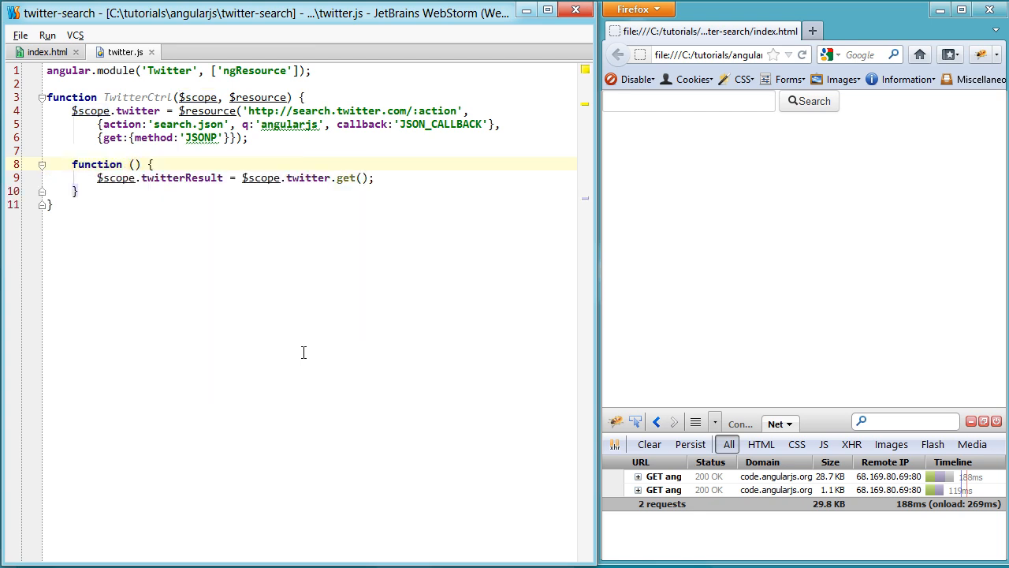
# Name the function $scope.doSearch and pass {q: $scope.searchTerm} to $scope.twitter.get()
pyautogui.write('$scope.doSearch =')
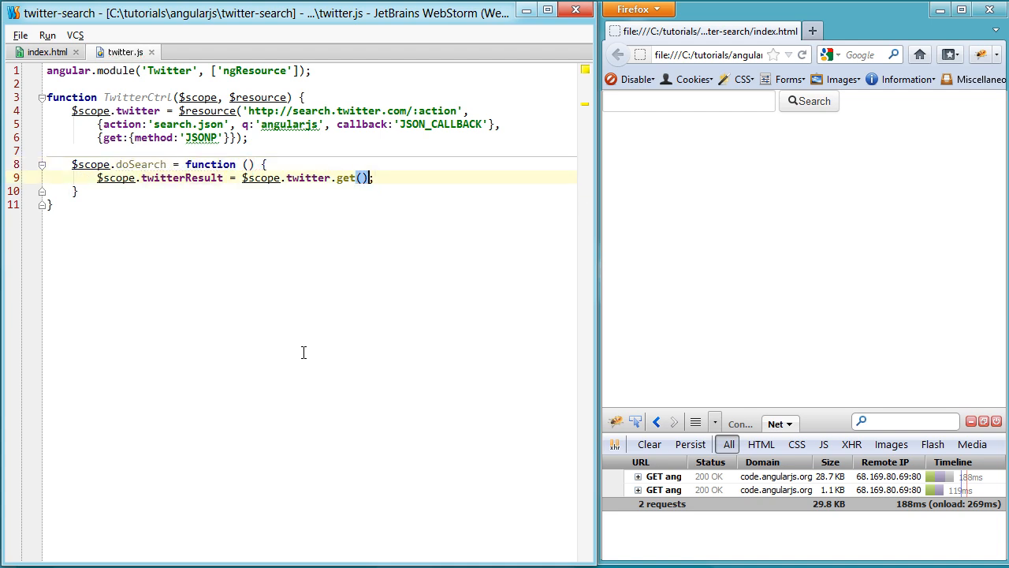
pyautogui.write('{}')
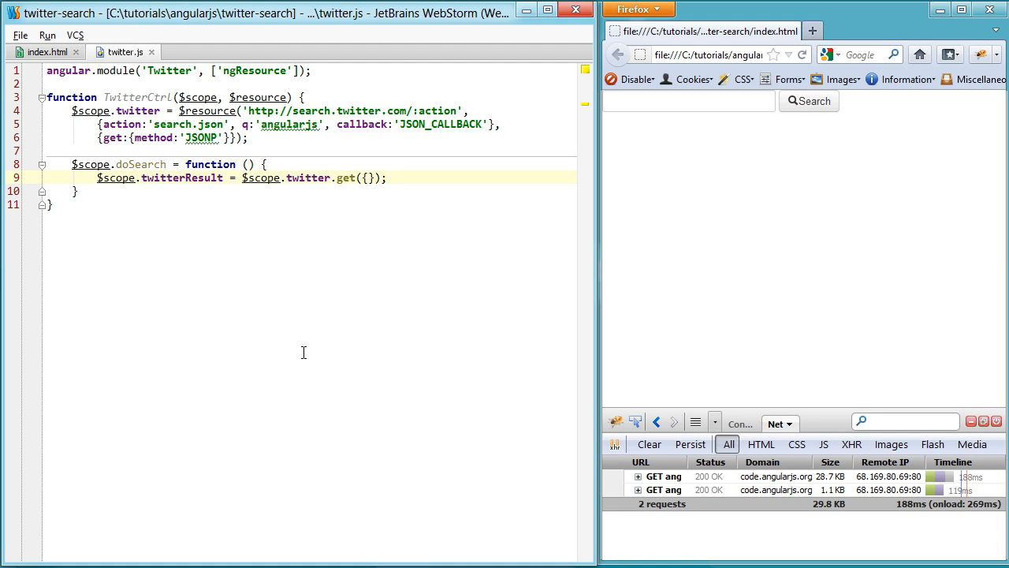
pyautogui.write('q:')
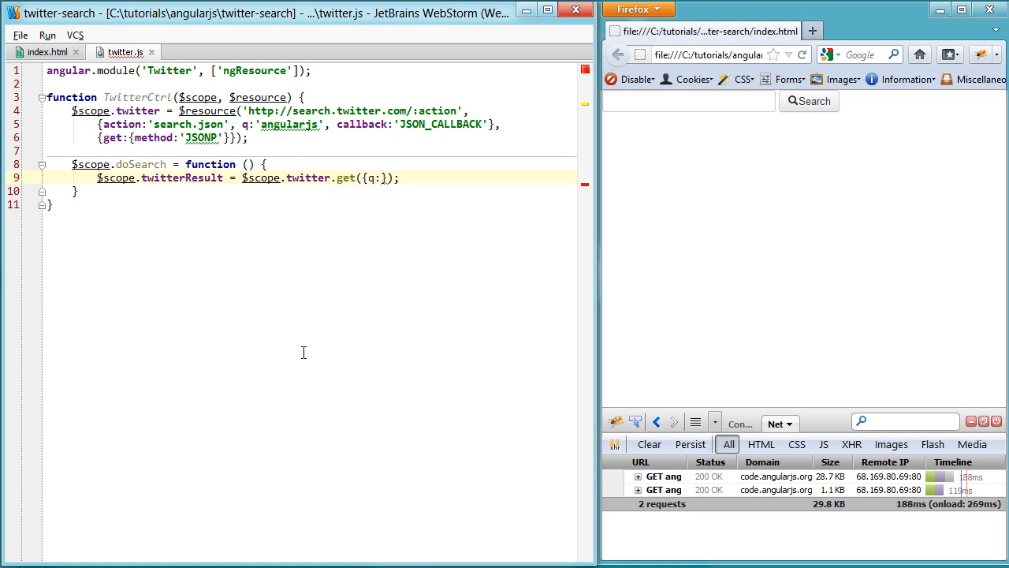
pyautogui.write('$scope.search')
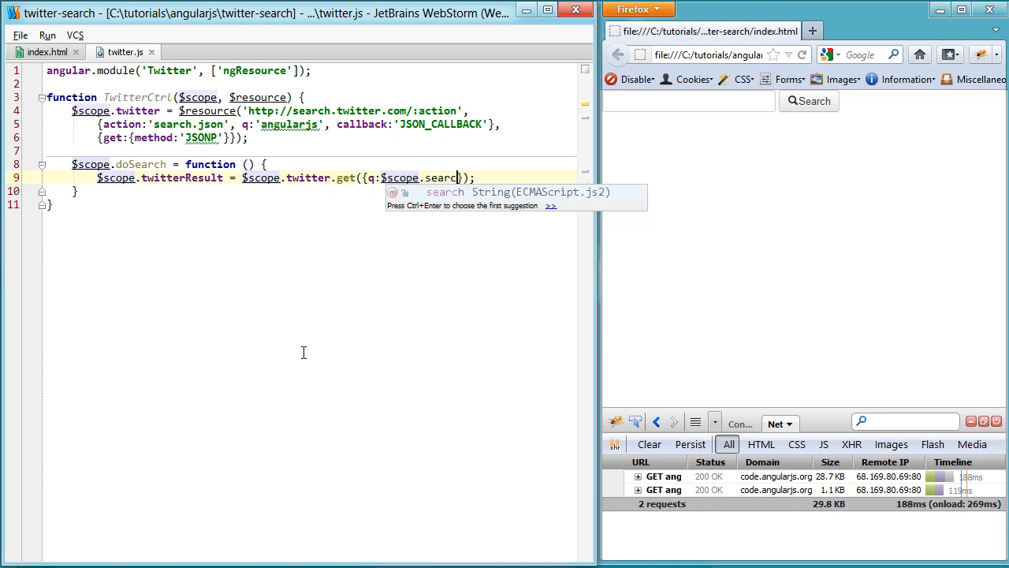
pyautogui.write('hTerm')
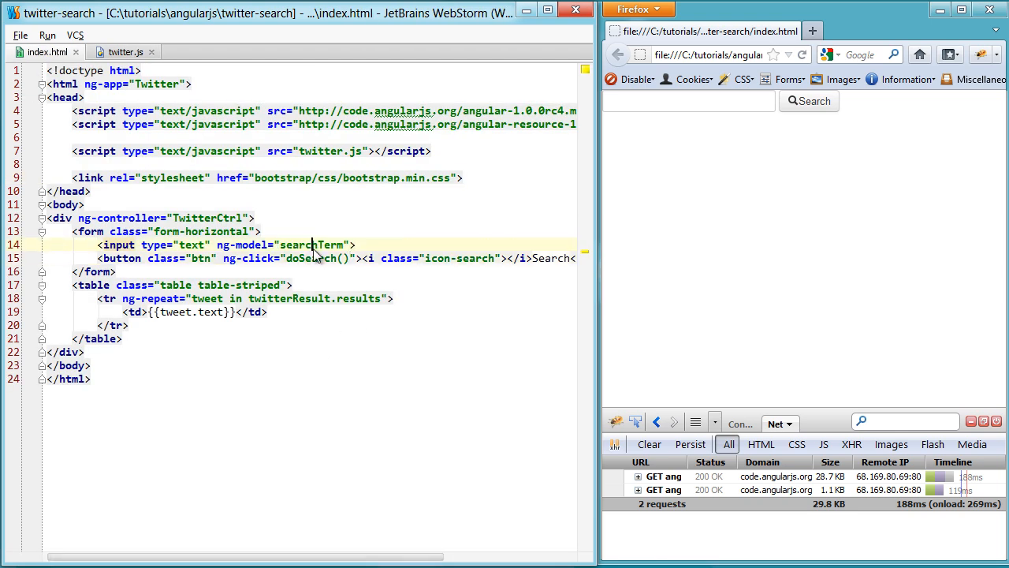
pyautogui.click(122, 52)
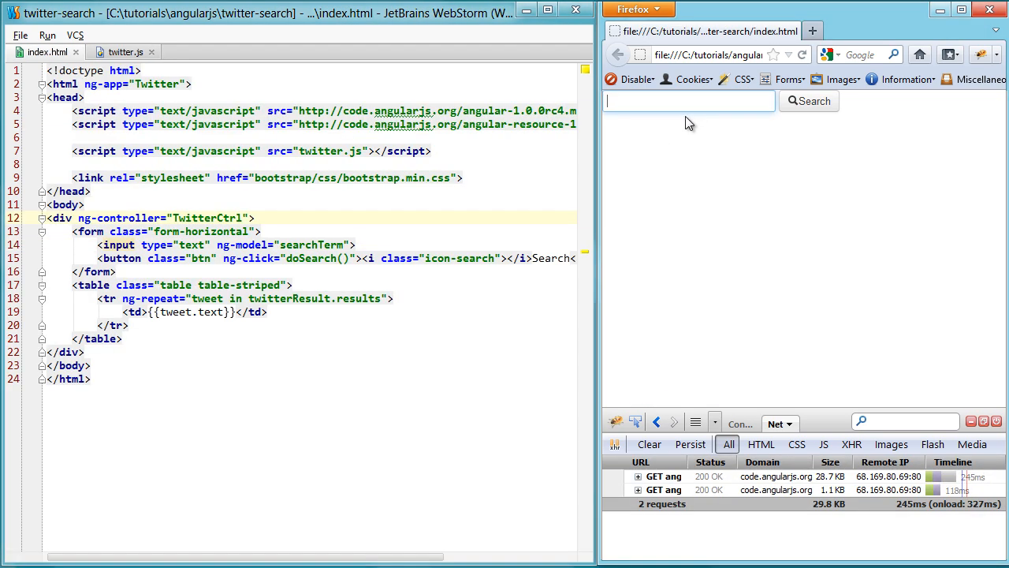
# Enter 'Angular' in the Firefox search box and submit the search twice
pyautogui.write('Angular')
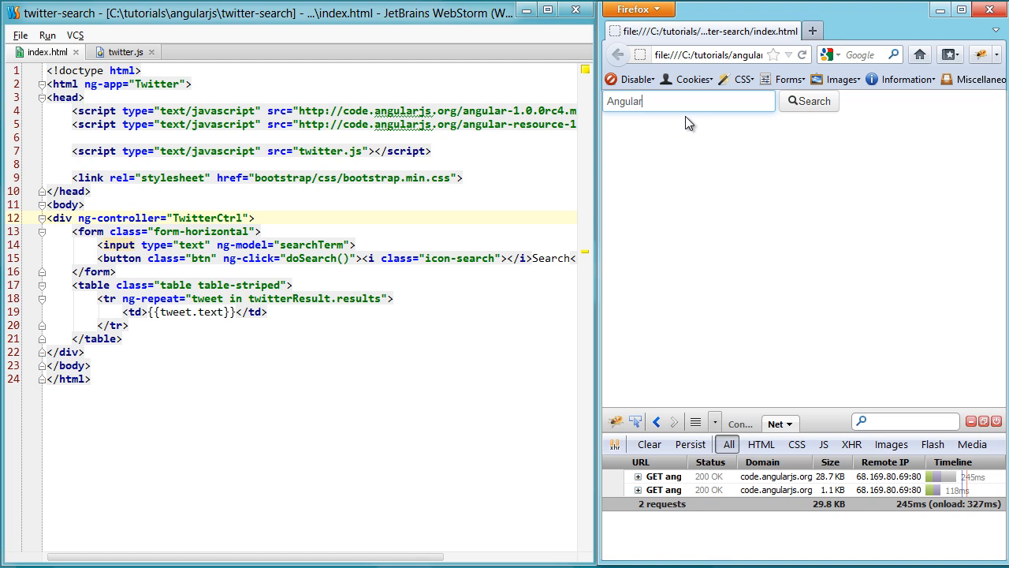
pyautogui.click(809, 101)
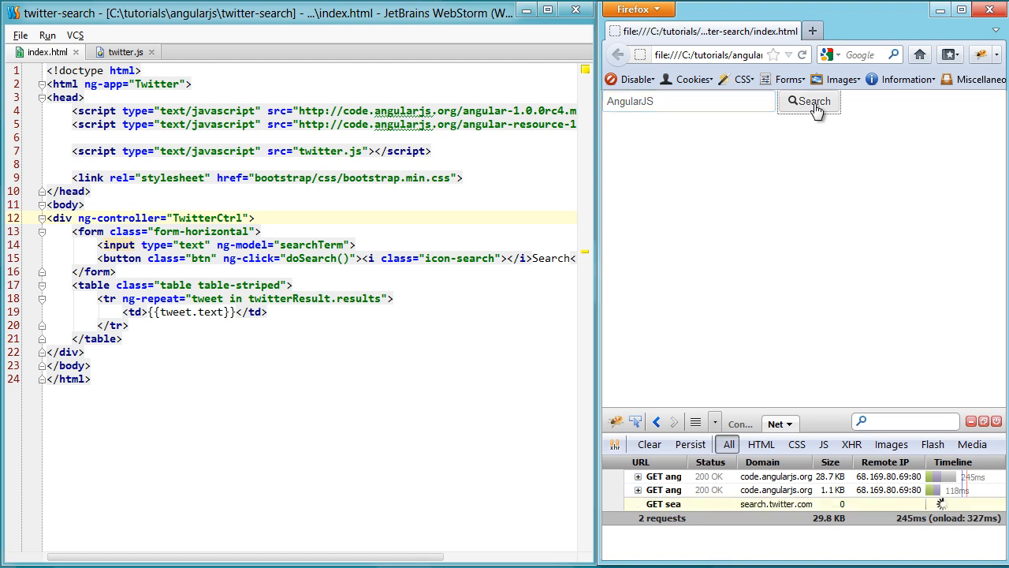
pyautogui.click(809, 101)
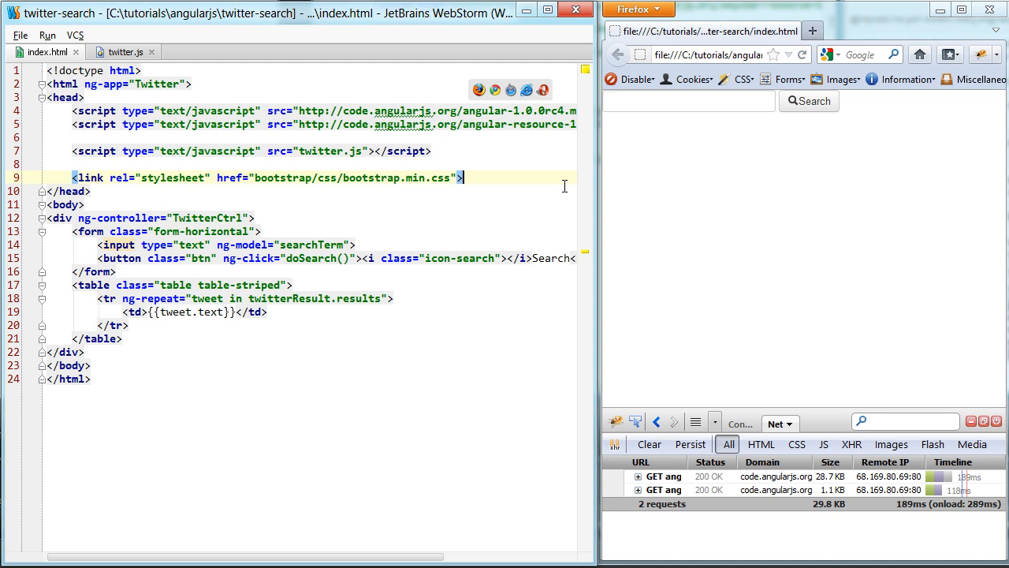
pyautogui.moveTo(533, 189)
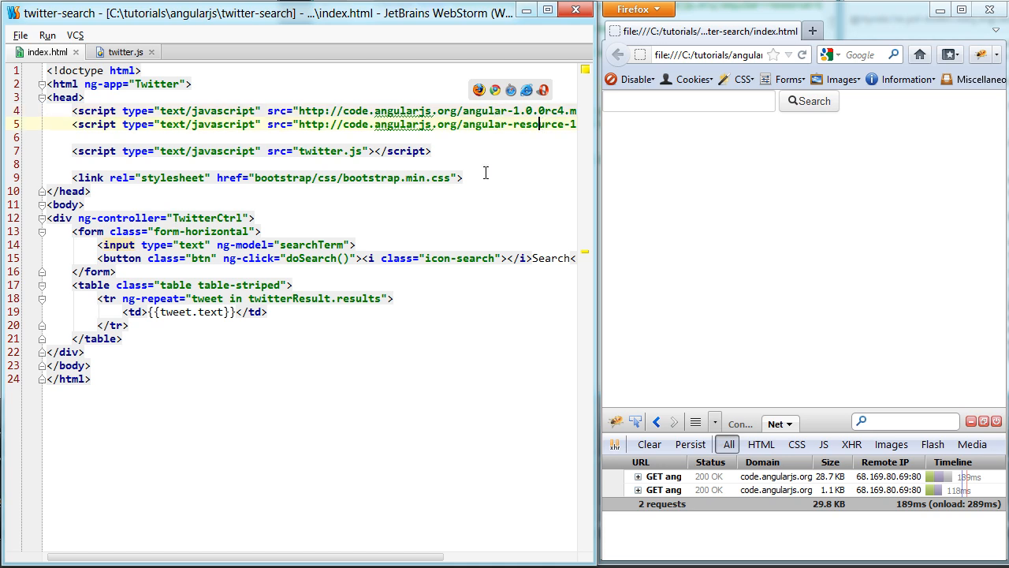
# Review twitter.js: the resource URL's :action placeholder and the doSearch function
pyautogui.click(120, 51)
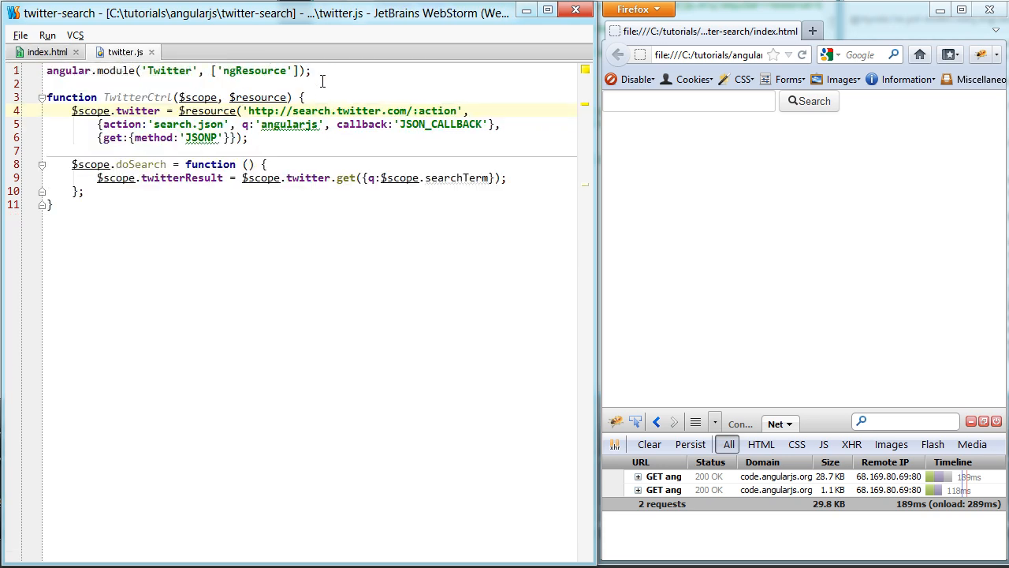
pyautogui.doubleClick(260, 70)
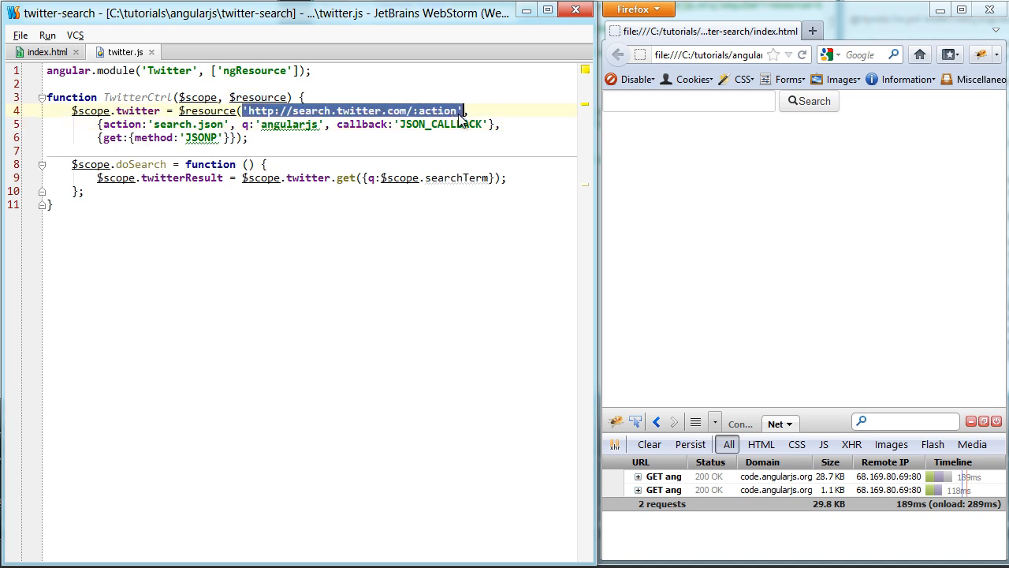
pyautogui.click(426, 110)
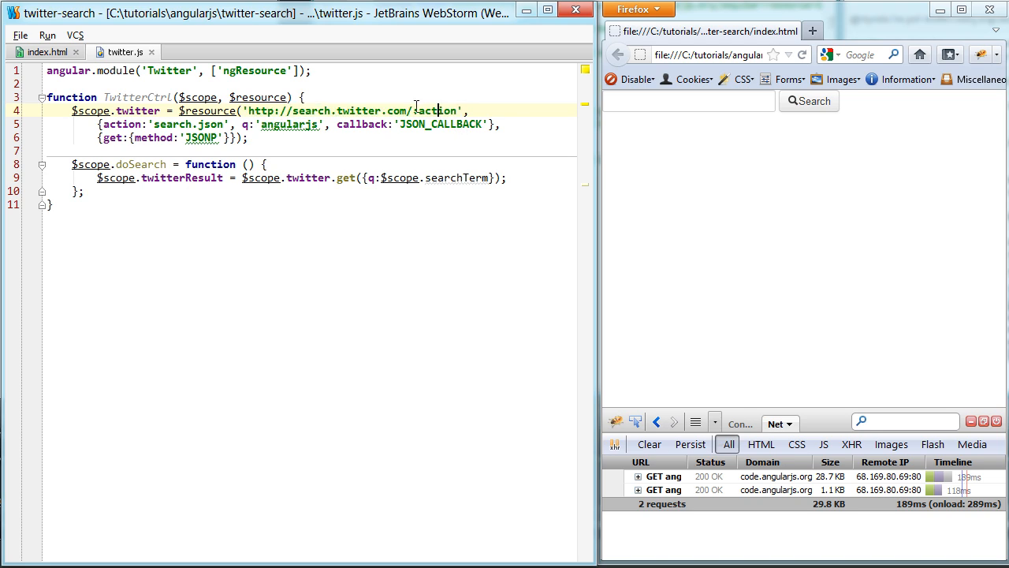
pyautogui.doubleClick(435, 111)
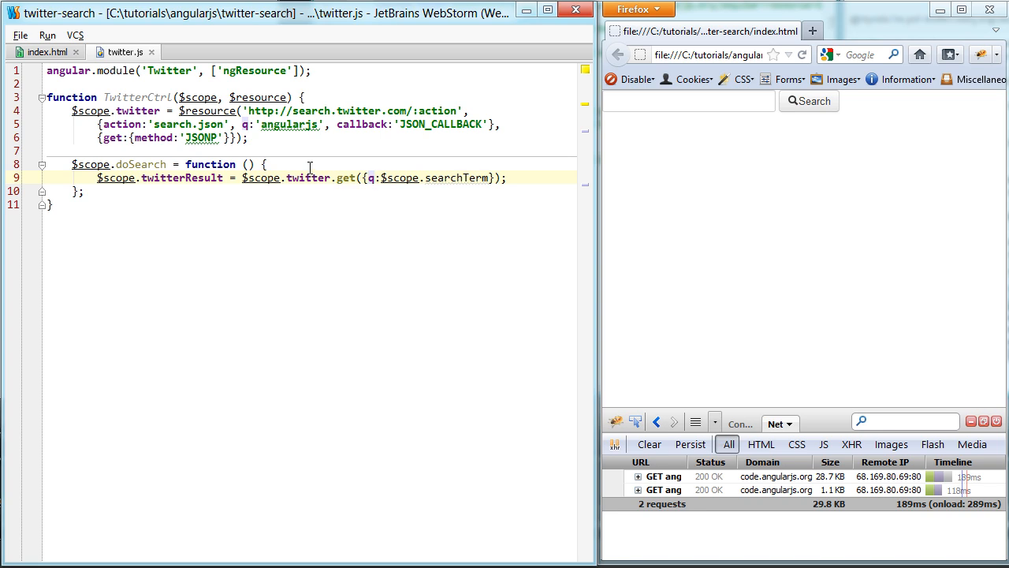
pyautogui.doubleClick(371, 177)
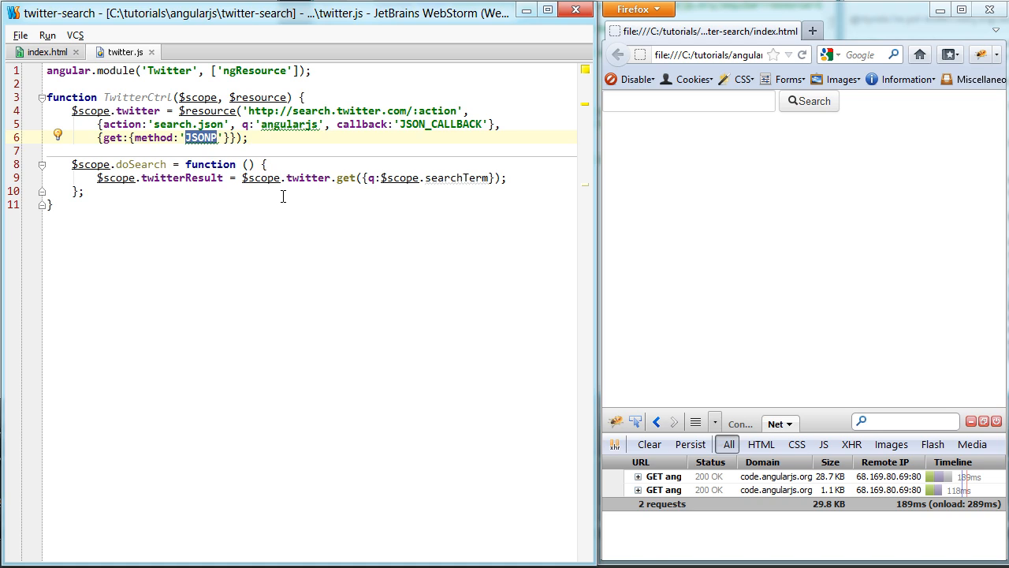
pyautogui.moveTo(166, 206)
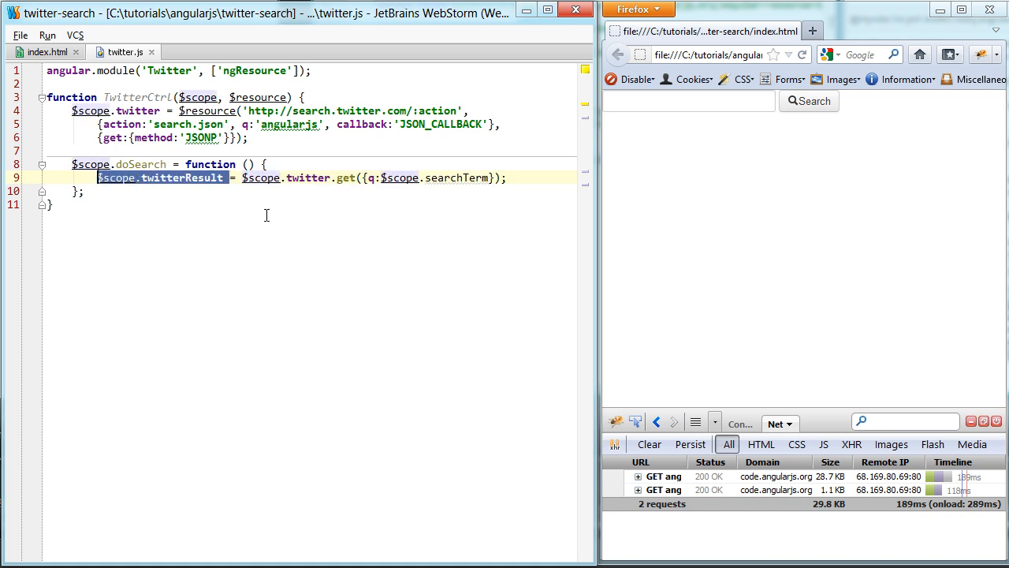
pyautogui.click(44, 52)
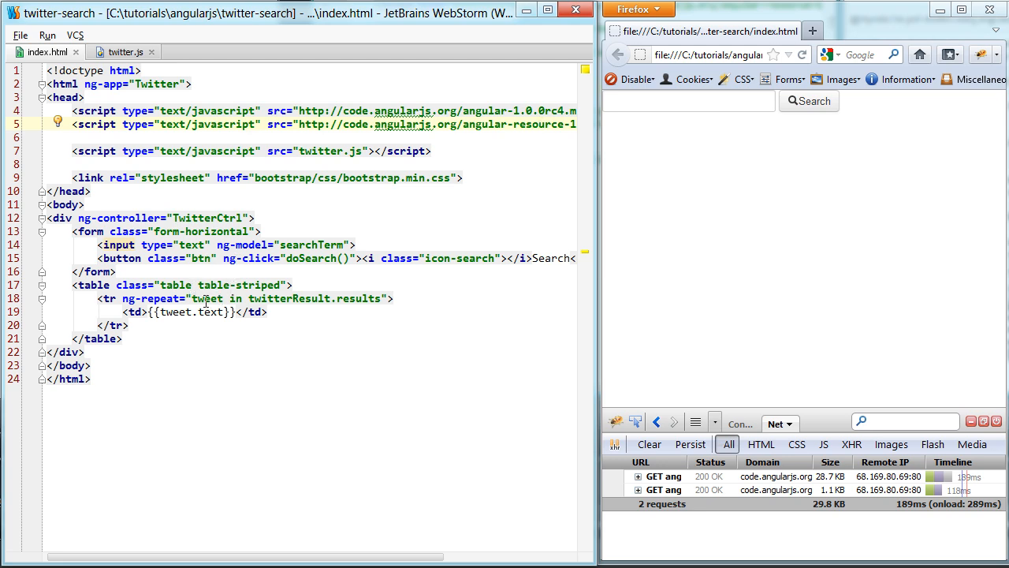
# Select the <td>{{tweet.text}}</td> cell markup, then enter 'johnlin' as a search term
pyautogui.doubleClick(286, 298)
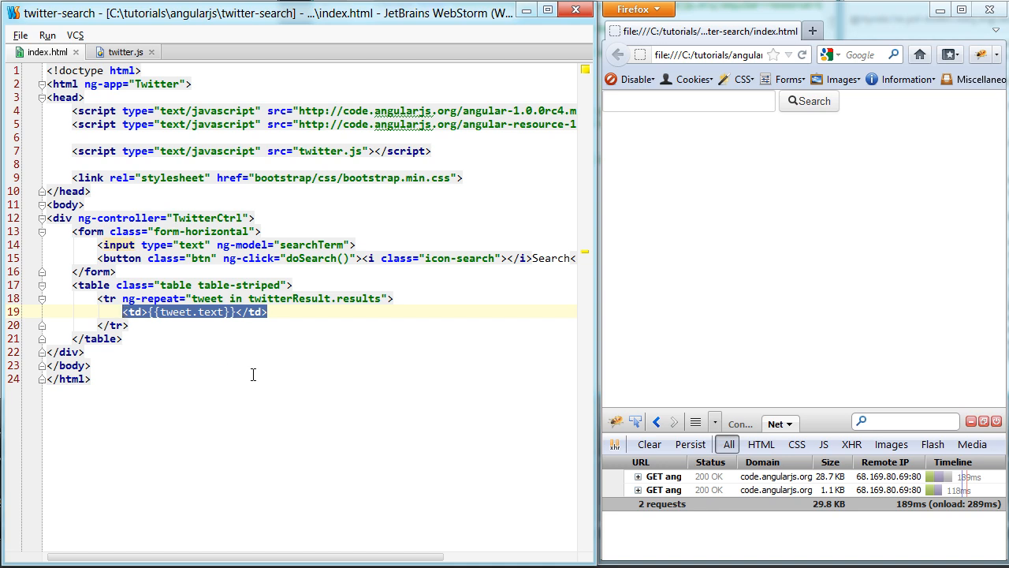
pyautogui.moveTo(303, 312)
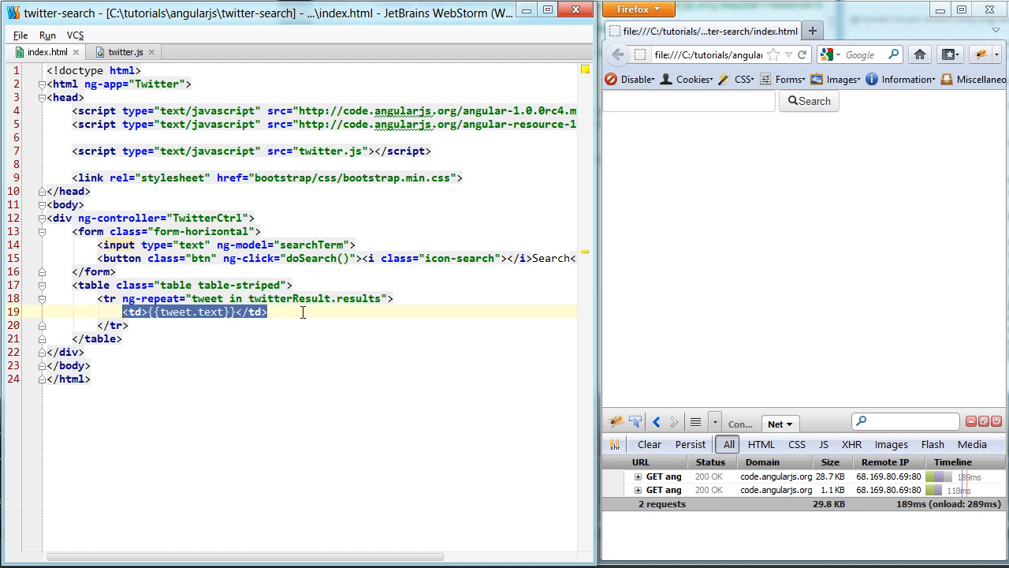
pyautogui.write('johnlindquist')
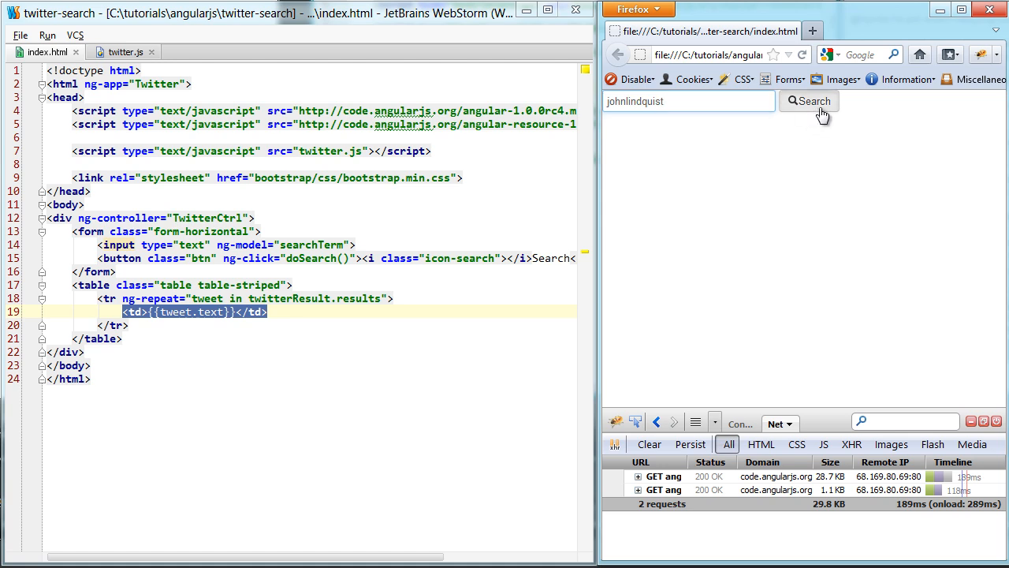
pyautogui.click(808, 101)
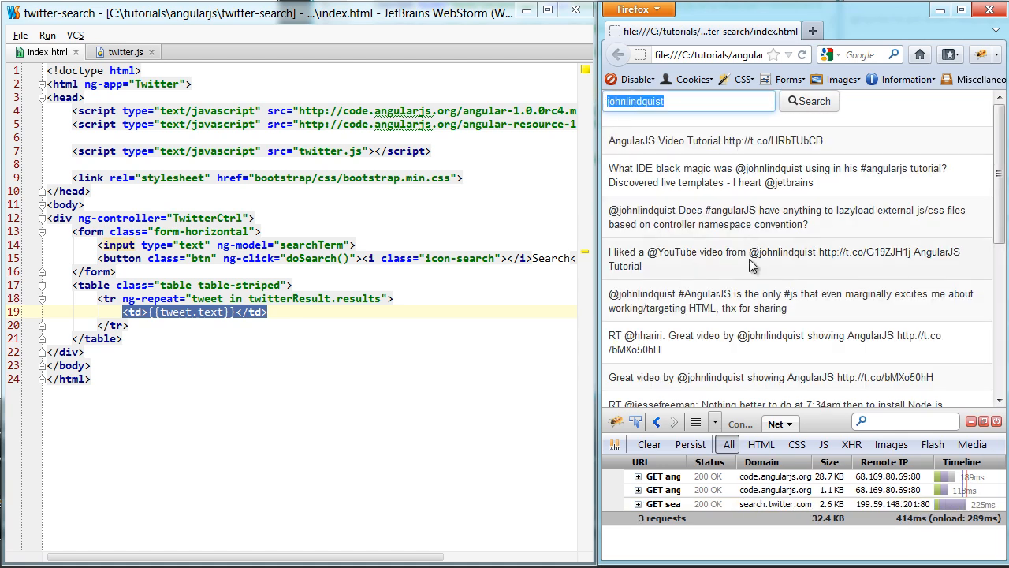